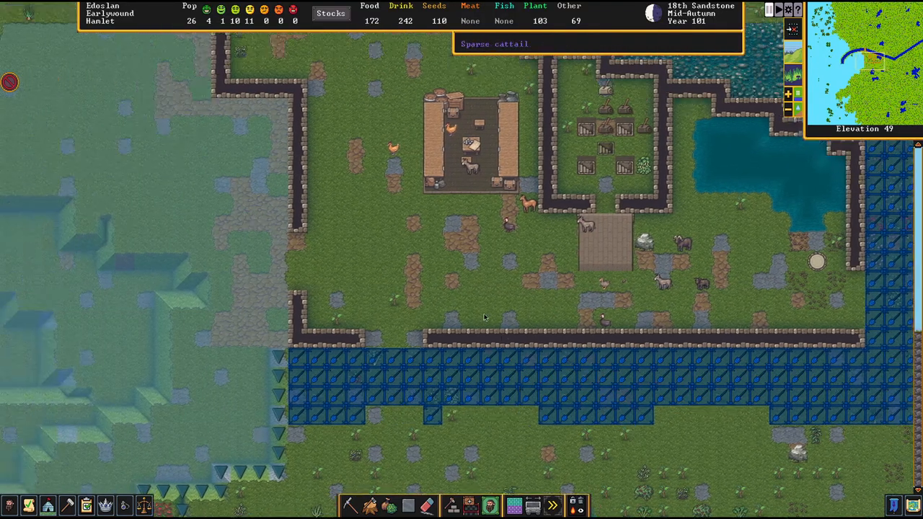
- Move the view down to elevation 43 to show the dining hall level
scroll(down, 3)
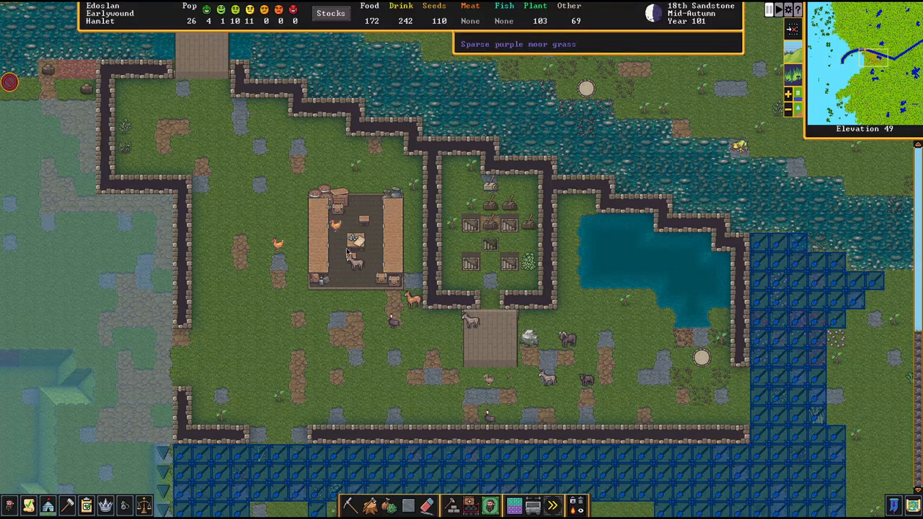
mouse_move(200, 352)
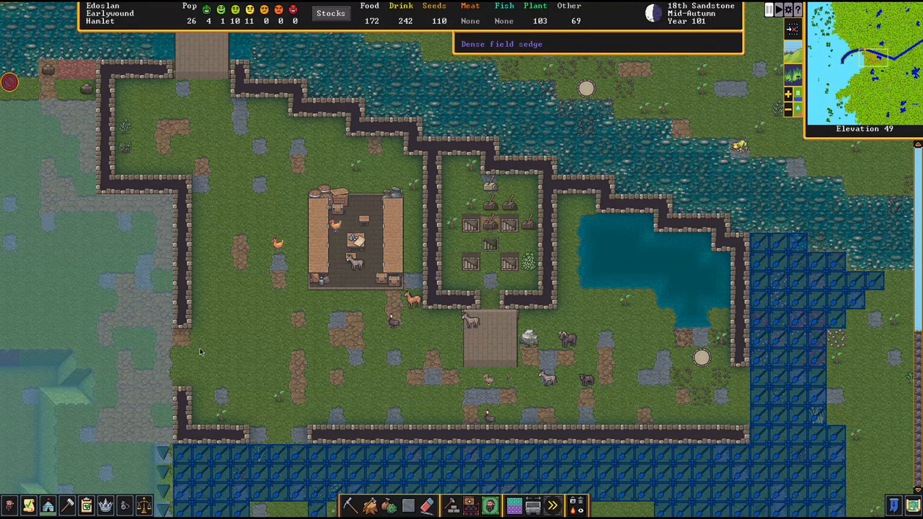
mouse_move(202, 343)
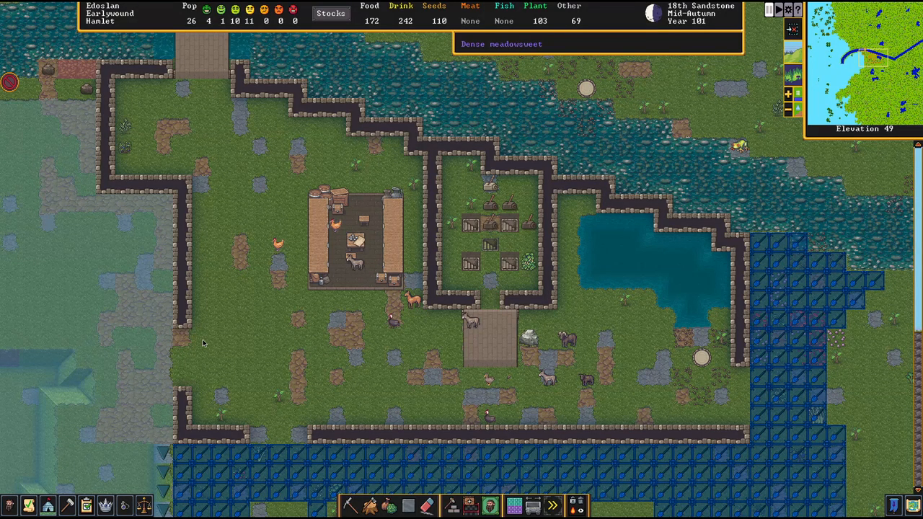
mouse_move(223, 249)
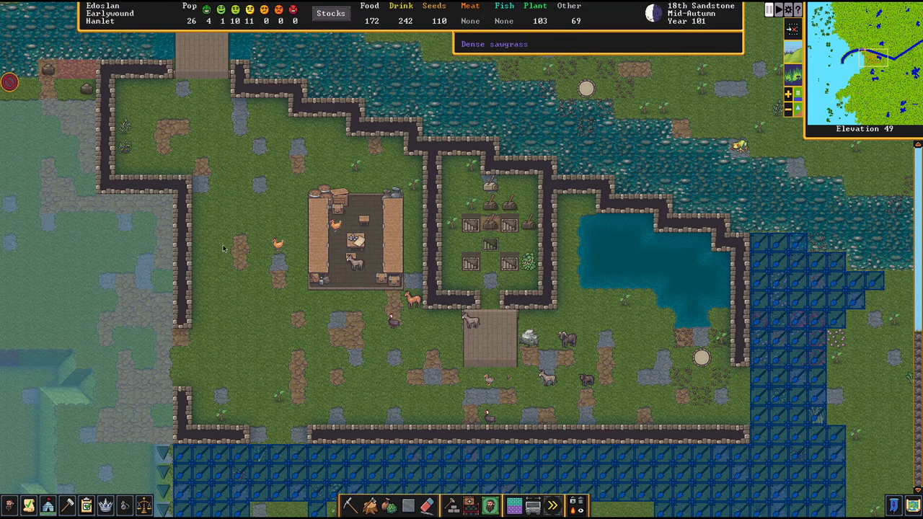
mouse_move(205, 143)
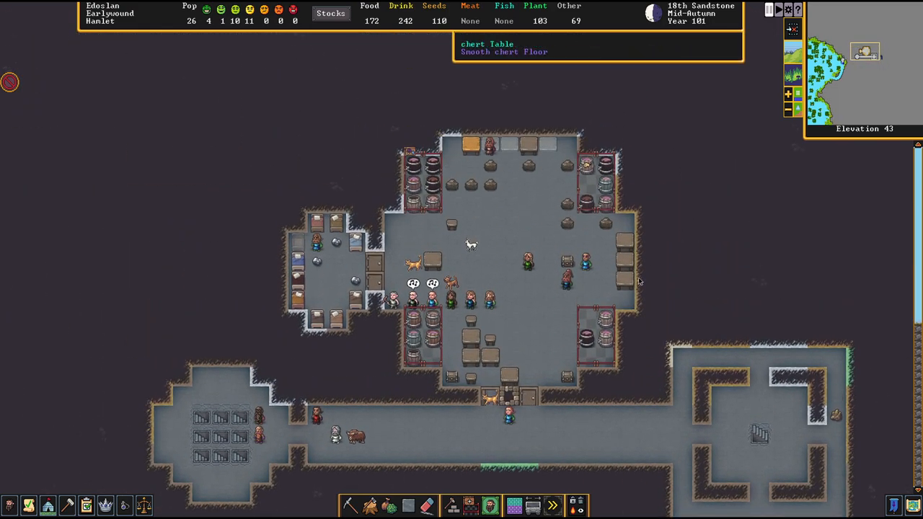
mouse_move(305, 252)
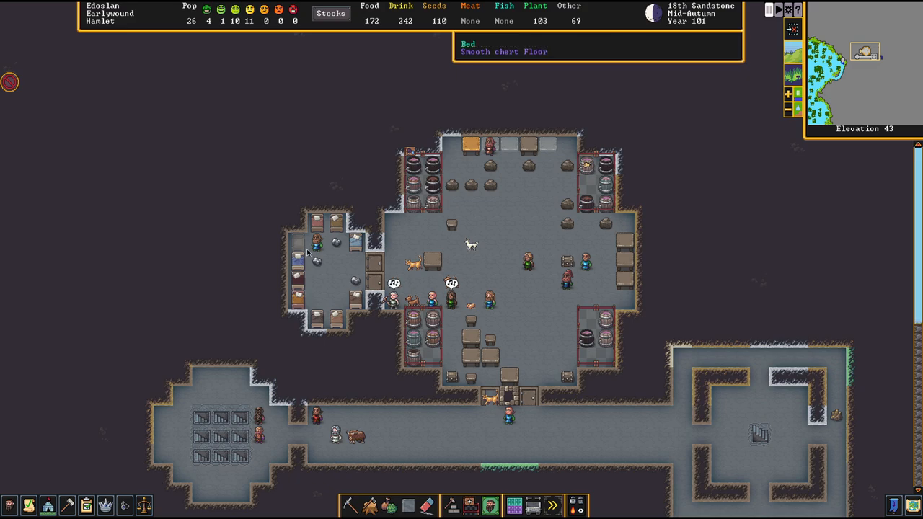
mouse_move(443, 248)
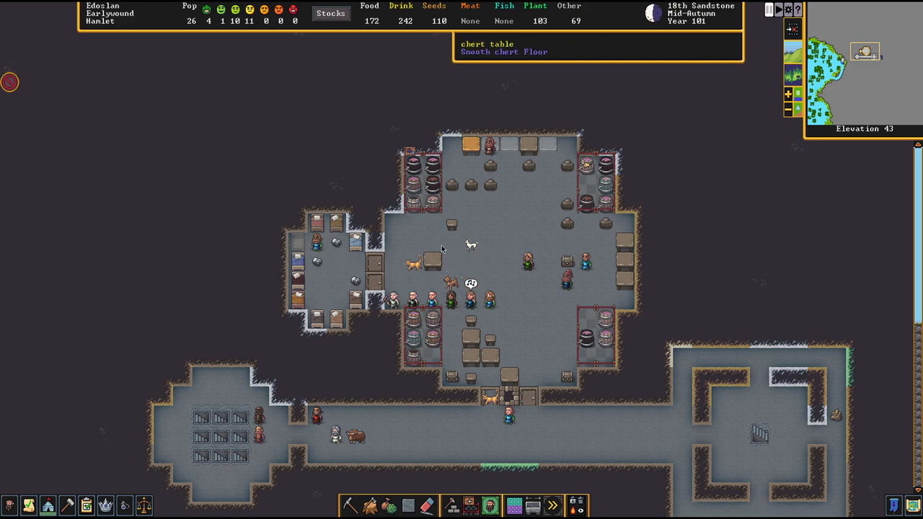
mouse_move(521, 213)
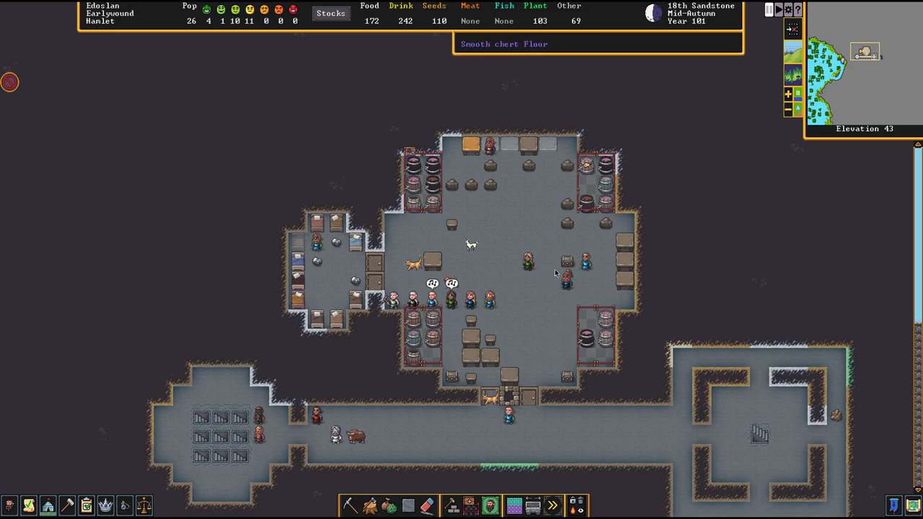
mouse_move(585, 208)
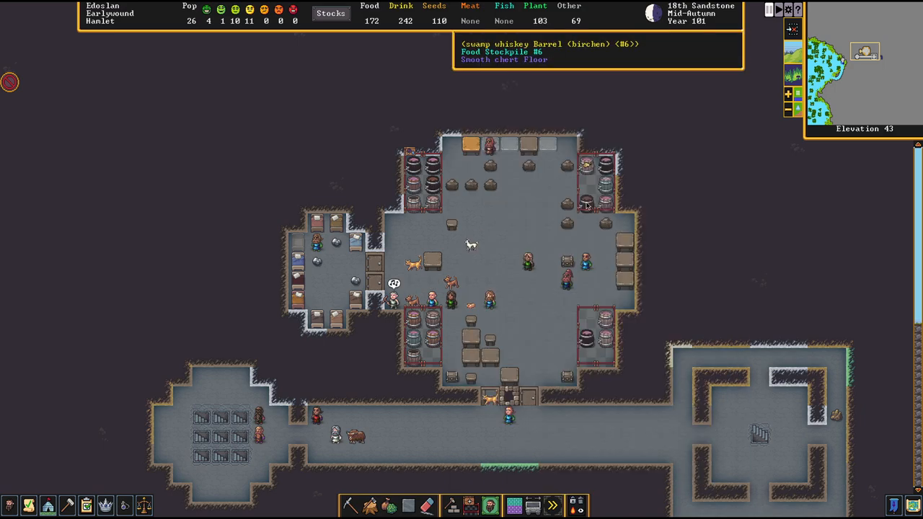
mouse_move(555, 346)
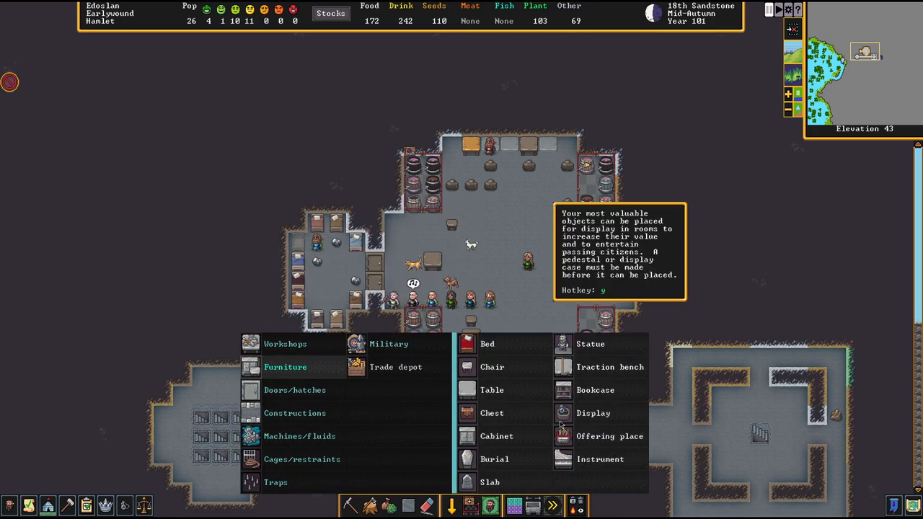
click(493, 368)
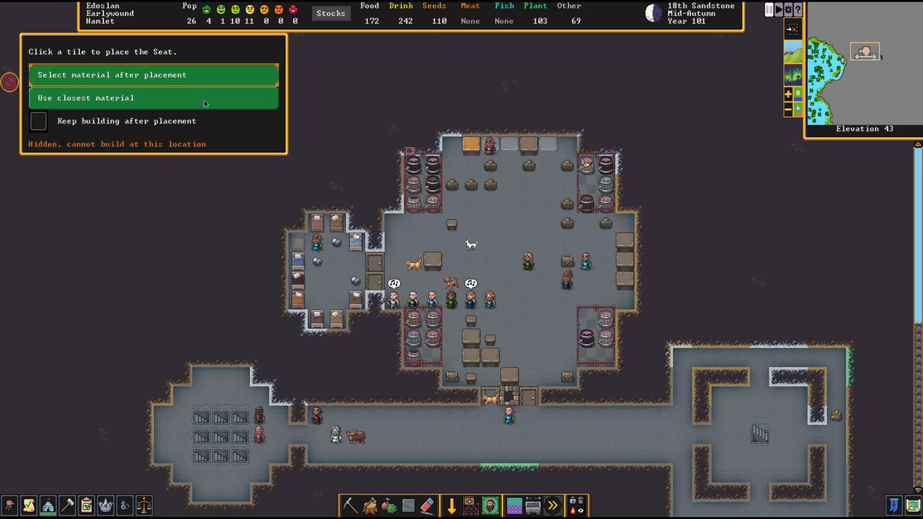
mouse_move(490, 166)
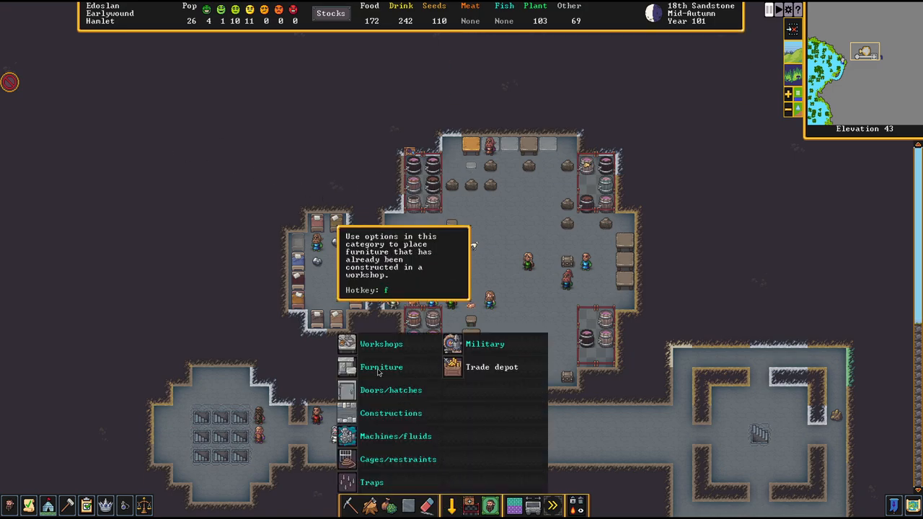
click(381, 367)
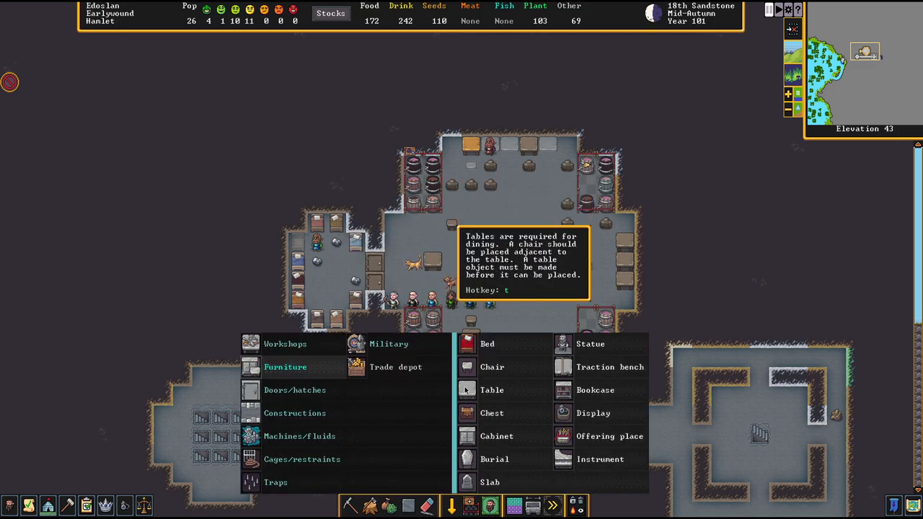
click(491, 366)
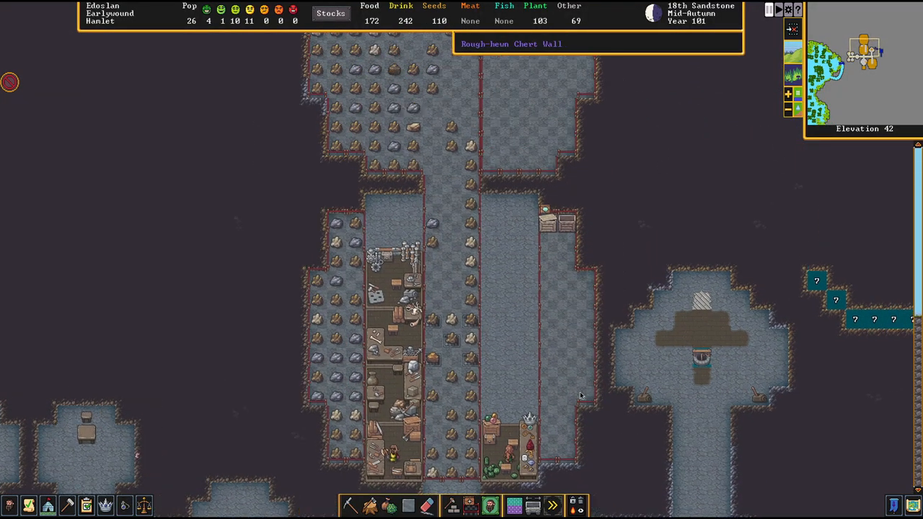
- Move down through elevations 42 and 41 to the bedroom level at 40
scroll(down, 3)
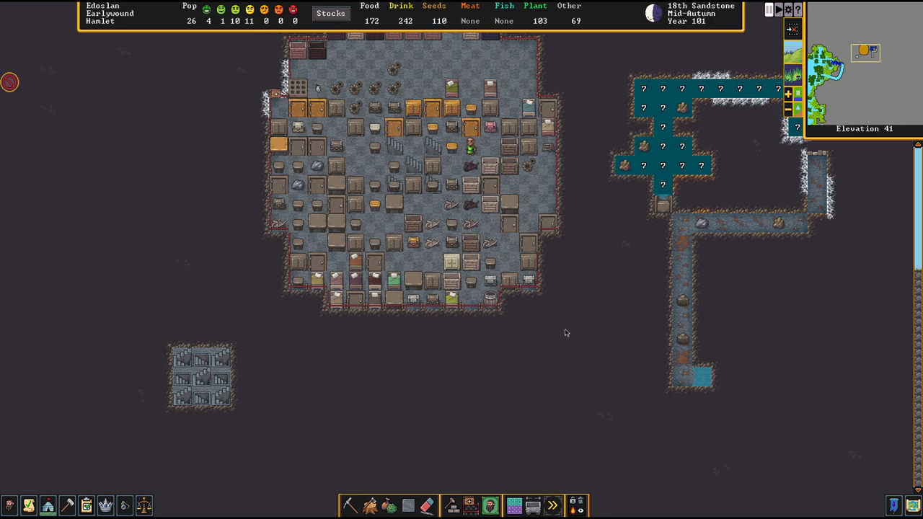
mouse_move(545, 301)
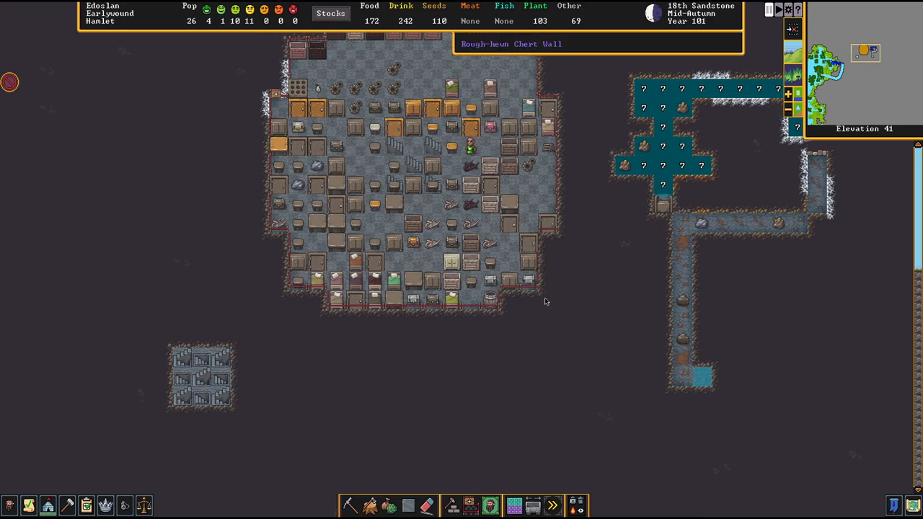
mouse_move(591, 292)
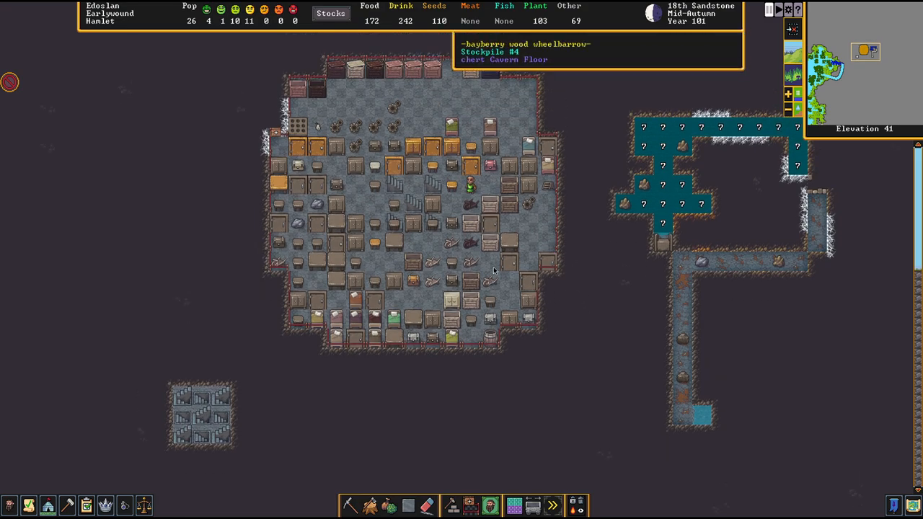
scroll(down, 3)
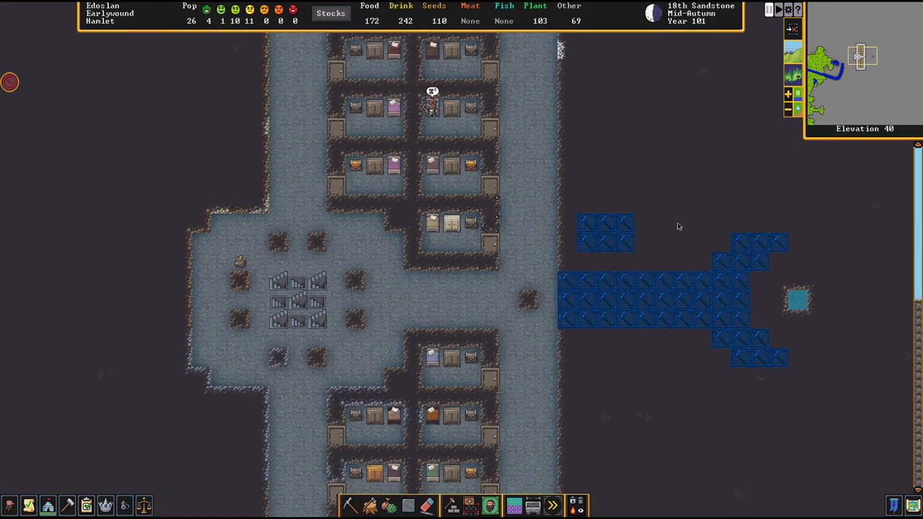
mouse_move(361, 288)
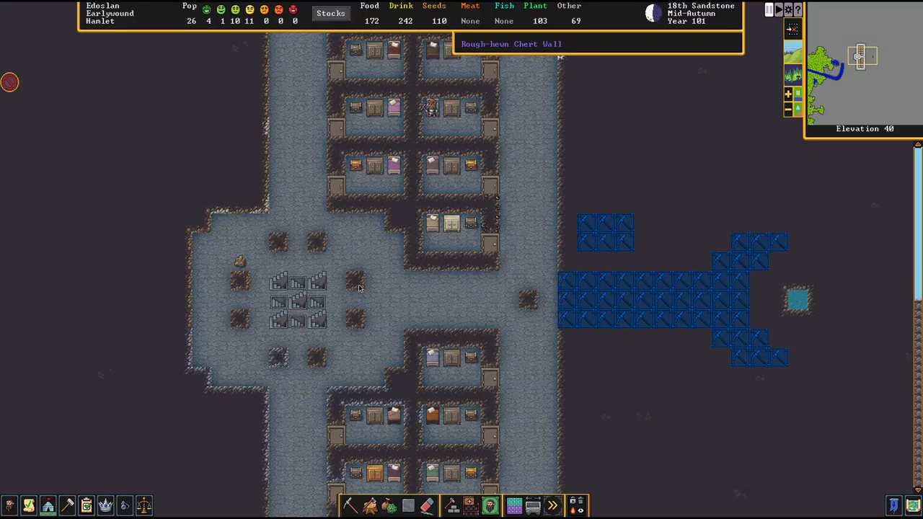
mouse_move(498, 309)
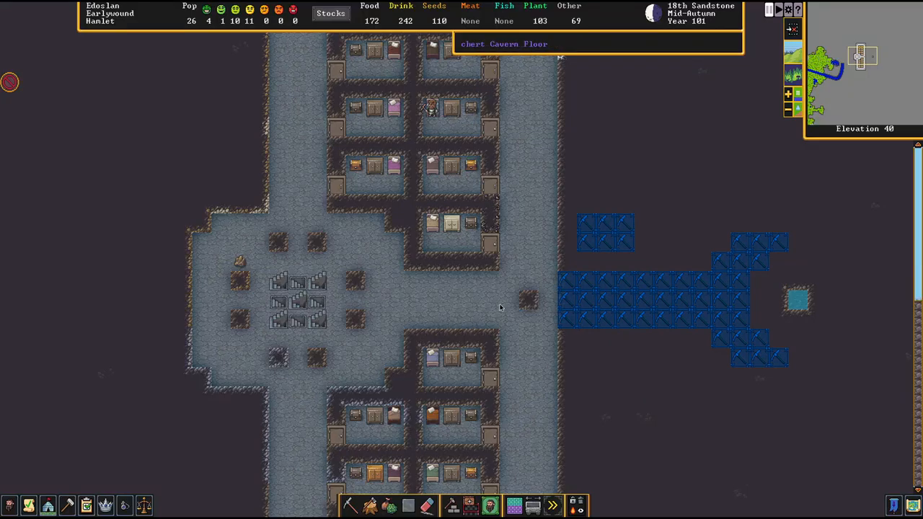
scroll(down, 3)
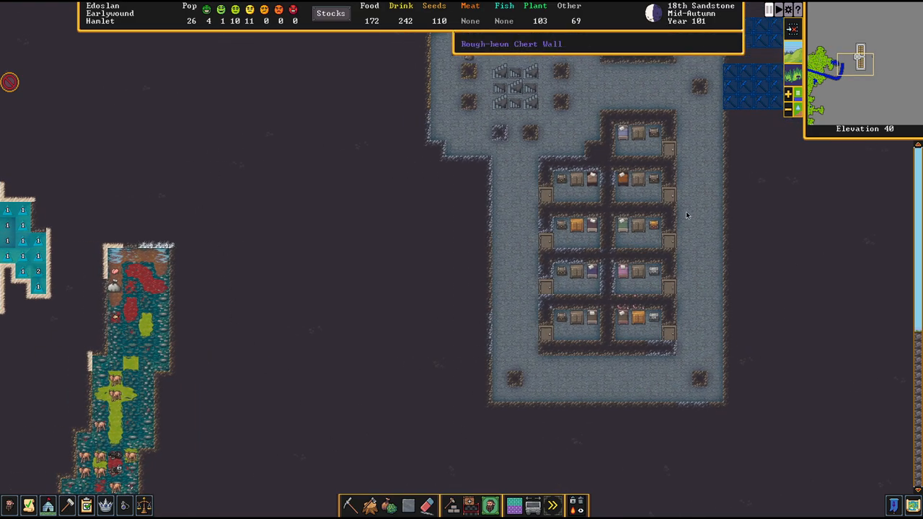
- Mark a blueprint corridor west of the central hall using regular mining in blueprint mode
click(348, 505)
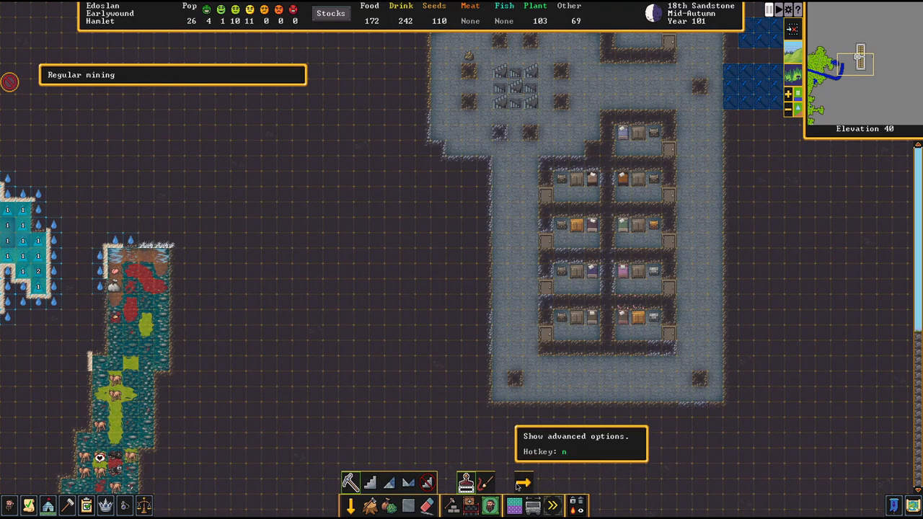
click(522, 481)
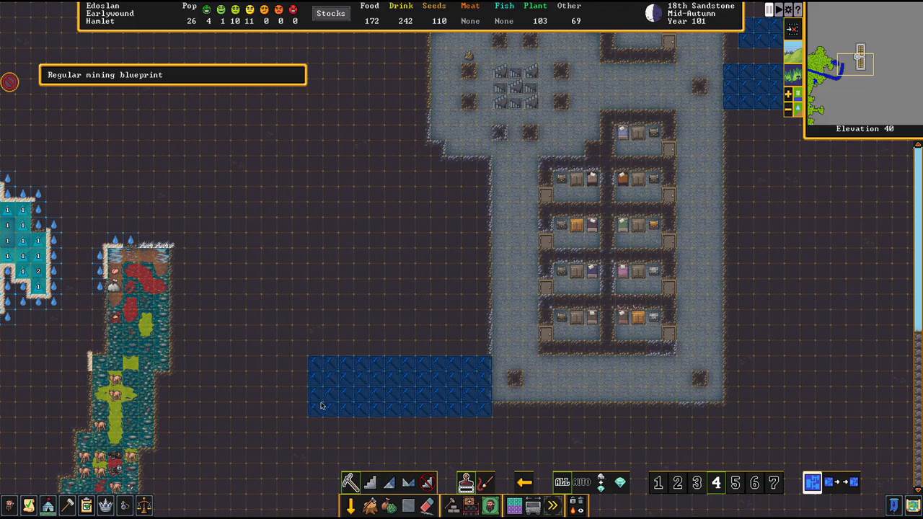
mouse_move(427, 481)
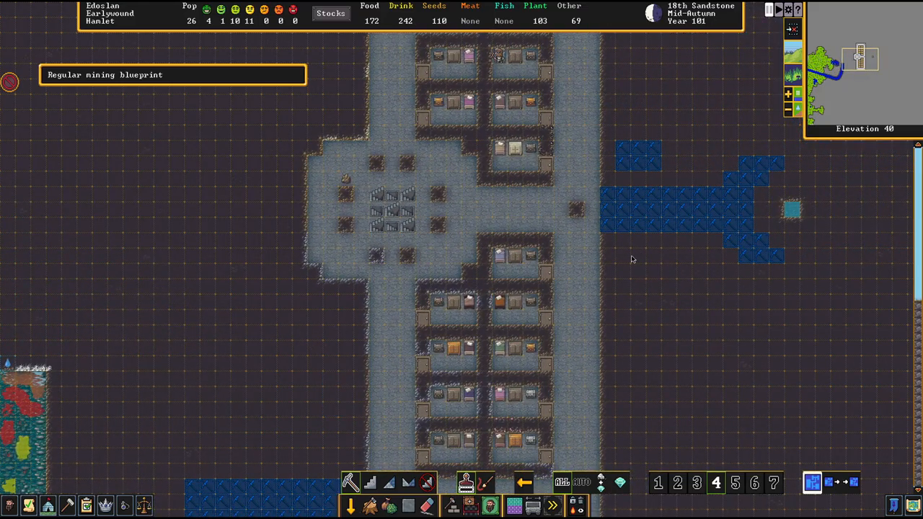
mouse_move(604, 246)
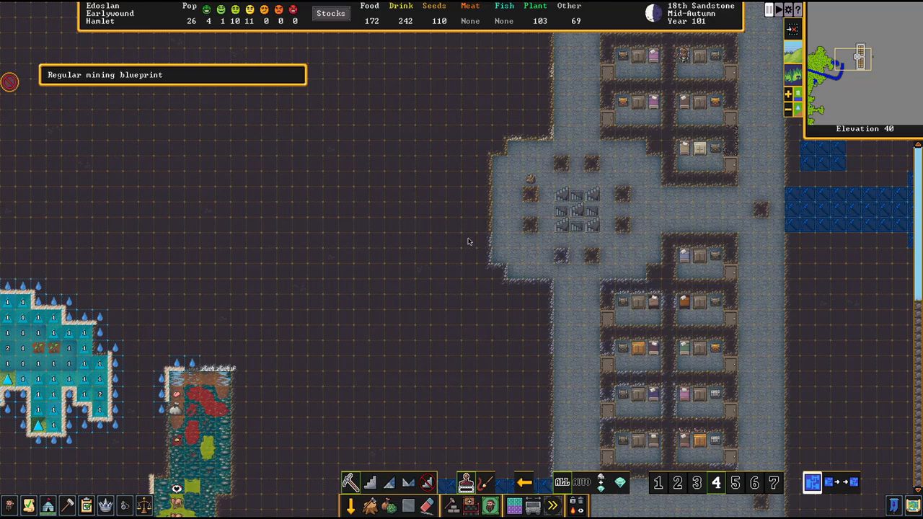
drag(372, 193, 489, 228)
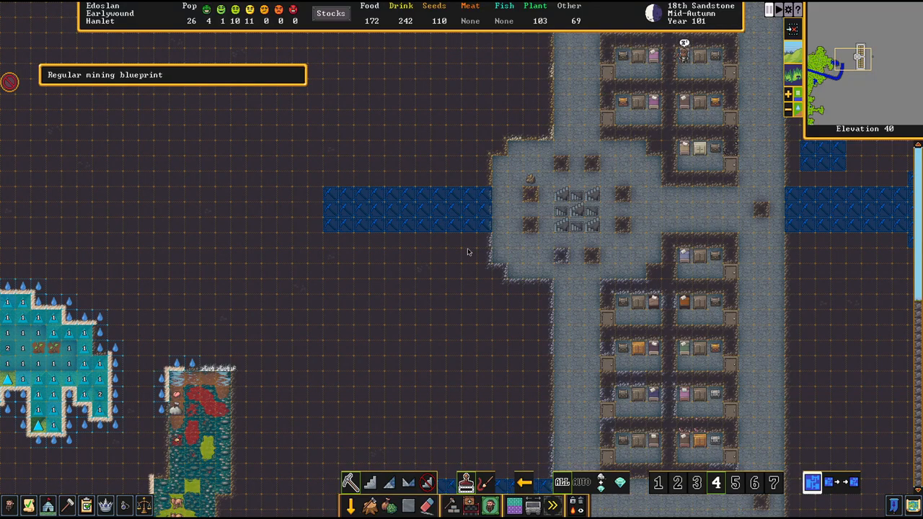
mouse_move(496, 306)
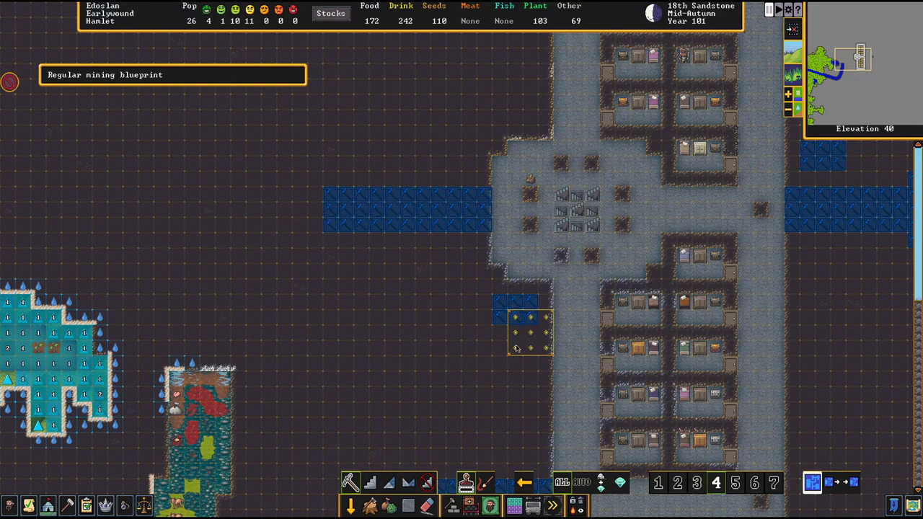
scroll(down, 3)
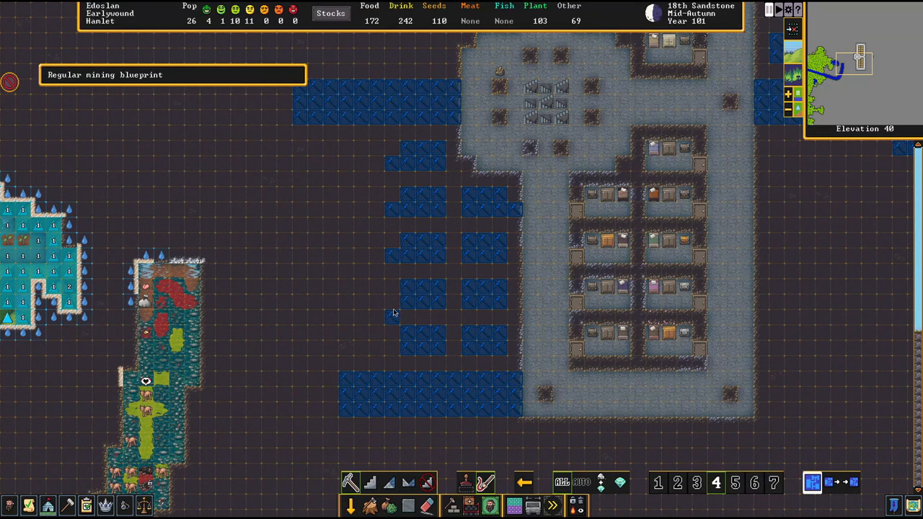
mouse_move(512, 281)
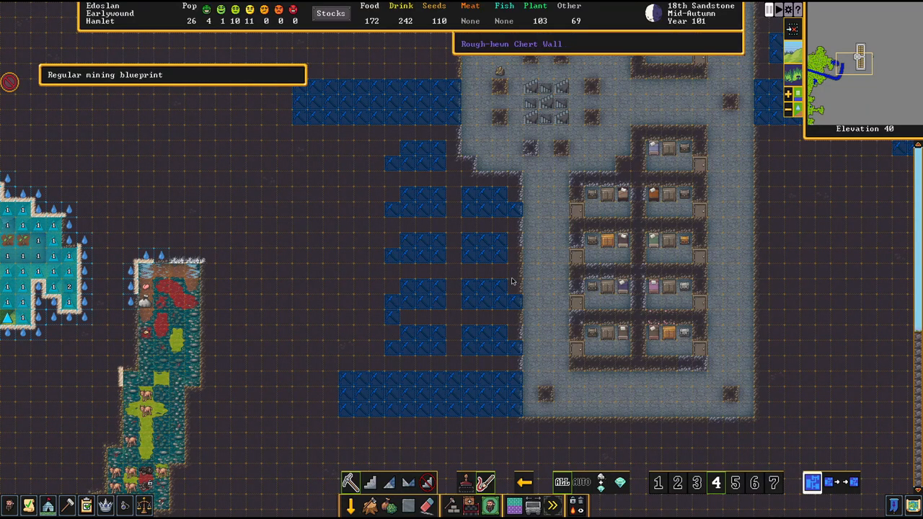
mouse_move(450, 505)
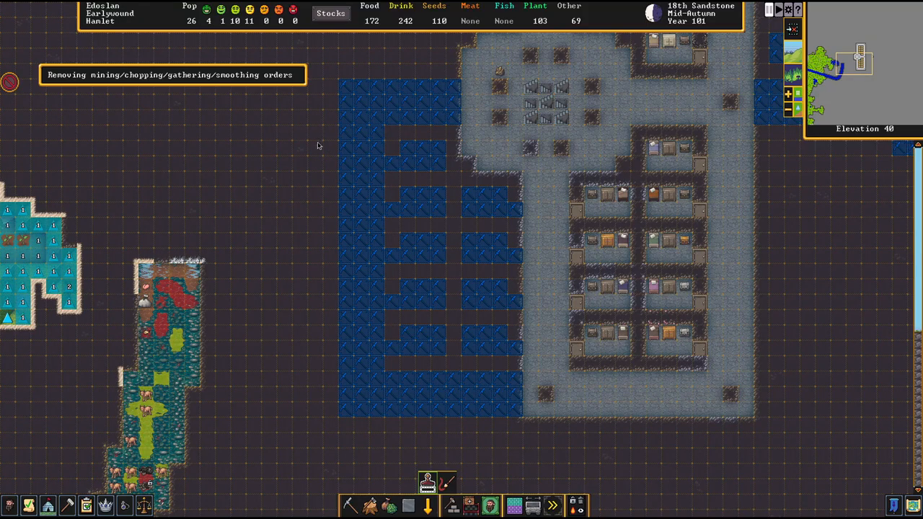
mouse_move(555, 312)
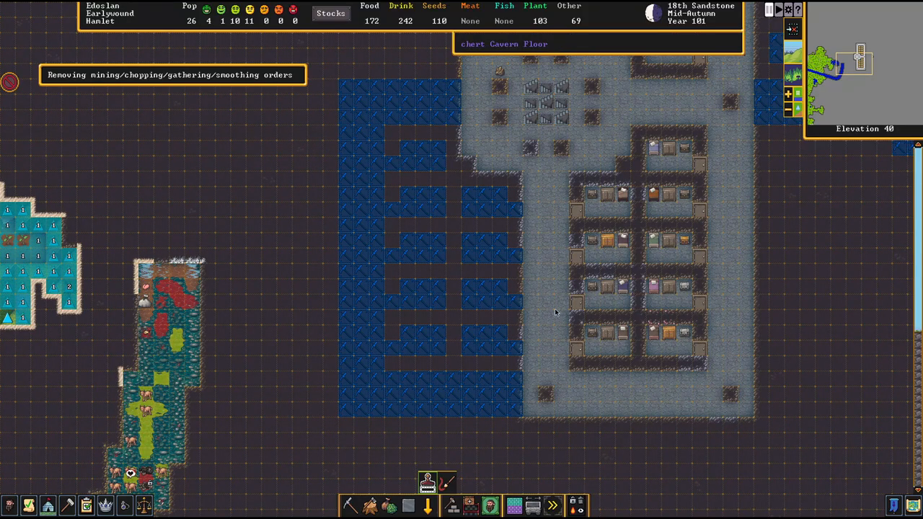
mouse_move(566, 392)
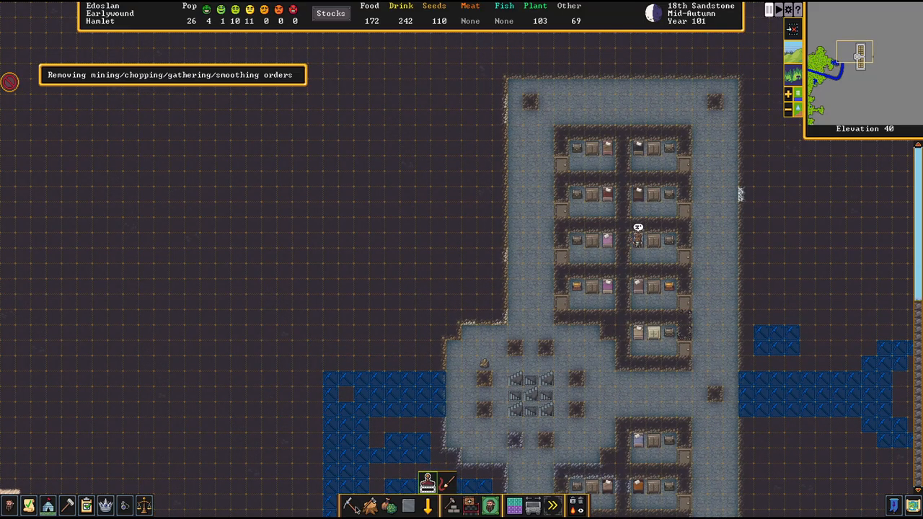
- Plan a corridor and small room blocks left of the northern bedrooms with regular digging
click(349, 481)
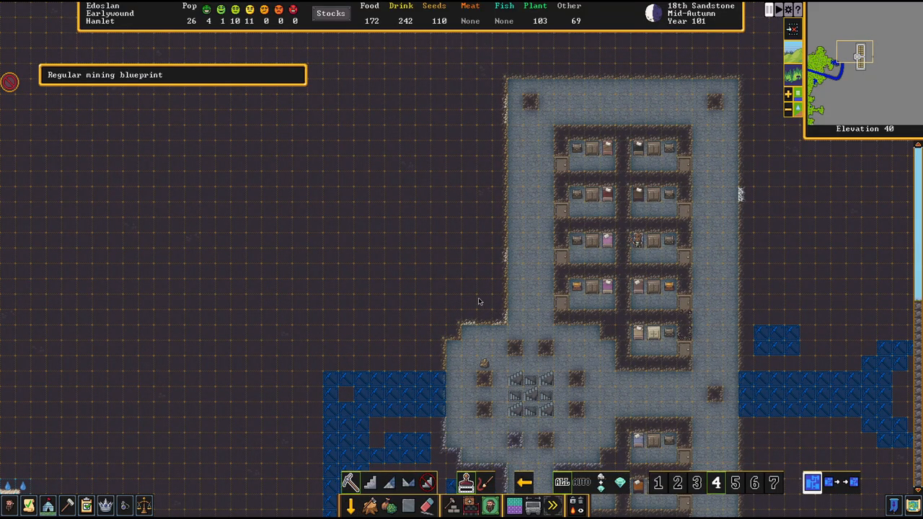
mouse_move(505, 146)
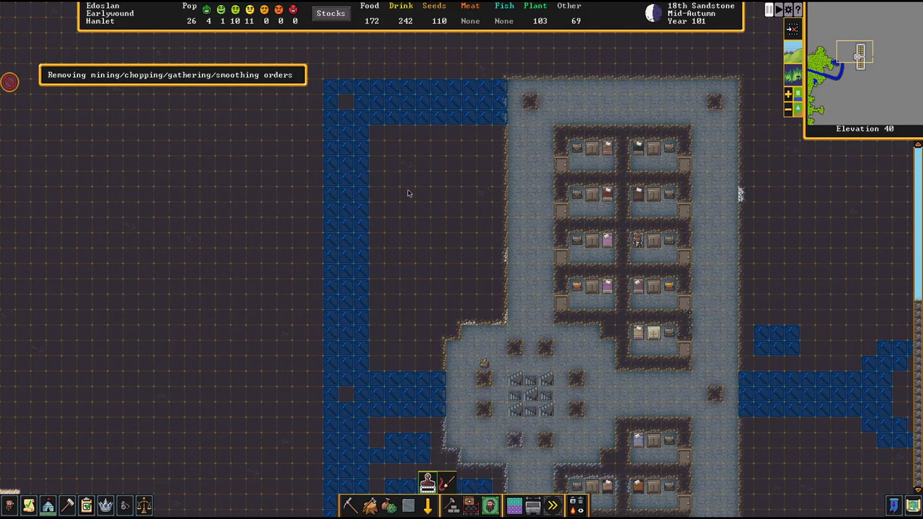
click(349, 504)
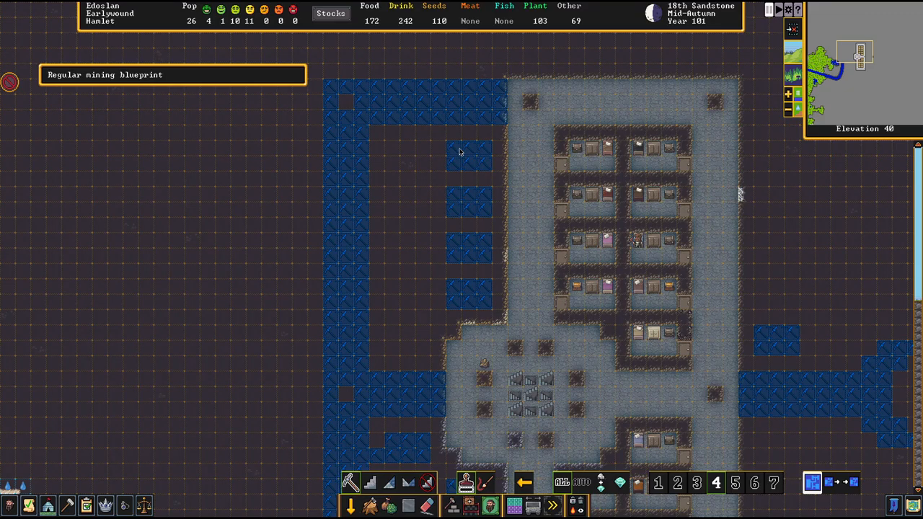
click(416, 156)
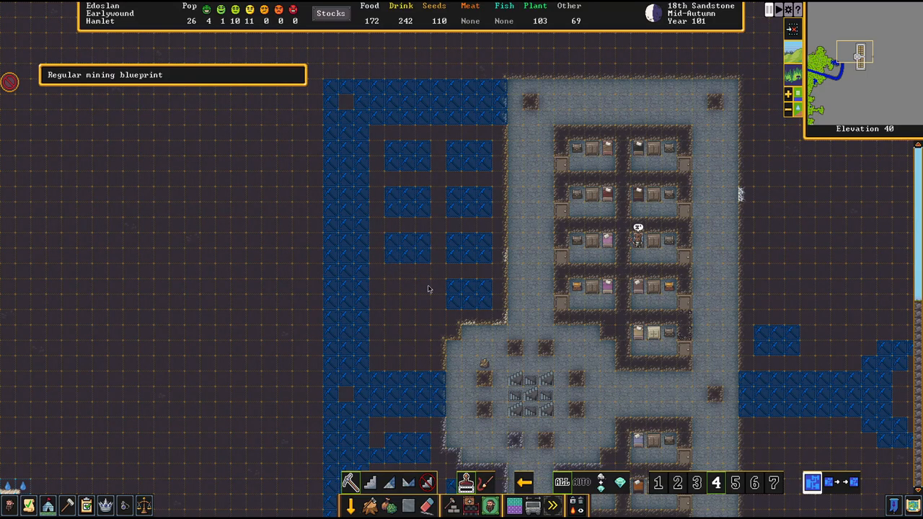
- Plan a room in the second western column toward the central hall
click(407, 341)
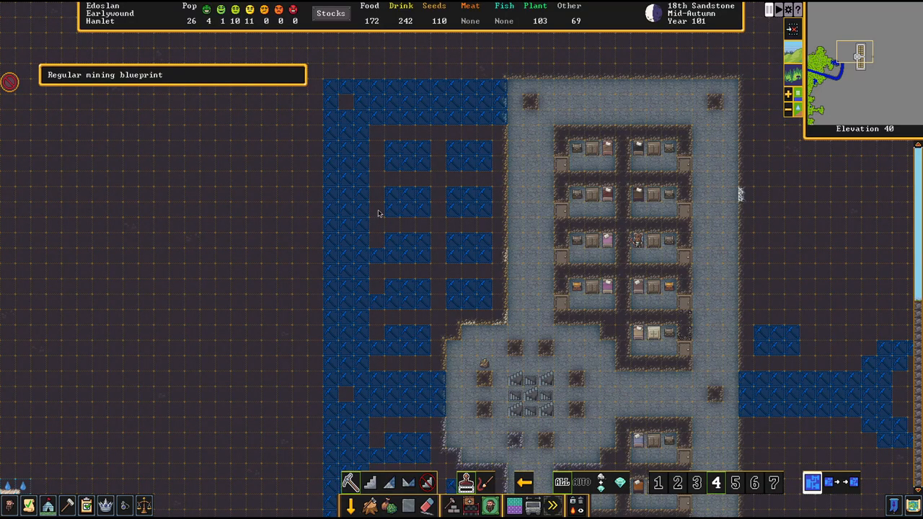
mouse_move(502, 211)
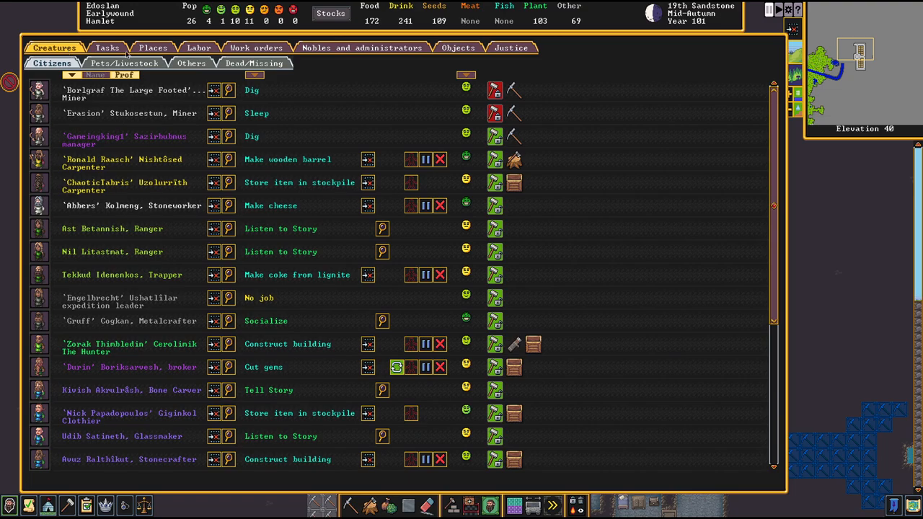
mouse_move(213, 62)
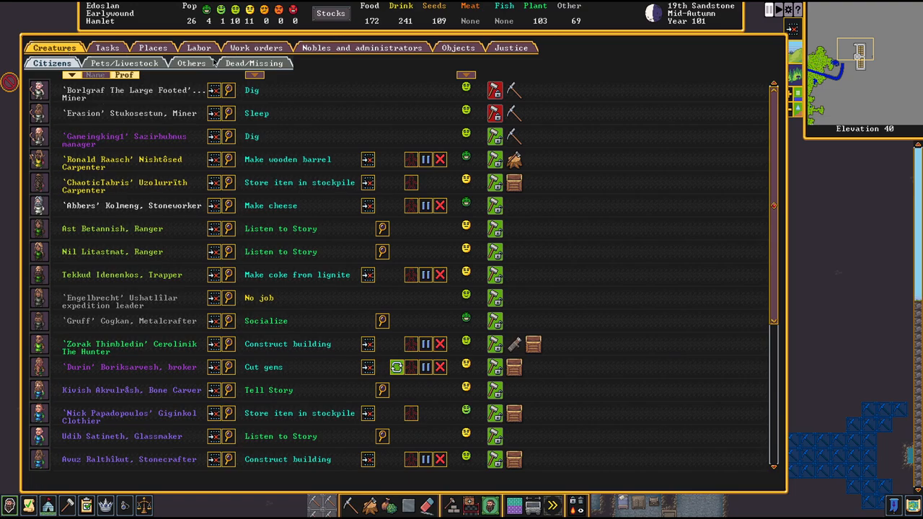
- Assign the carpenter to the Miners work detail
click(199, 48)
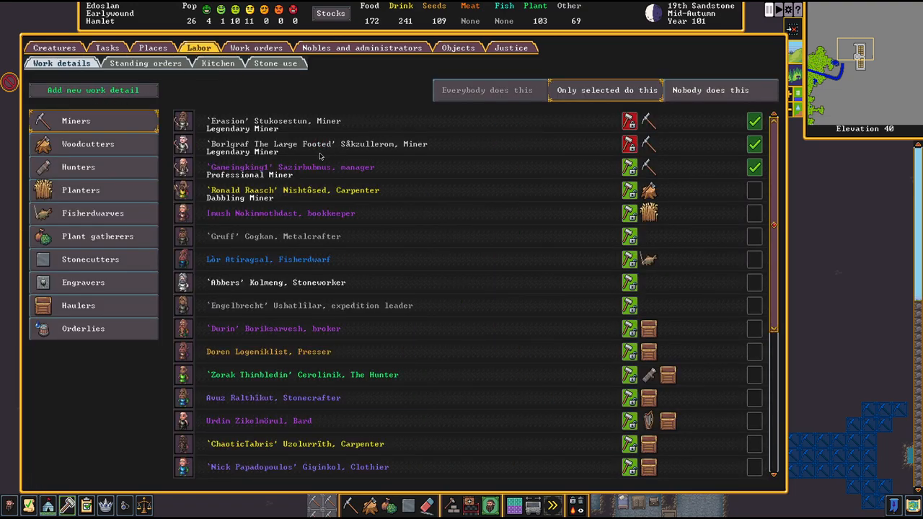
mouse_move(627, 146)
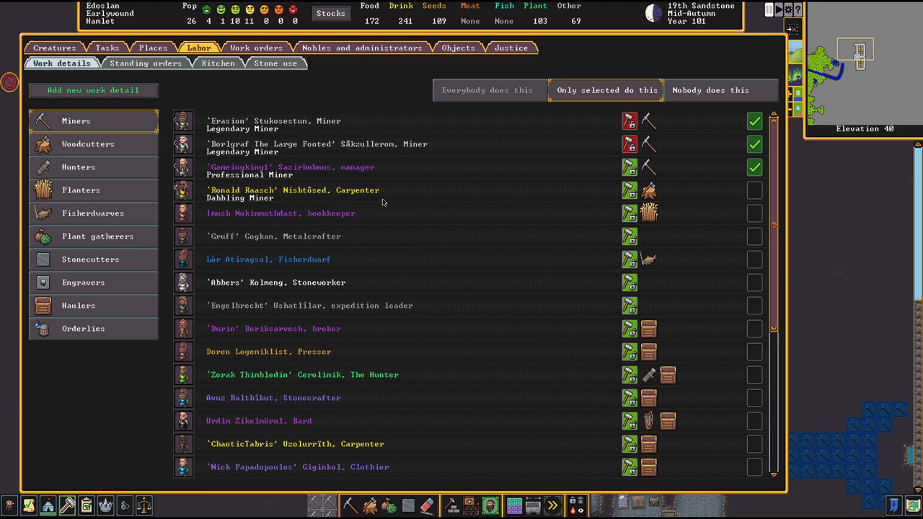
click(754, 190)
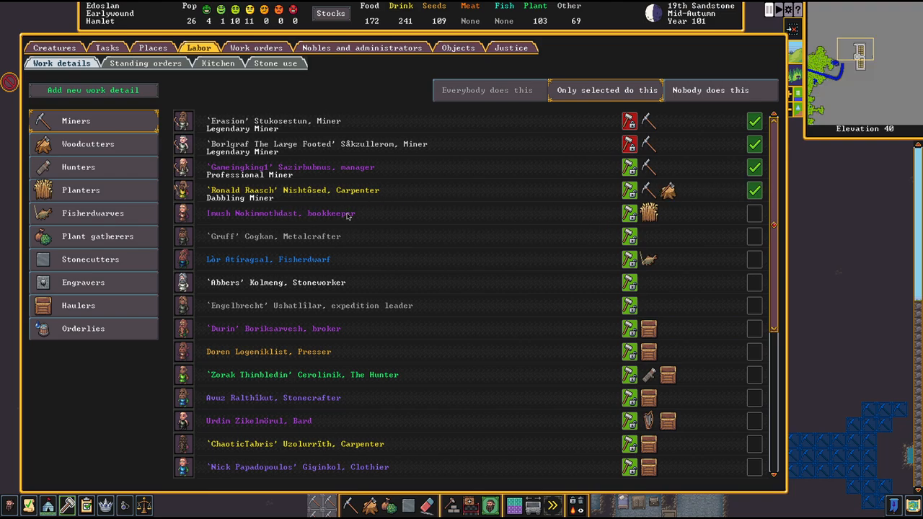
mouse_move(346, 229)
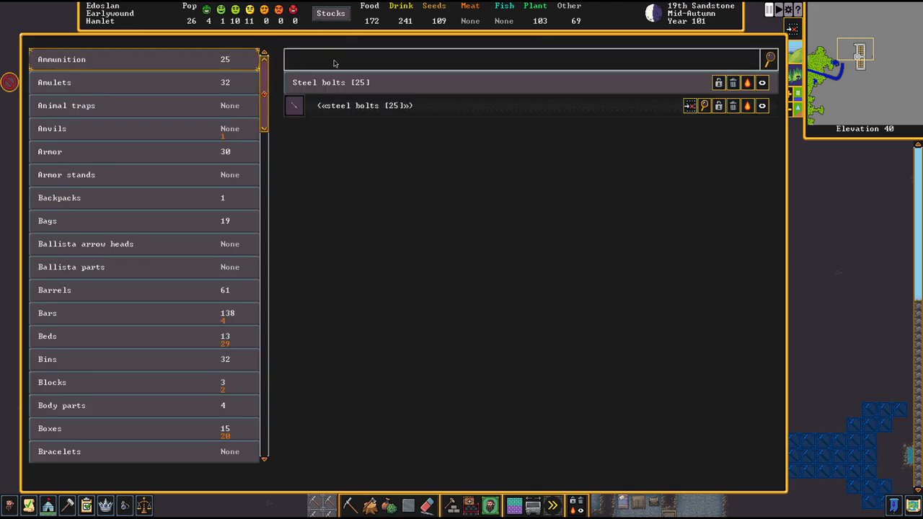
- Search the stocks for 'PICK' to find the copper picks, then return to the map
text(PICK)
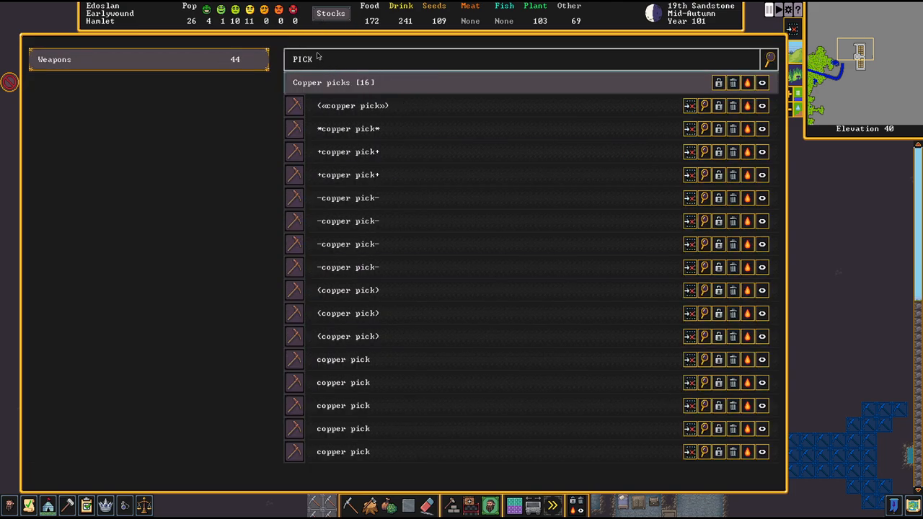
mouse_move(353, 101)
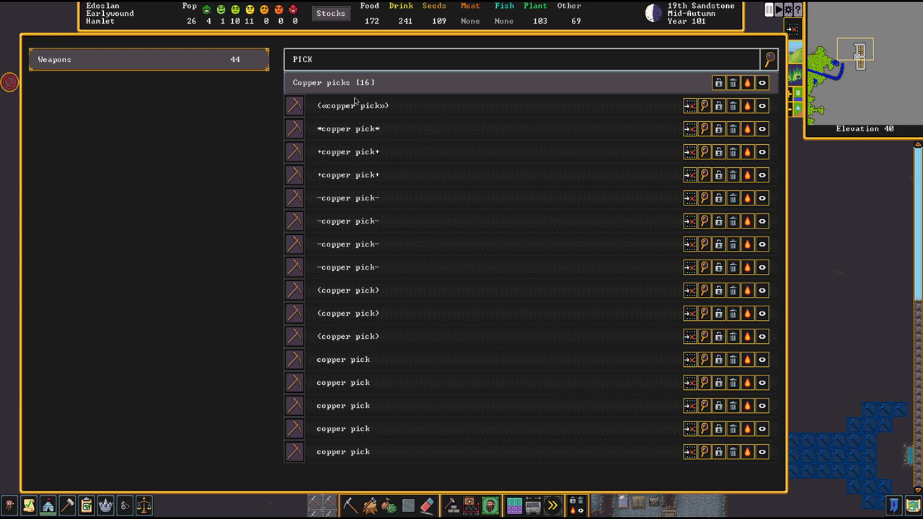
mouse_move(369, 110)
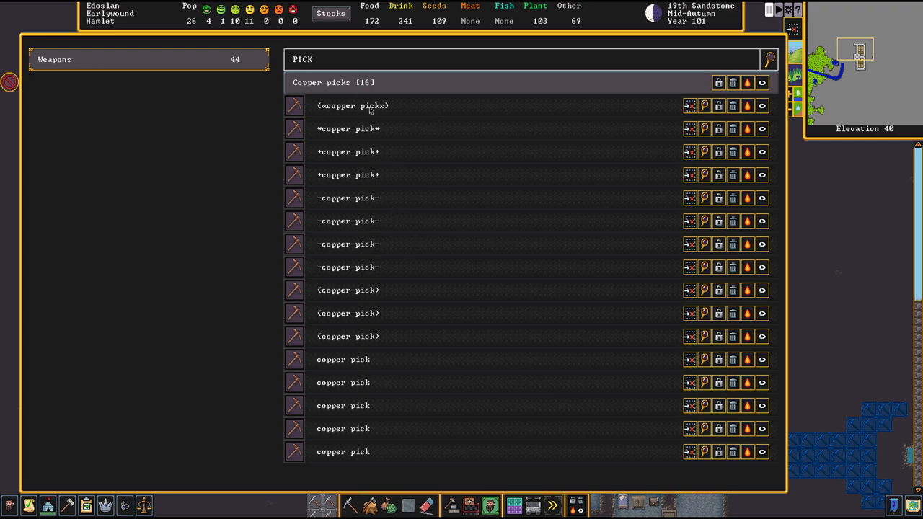
key(Escape)
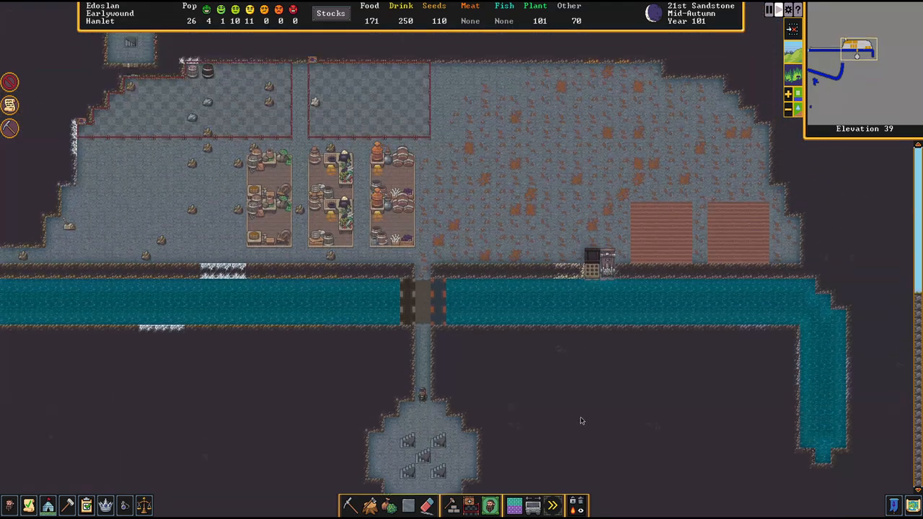
- Move down a z-level to view the water channel at elevation 39
scroll(down, 3)
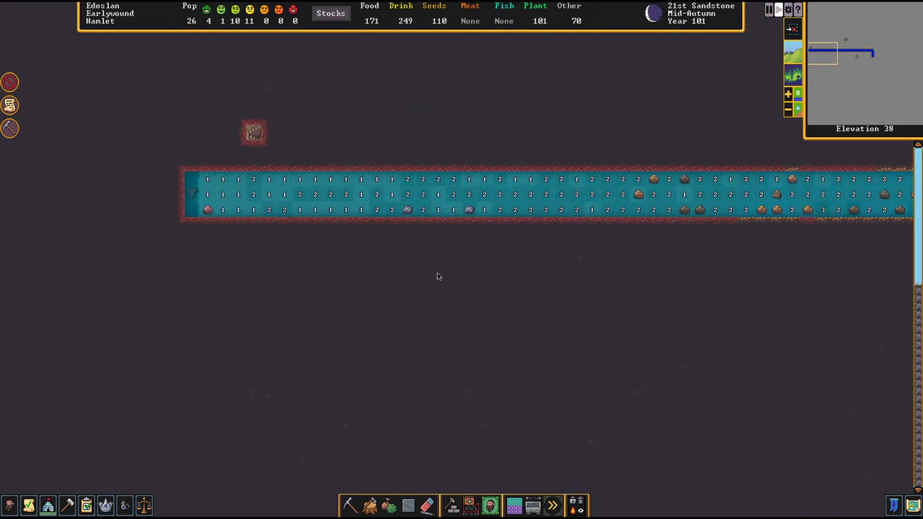
scroll(down, 3)
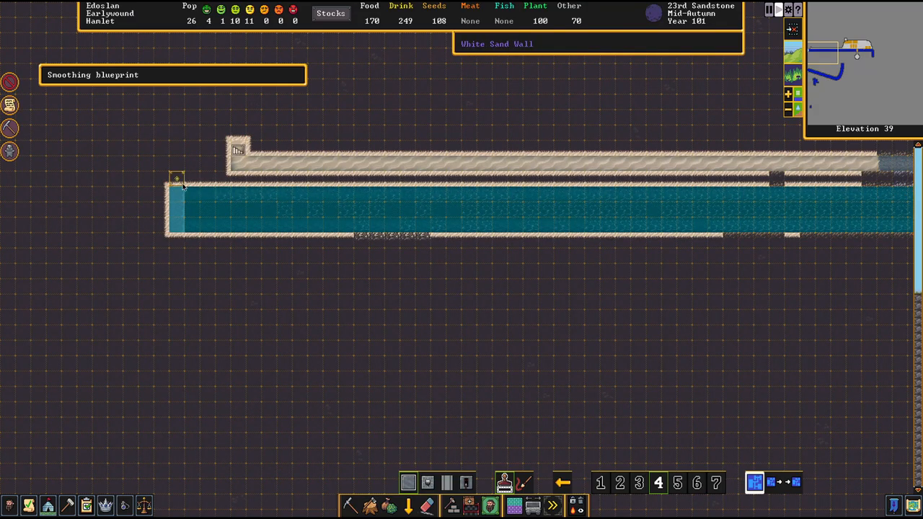
mouse_move(369, 230)
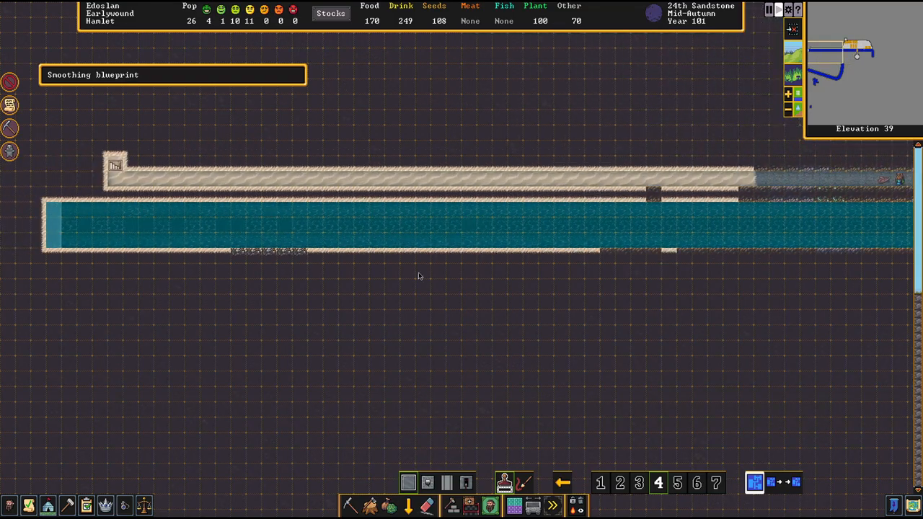
scroll(down, 3)
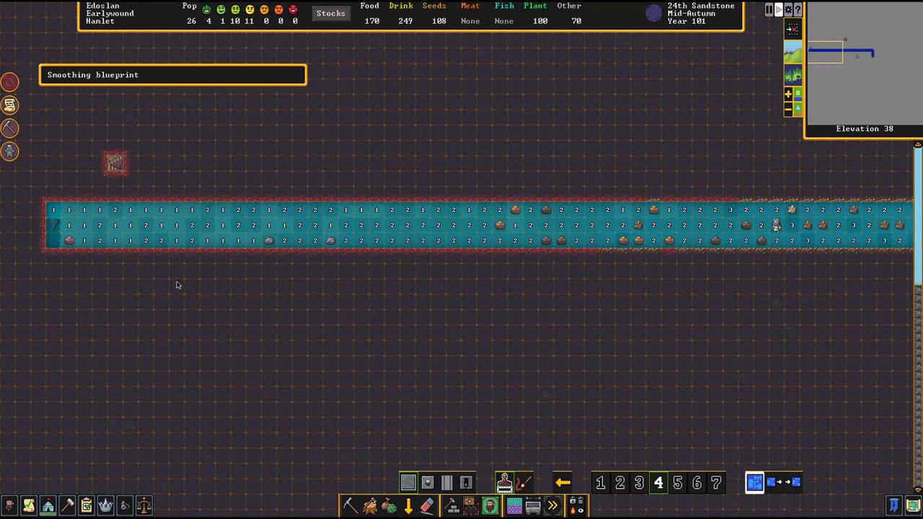
scroll(down, 3)
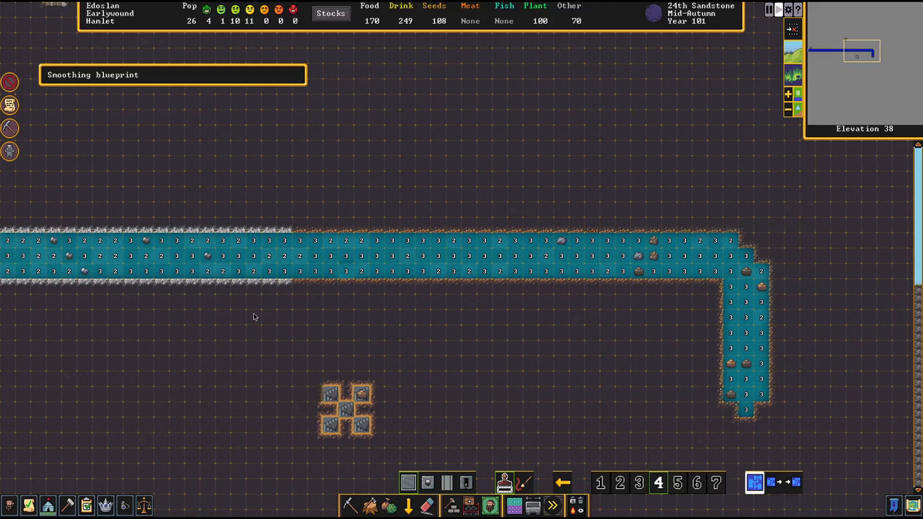
mouse_move(743, 412)
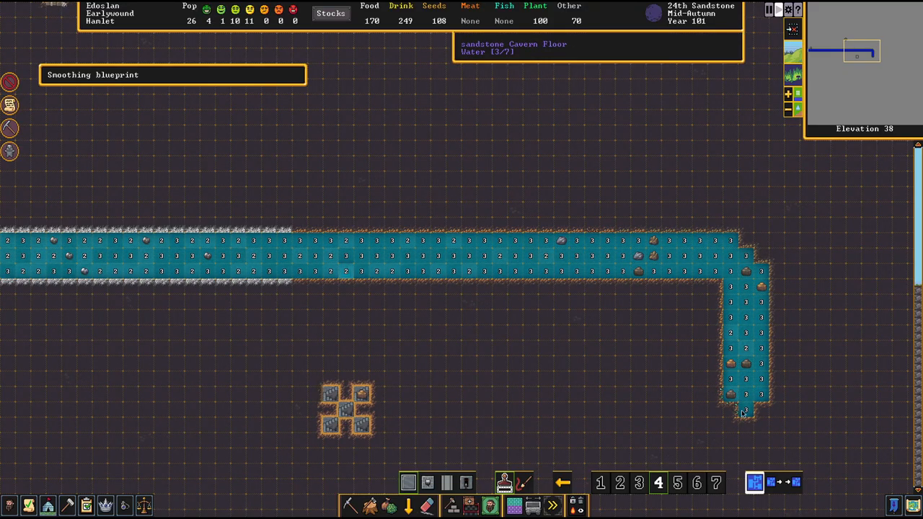
mouse_move(137, 354)
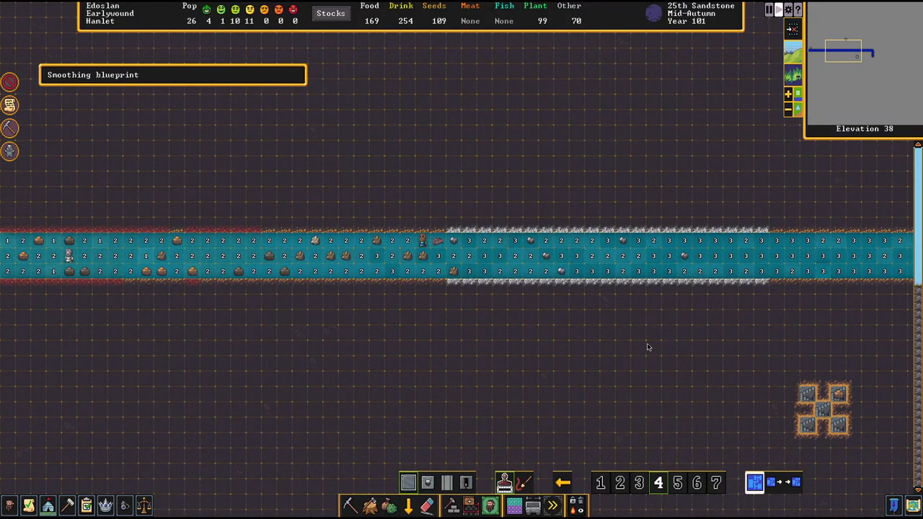
mouse_move(415, 281)
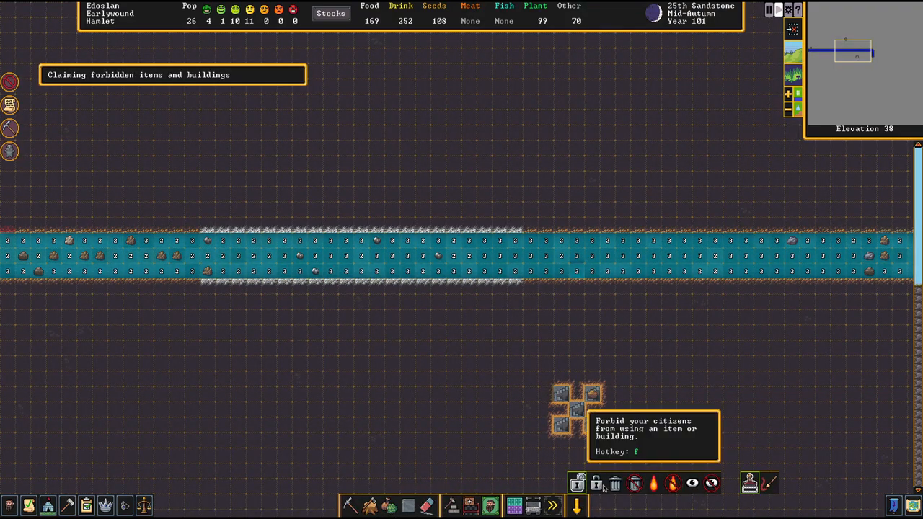
mouse_move(577, 484)
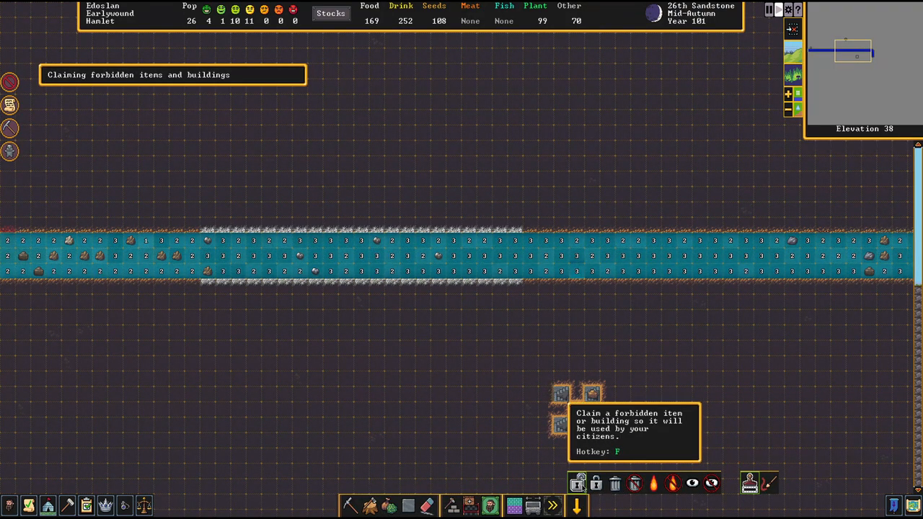
- Switch the item claim tool to Forbid mode over the water channel
click(595, 485)
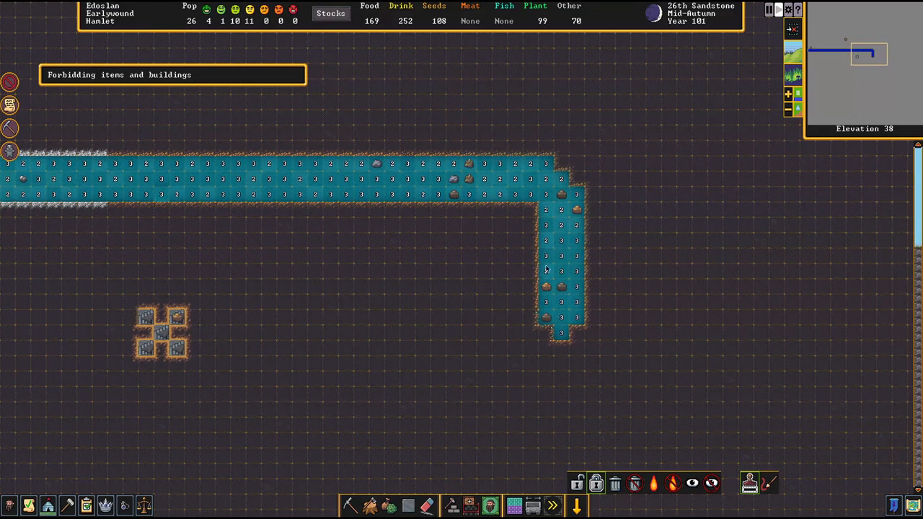
mouse_move(582, 166)
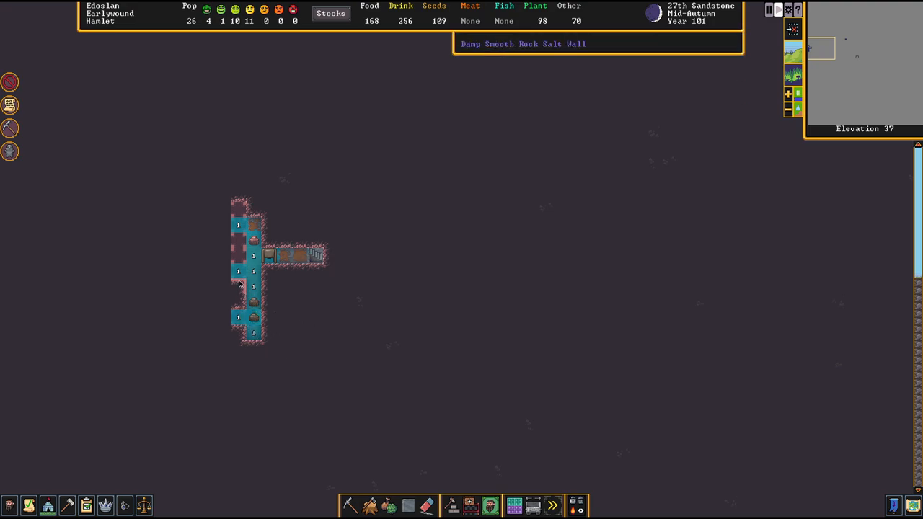
mouse_move(256, 301)
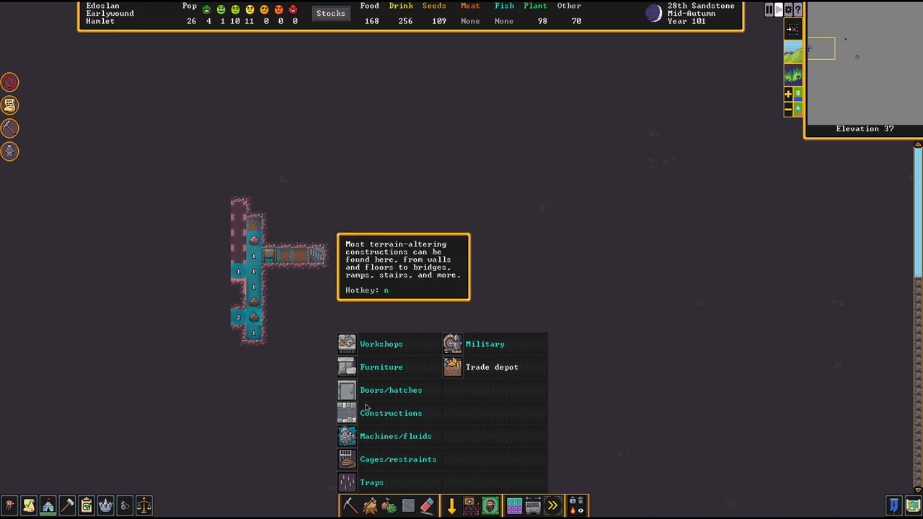
- Place a wall construction on a corner tile of the flooded T-shaped tunnel
click(389, 413)
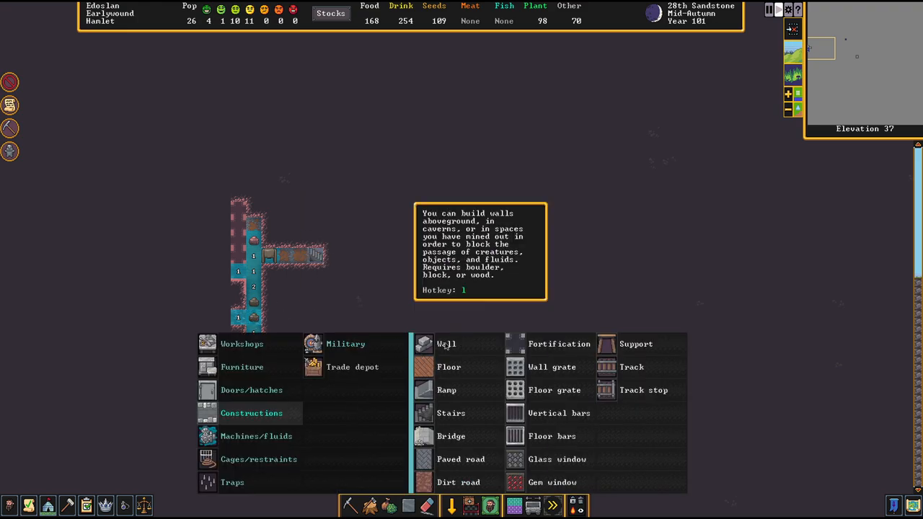
click(447, 343)
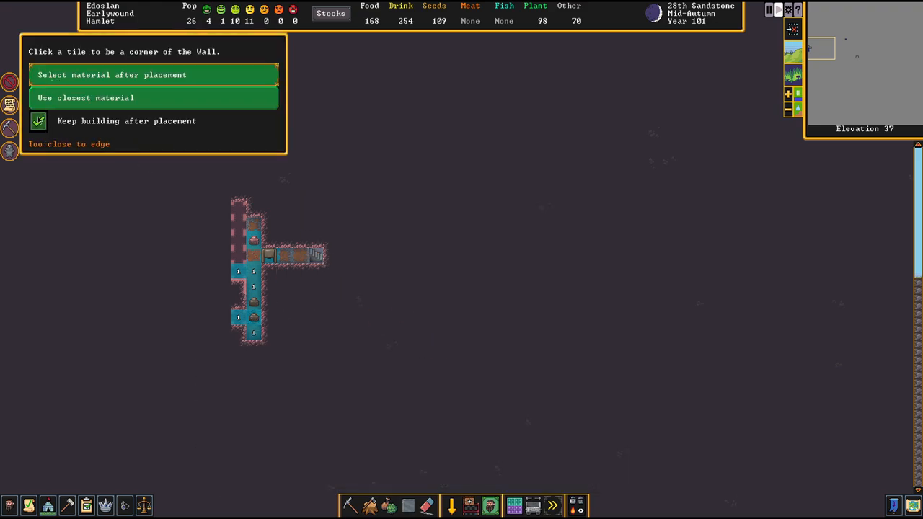
click(37, 122)
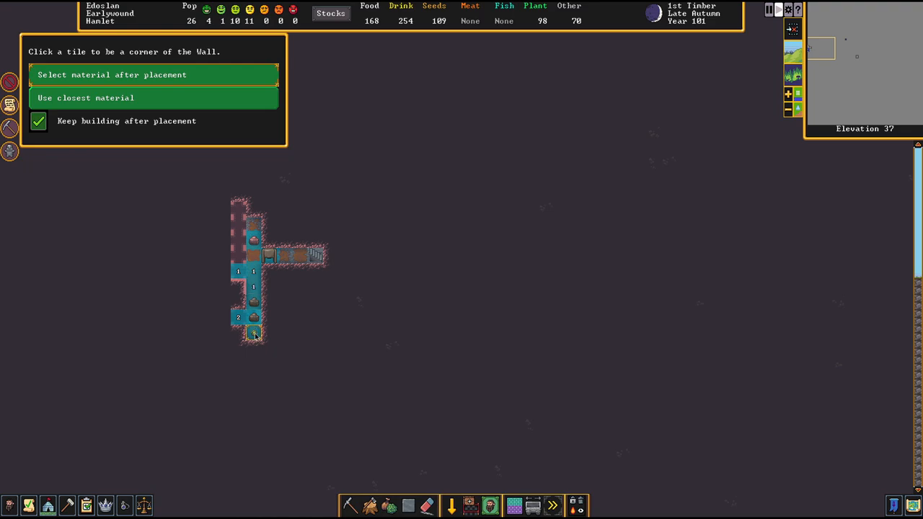
click(254, 331)
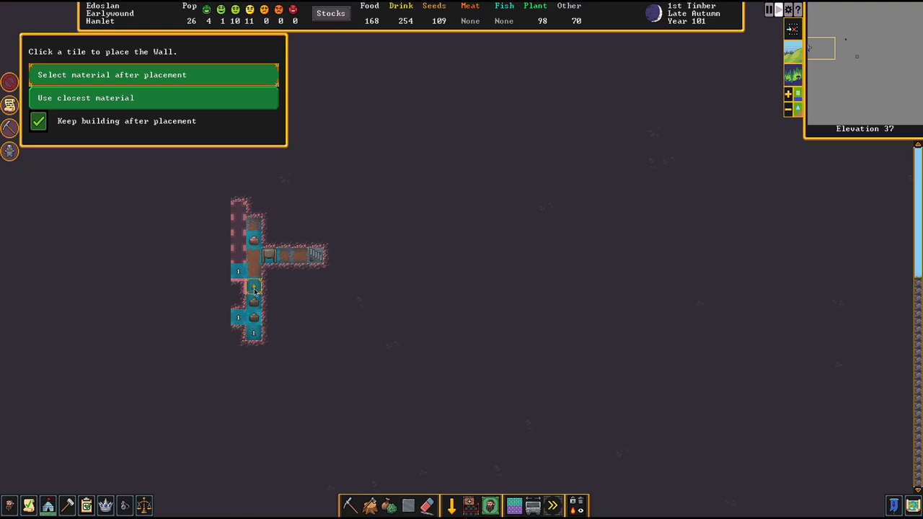
click(254, 287)
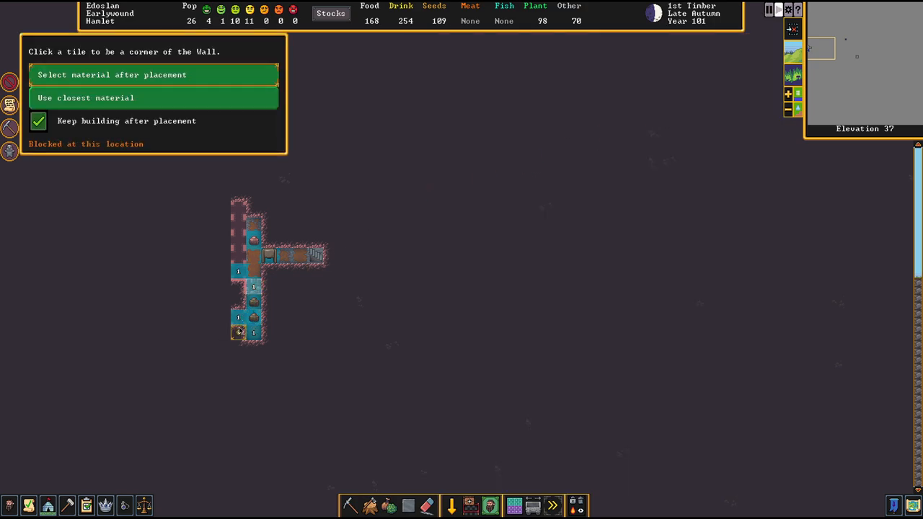
mouse_move(361, 271)
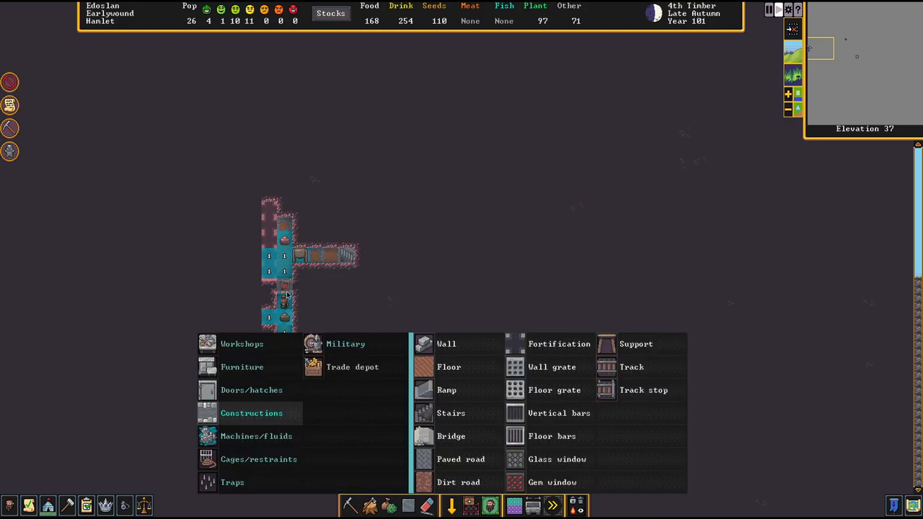
- Choose Wall construction to start planning wall tiles in the flooded T-shaped tunnel
click(445, 343)
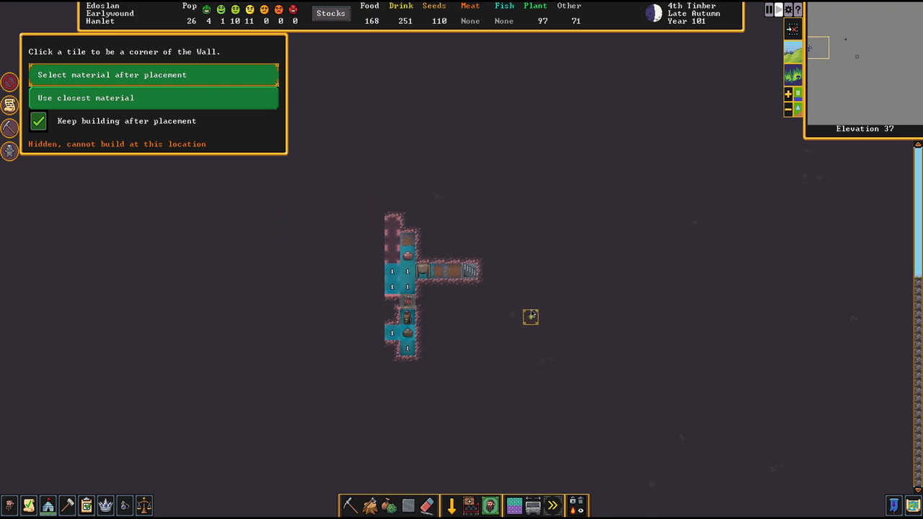
mouse_move(531, 301)
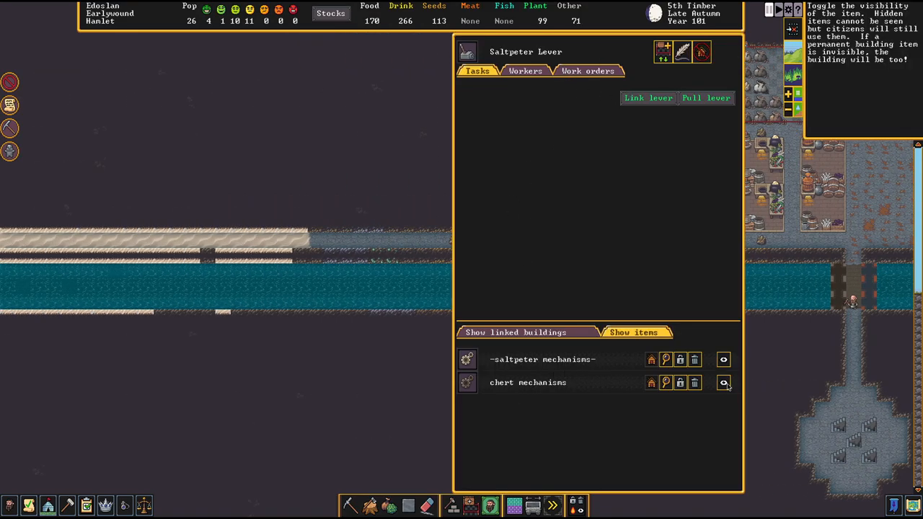
- View the details of the chert mechanism and the saltpeter mechanism in the lever
click(724, 382)
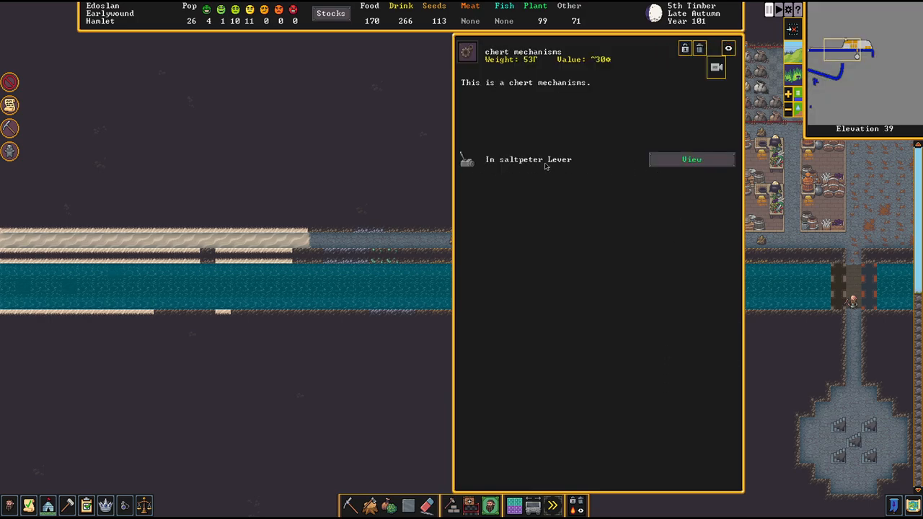
click(690, 158)
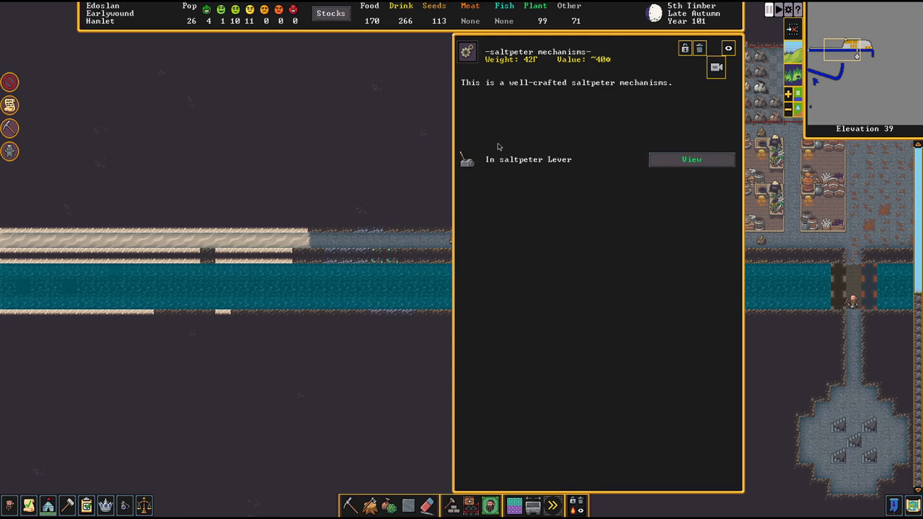
click(689, 159)
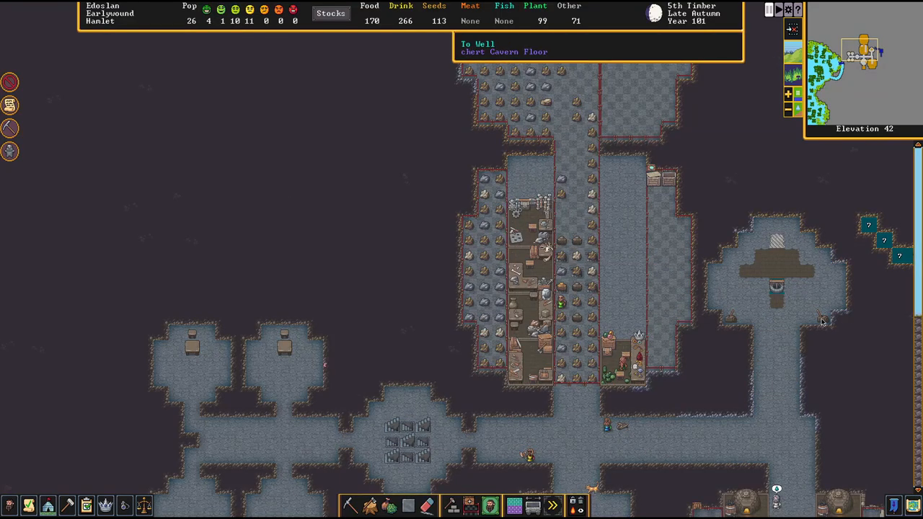
mouse_move(730, 322)
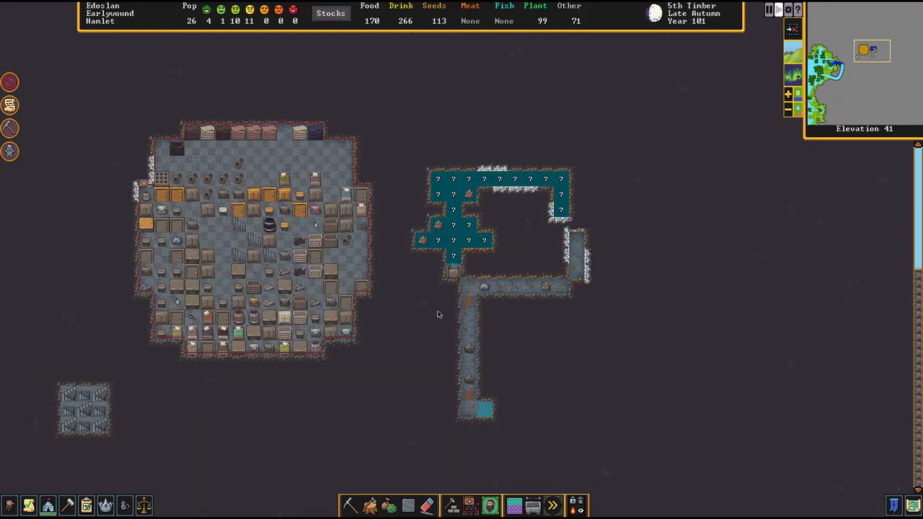
mouse_move(456, 284)
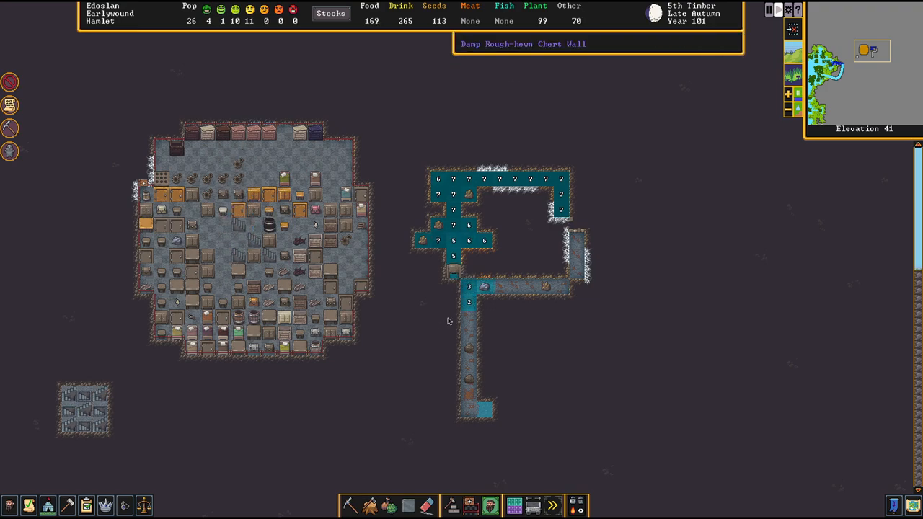
mouse_move(483, 310)
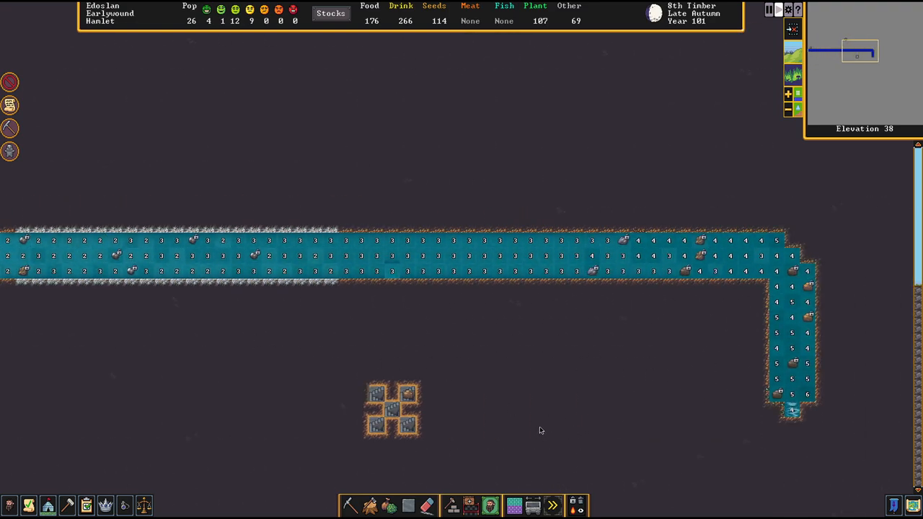
- Inspect the dug room grid beside the bedroom wing at elevation 40
click(490, 504)
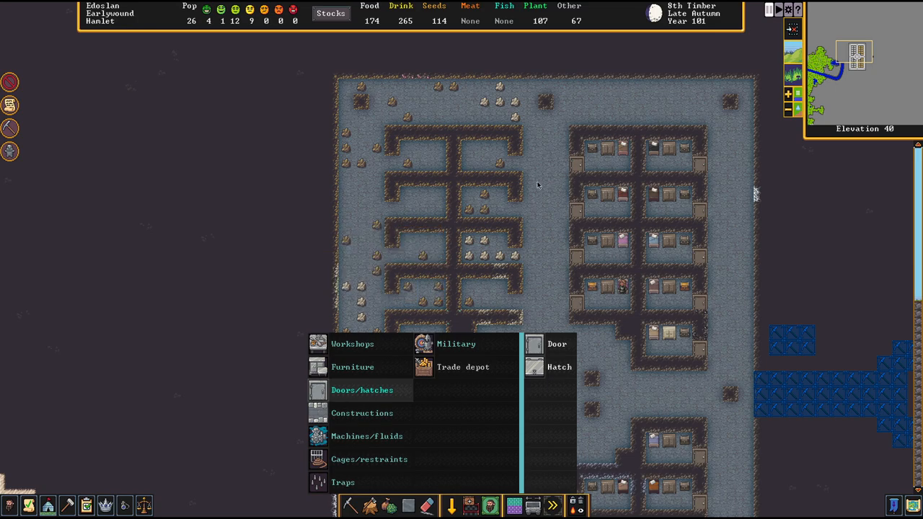
- Plan doors on the bedroom entrances, then attempt to place a bed though none is built yet
click(557, 343)
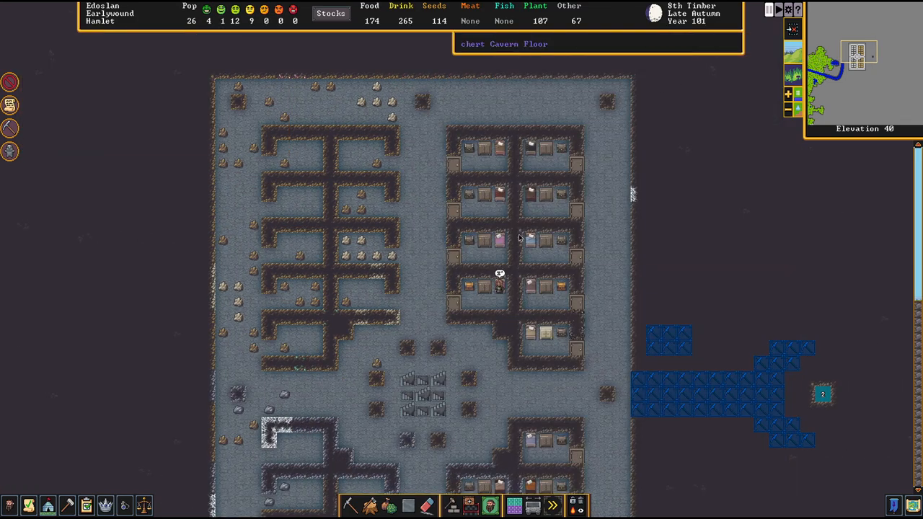
click(453, 505)
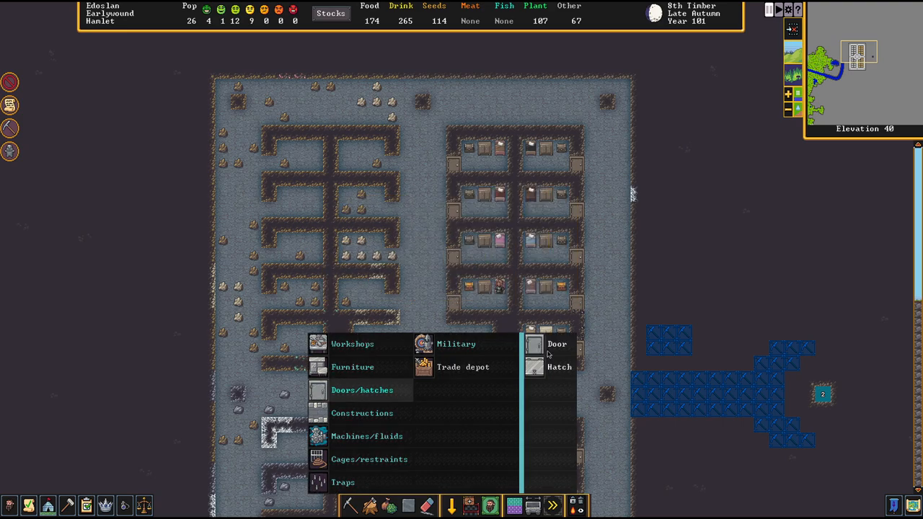
click(556, 343)
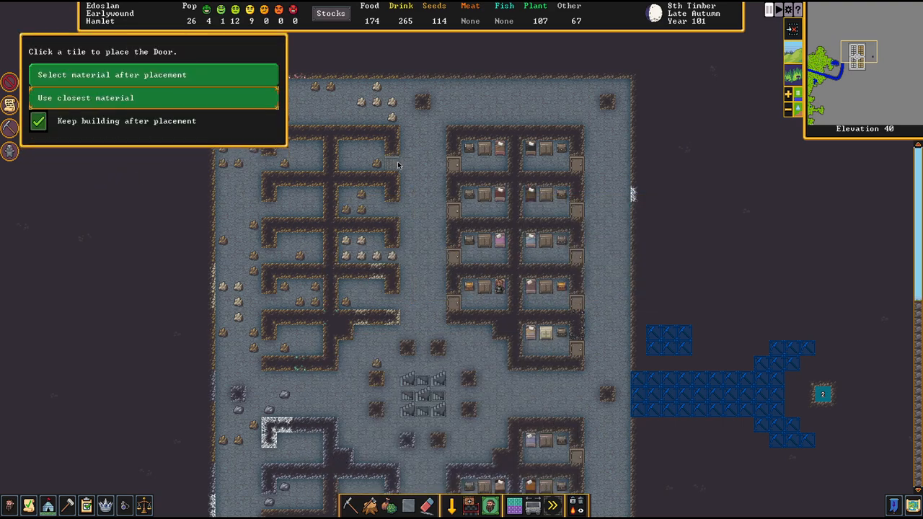
mouse_move(267, 351)
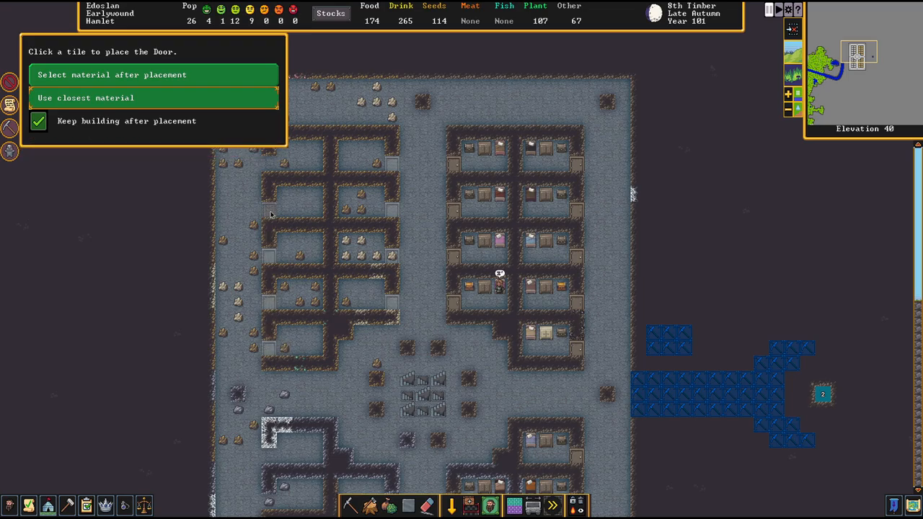
scroll(down, 3)
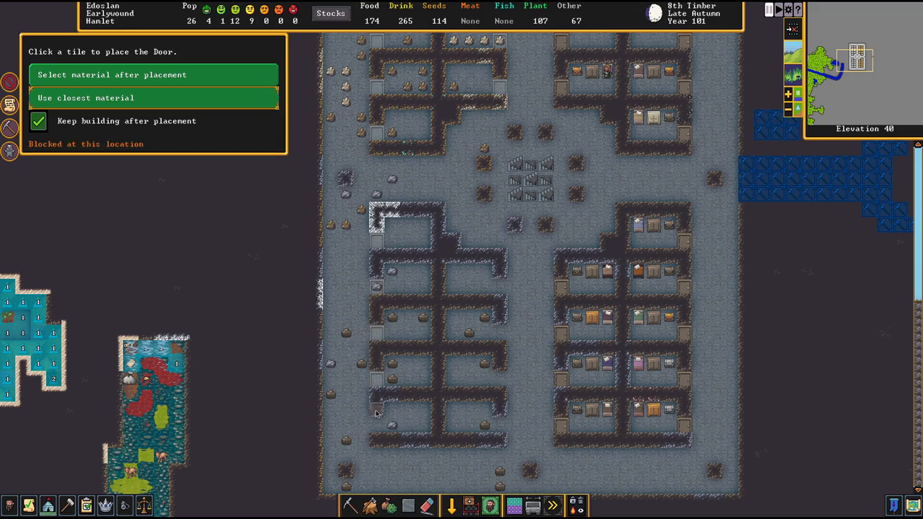
mouse_move(502, 340)
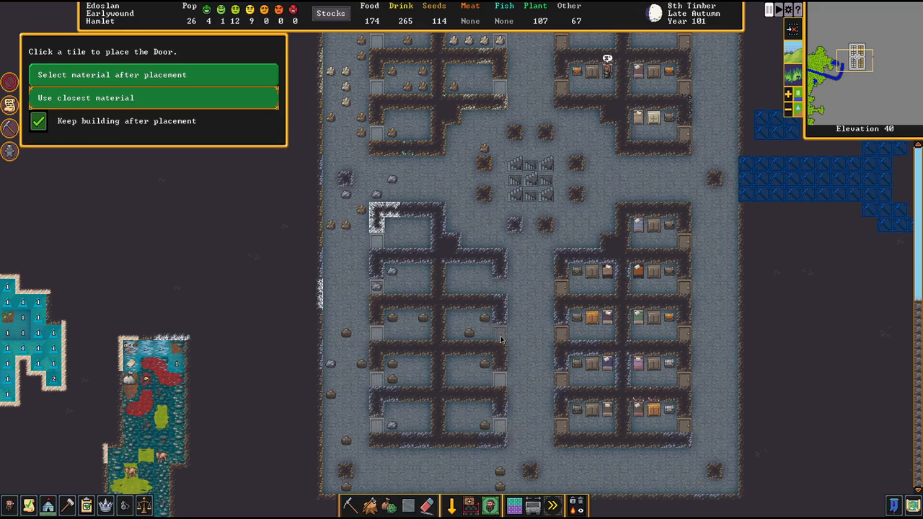
mouse_move(525, 351)
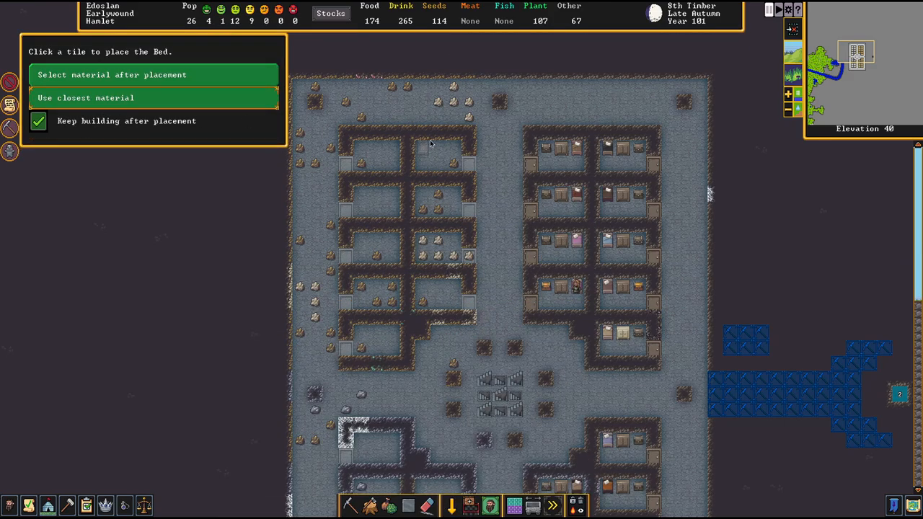
mouse_move(421, 151)
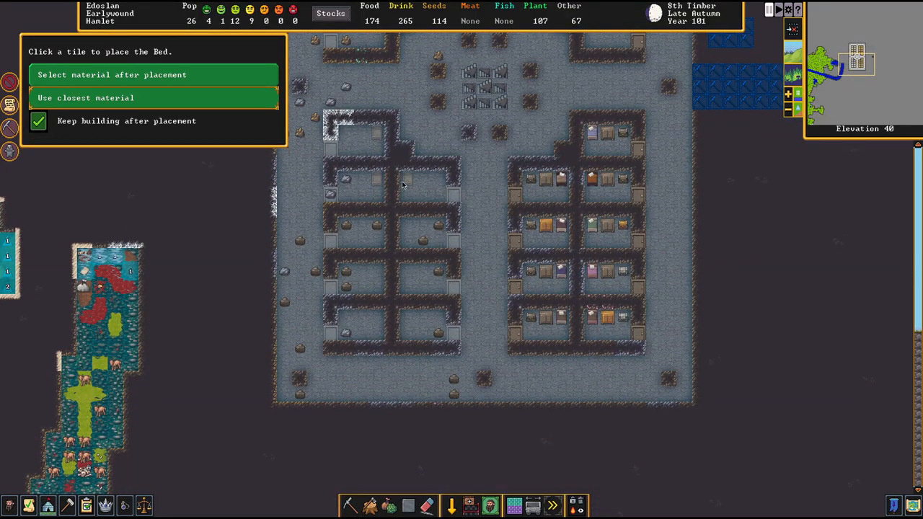
click(406, 225)
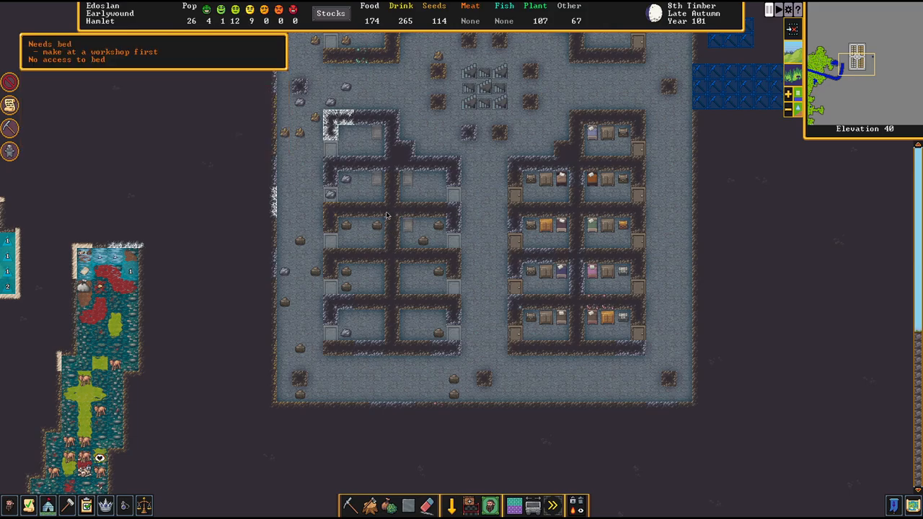
mouse_move(515, 323)
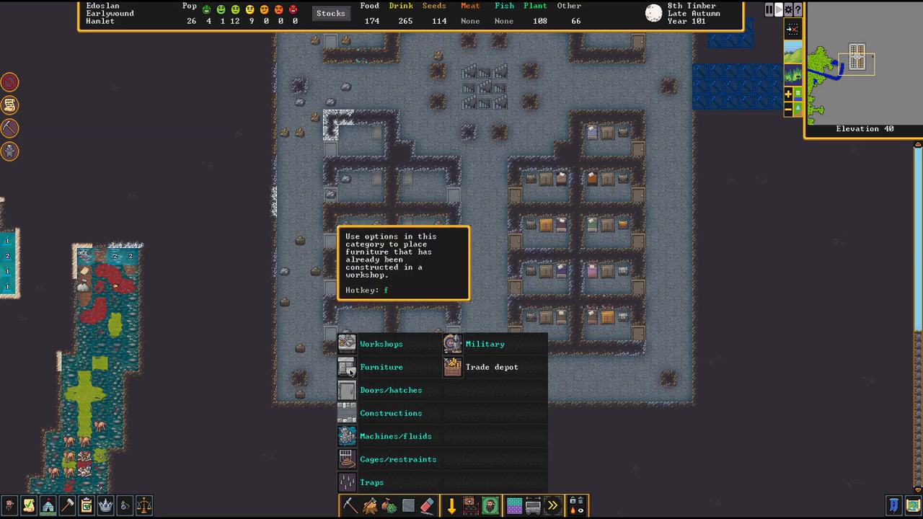
- Plan cabinets from the Furniture menu inside the newly dug bedrooms
click(381, 368)
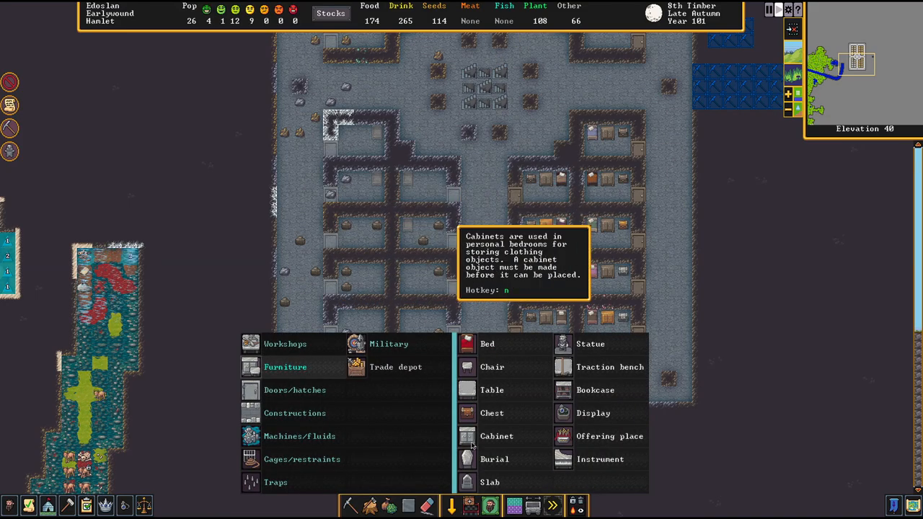
click(496, 435)
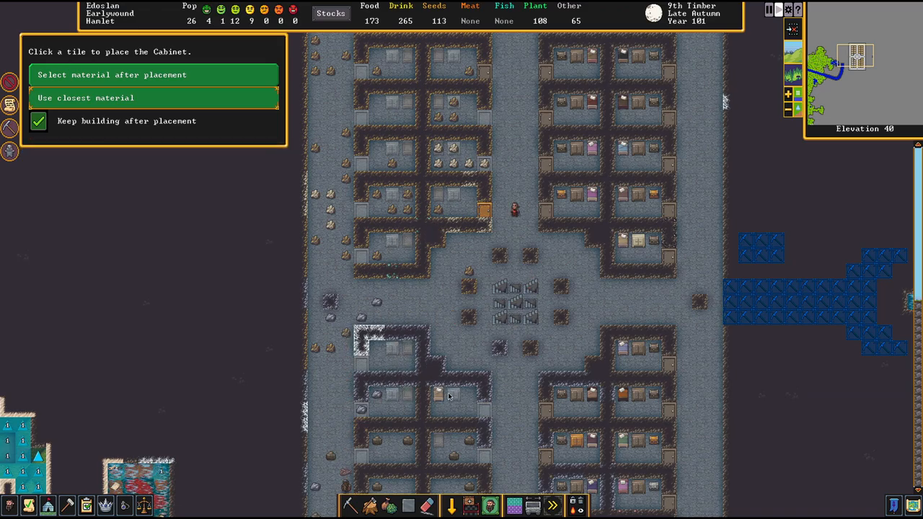
click(530, 351)
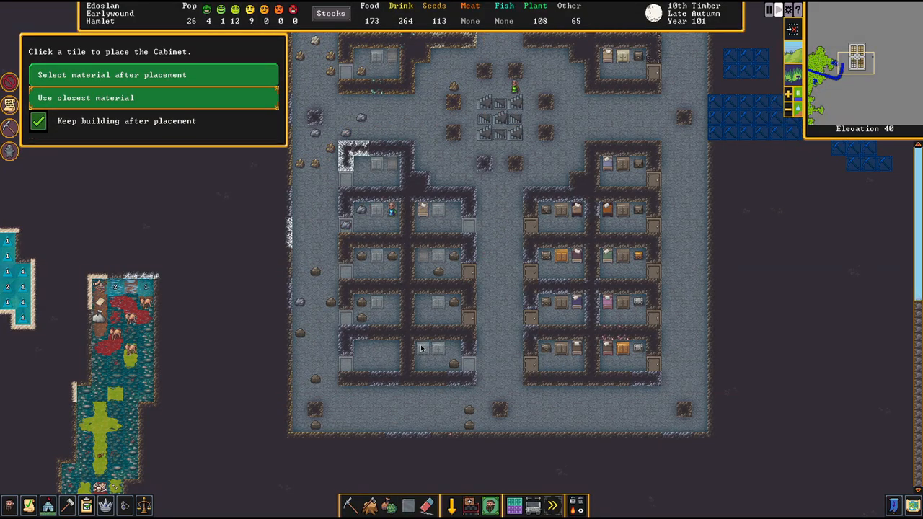
scroll(up, 3)
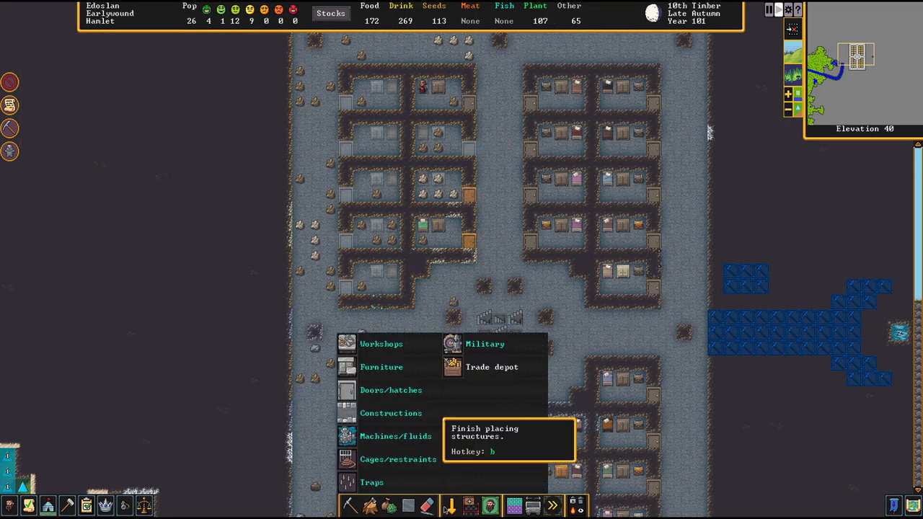
mouse_move(106, 505)
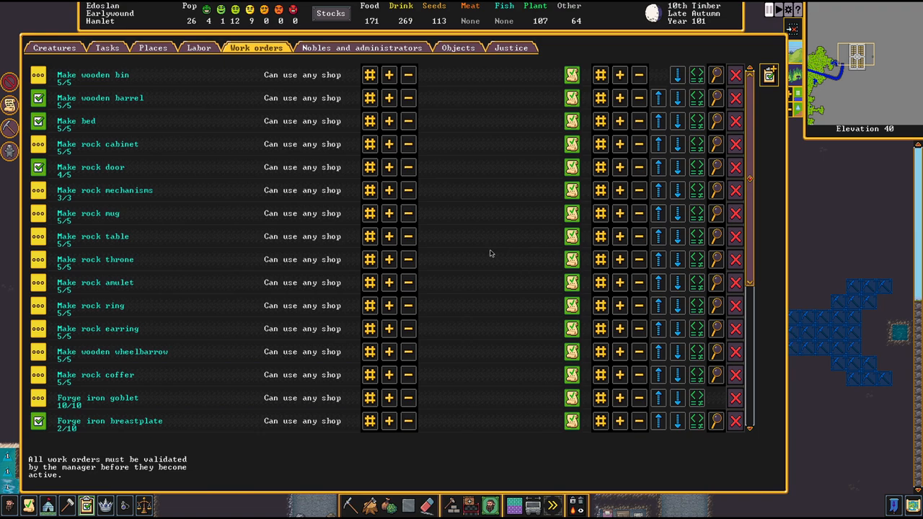
key(Escape)
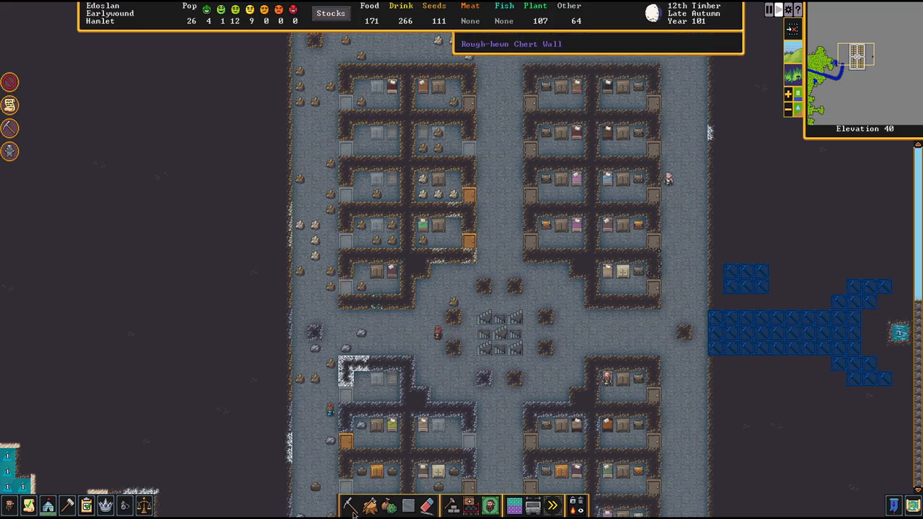
- Place a container on a bedroom tile using the closest available material
click(453, 504)
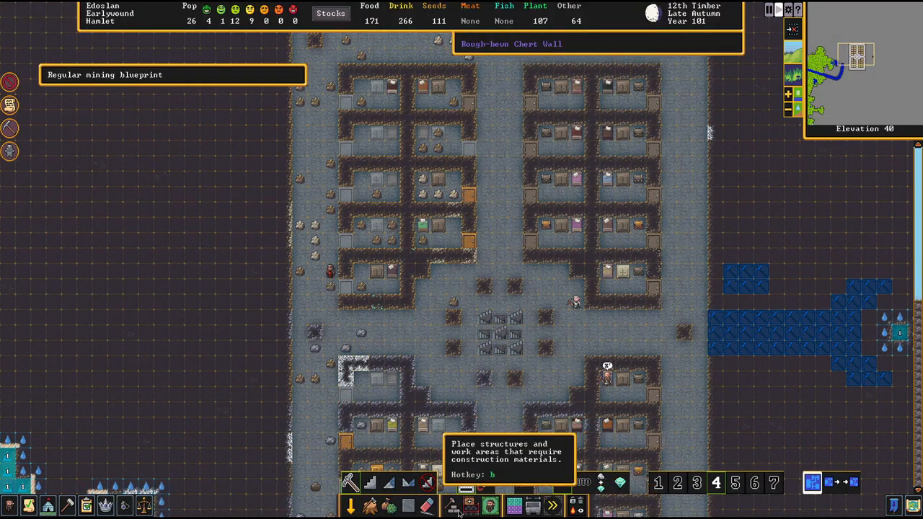
click(453, 505)
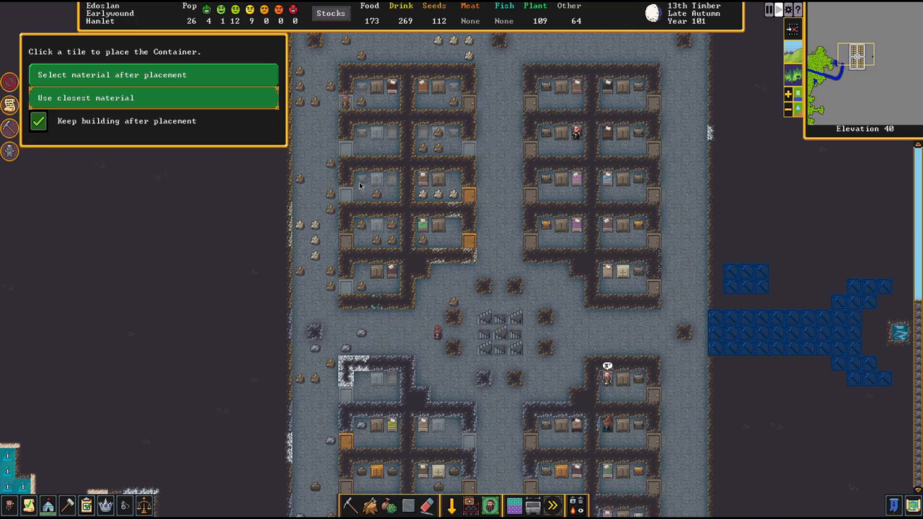
click(357, 262)
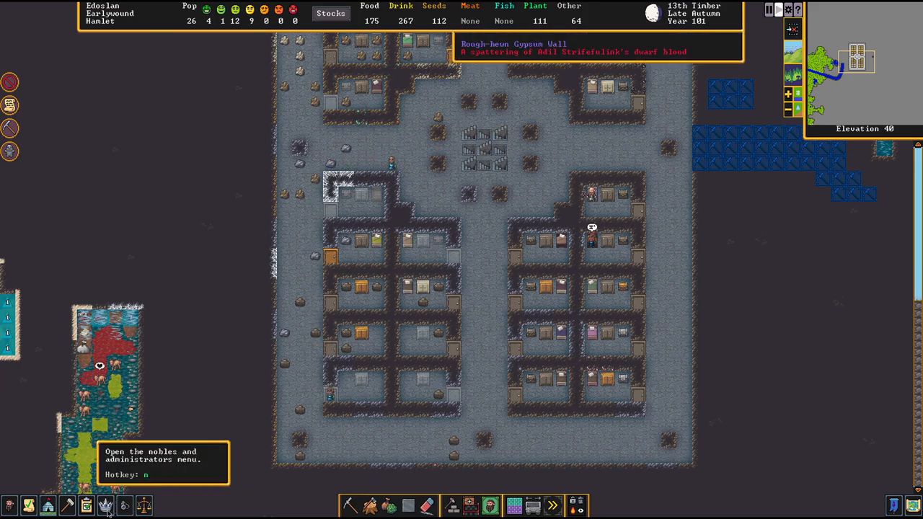
click(86, 505)
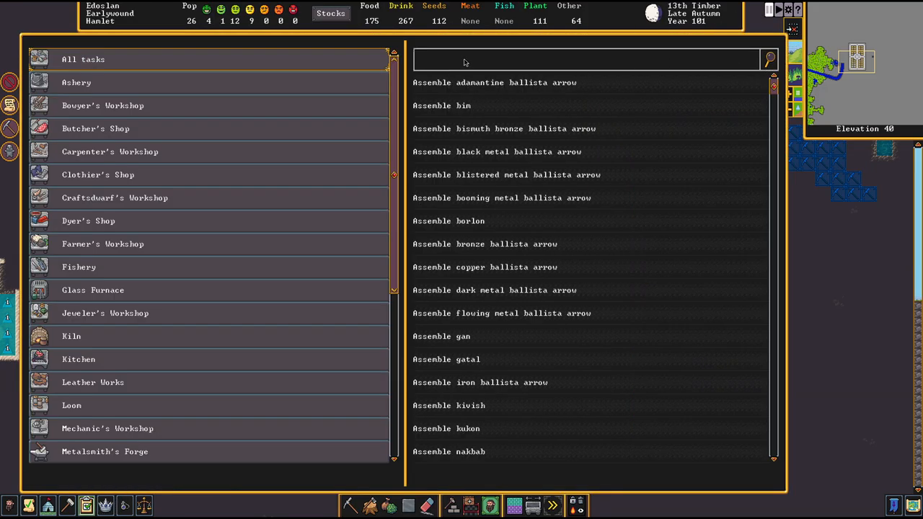
text(BED)
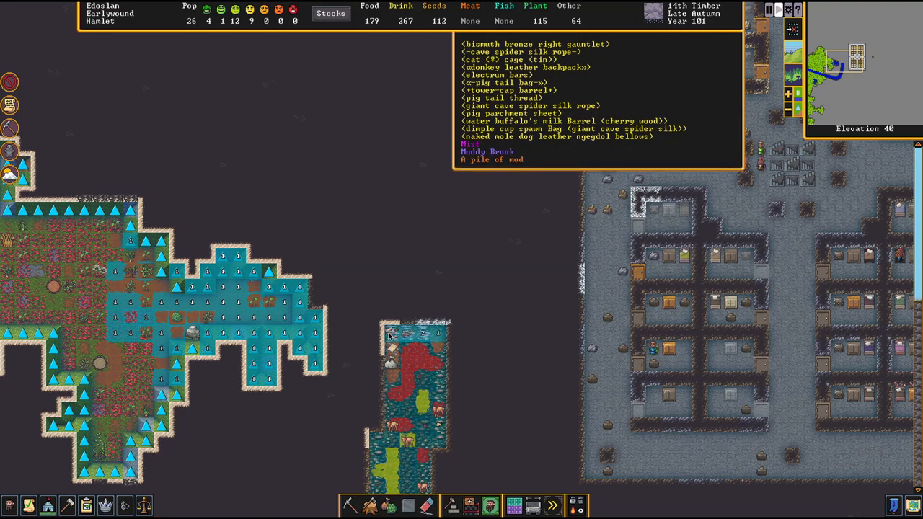
- Scroll to the smelter workshop to bring up its empty Tasks tab
scroll(down, 3)
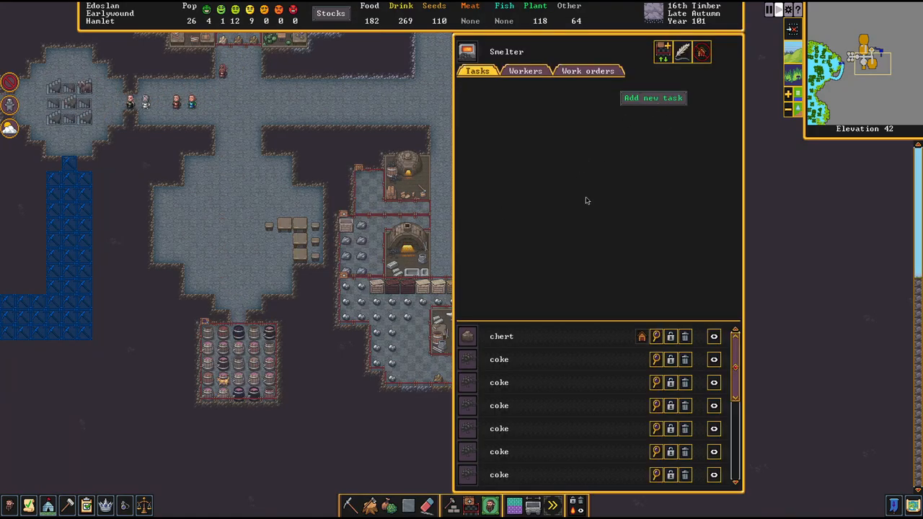
- Browse the smelter jobs (lignite coke, magnetite smelting), then close the panel to return to the map
click(652, 98)
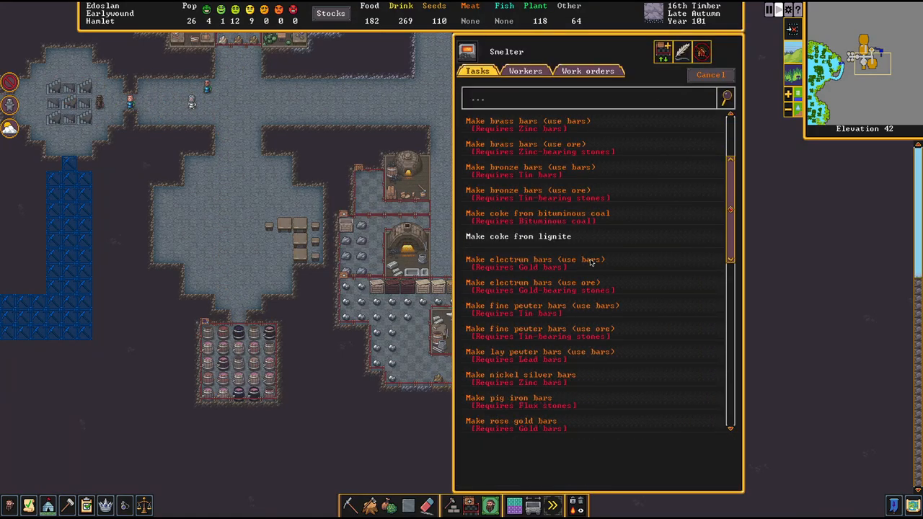
scroll(down, 3)
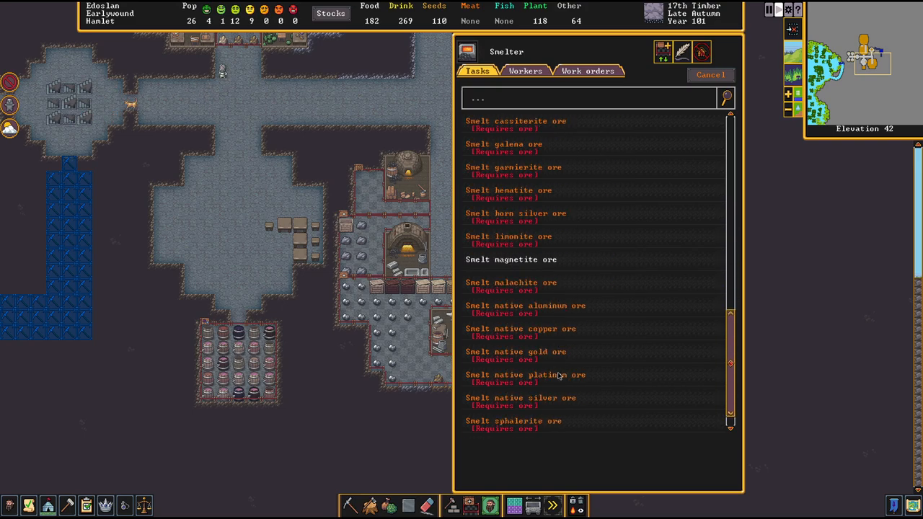
scroll(down, 3)
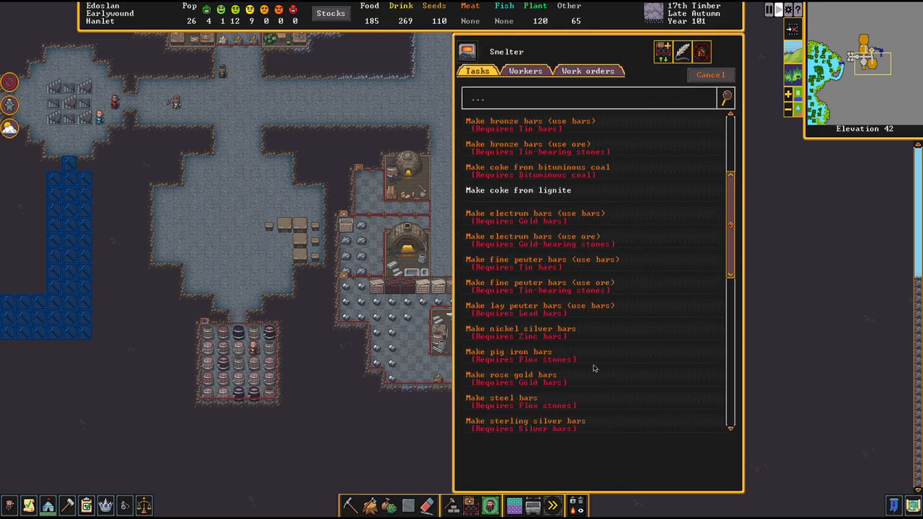
scroll(down, 3)
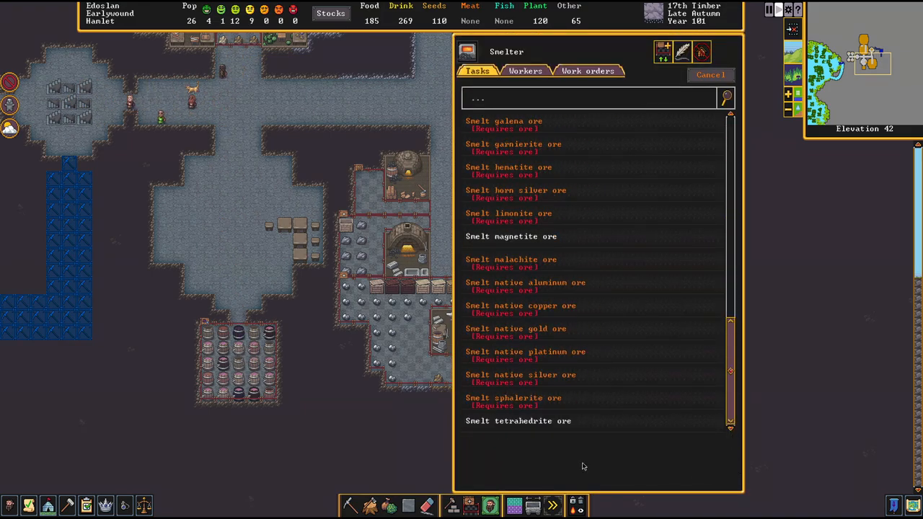
click(709, 75)
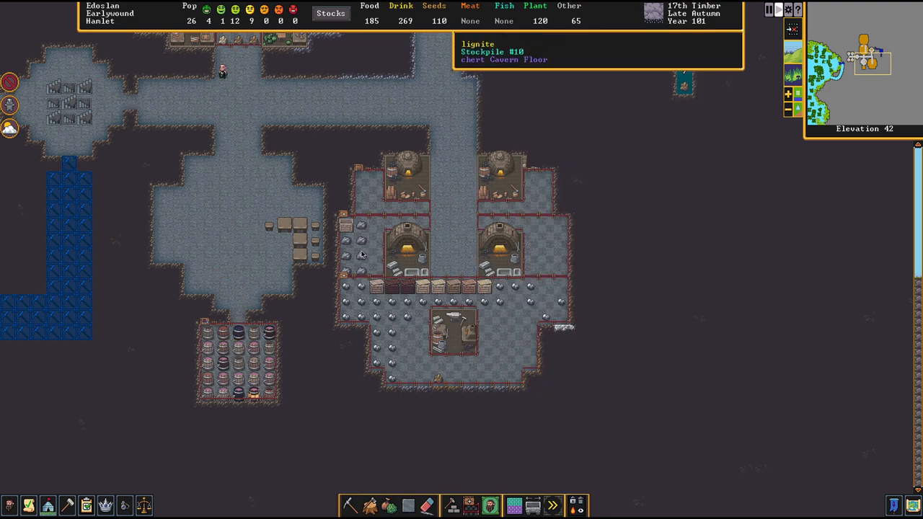
click(406, 248)
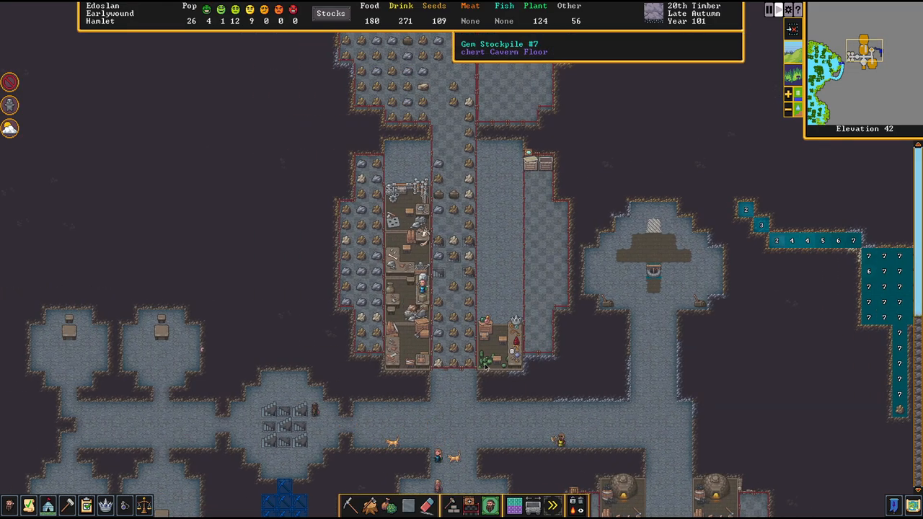
- Check beds under Furniture, then bring up the list of zone types over the bedroom rows
scroll(down, 3)
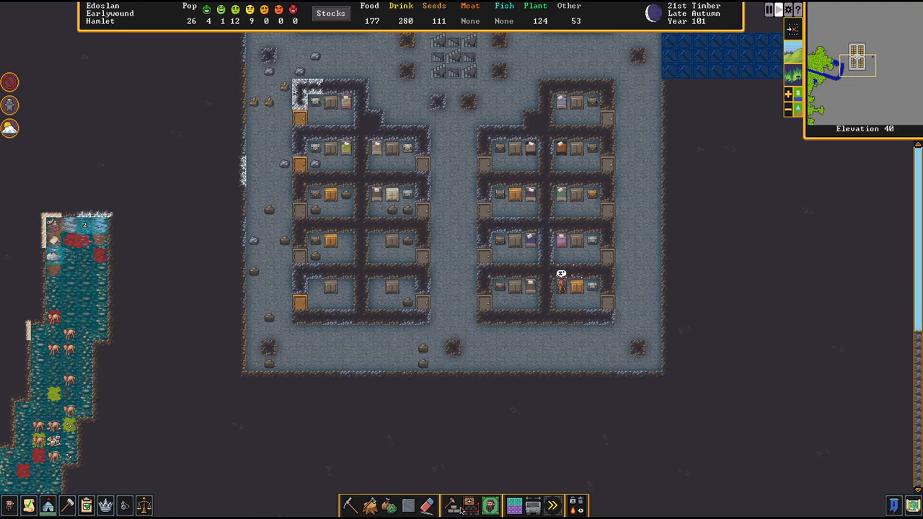
click(451, 505)
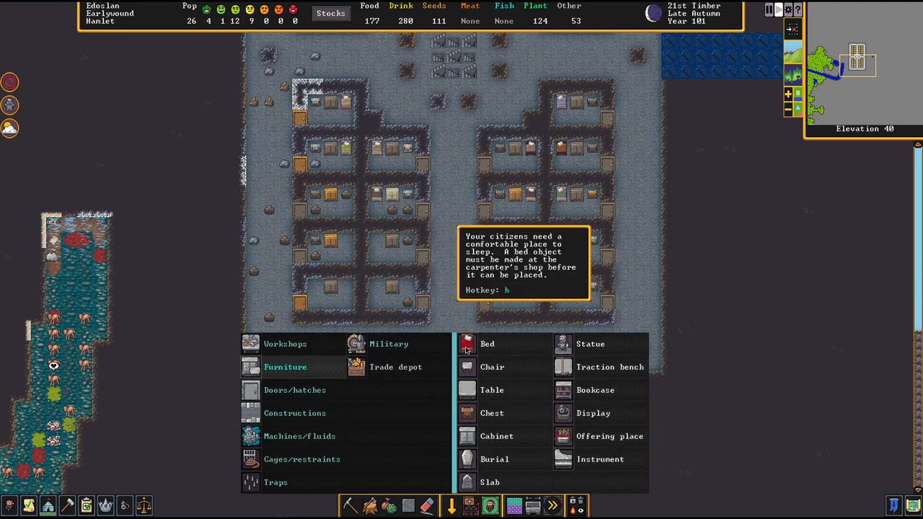
click(488, 343)
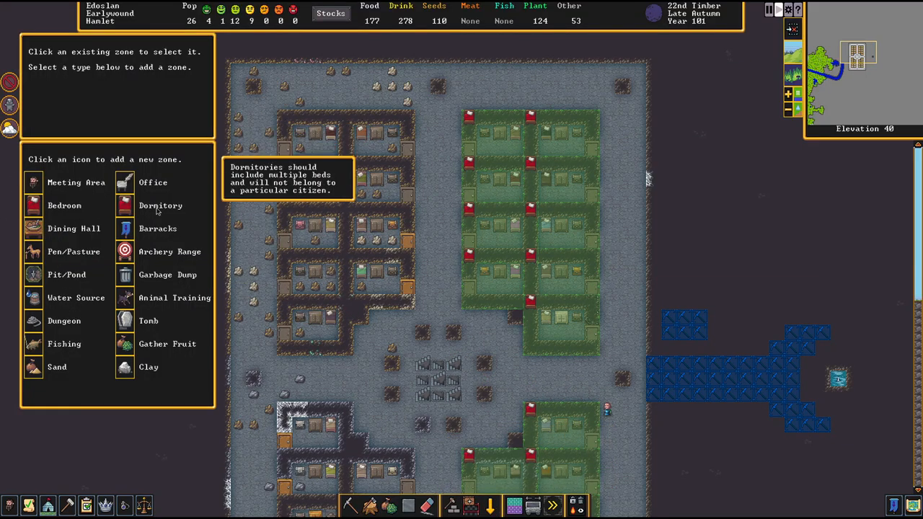
- Create seven Bedroom zones with the multi-room option over the western room grid and confirm Done
click(64, 205)
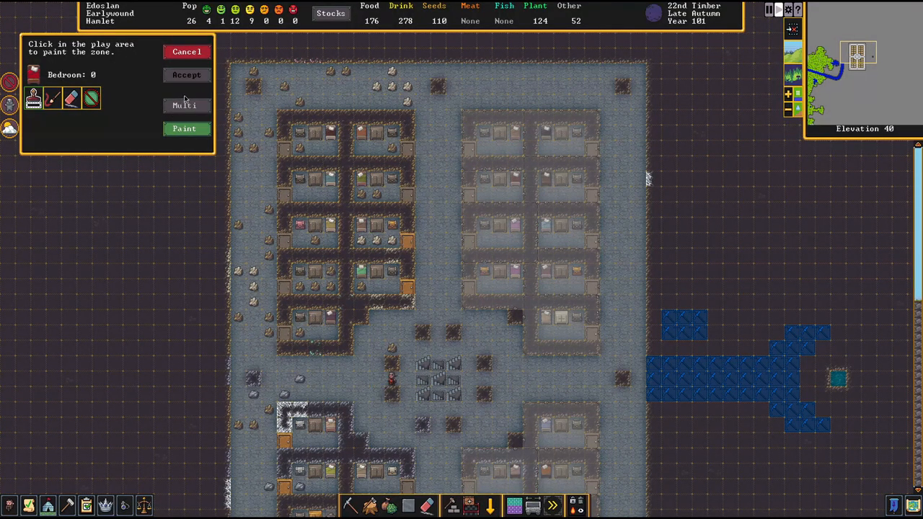
click(185, 128)
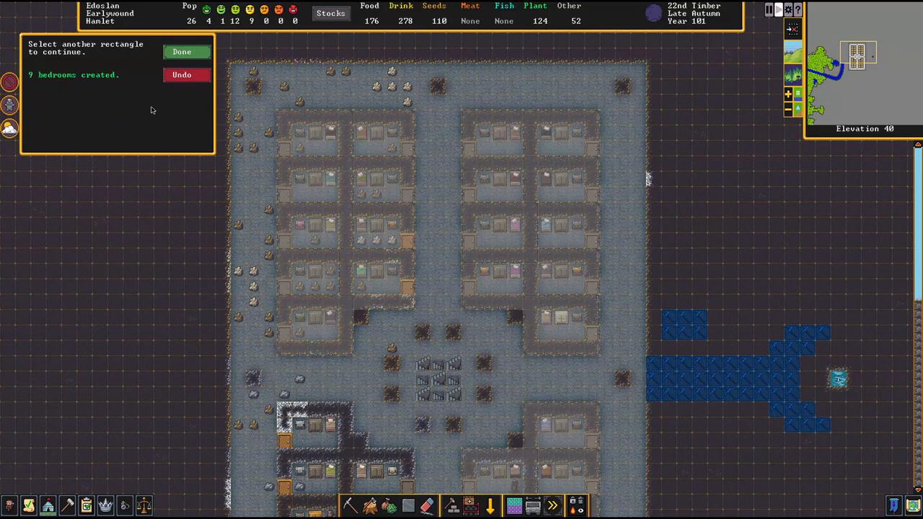
click(182, 52)
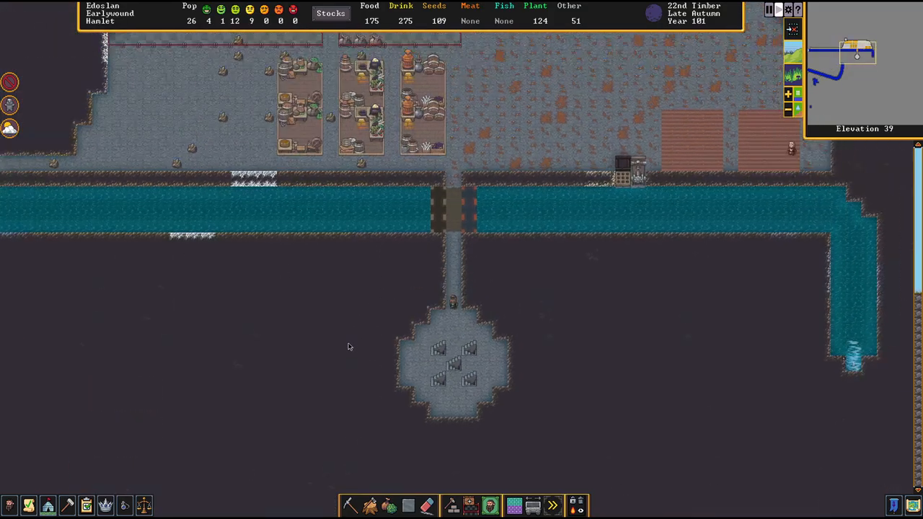
- Descend the z-levels to elevation 34 above the small stair shaft
scroll(down, 3)
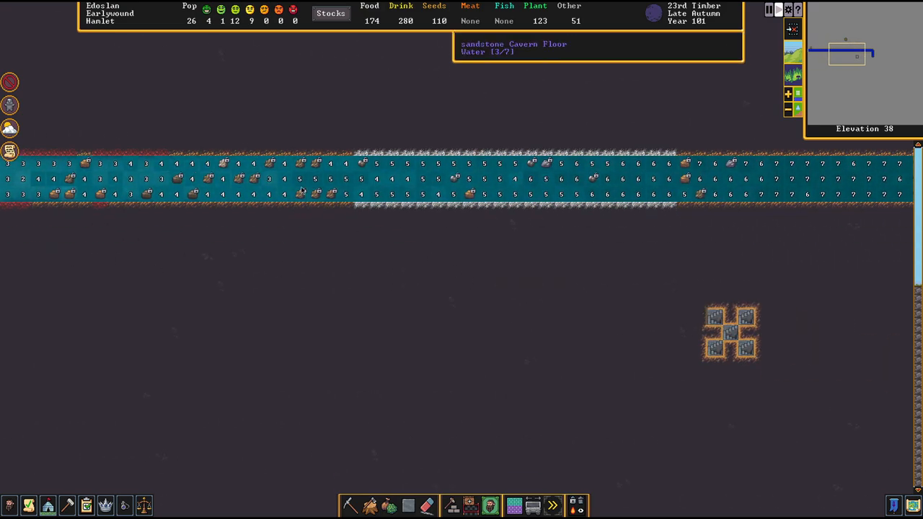
scroll(left, 3)
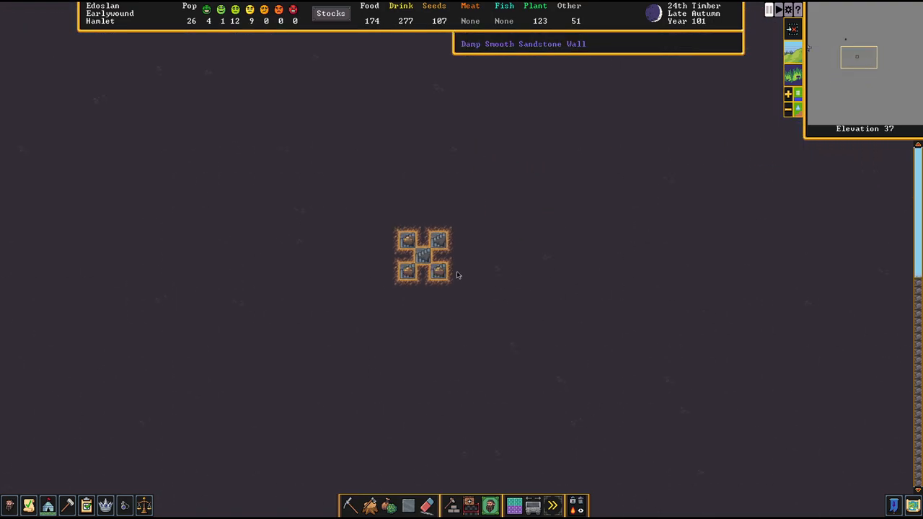
scroll(down, 3)
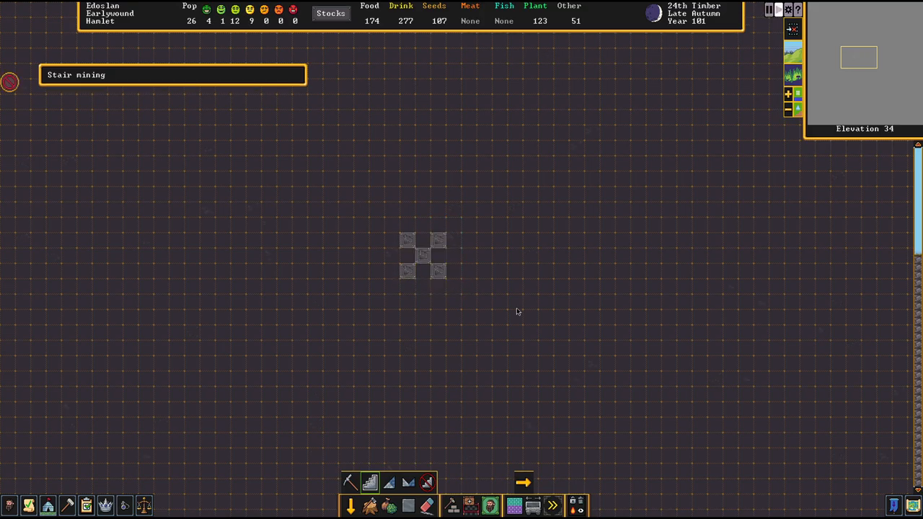
mouse_move(439, 273)
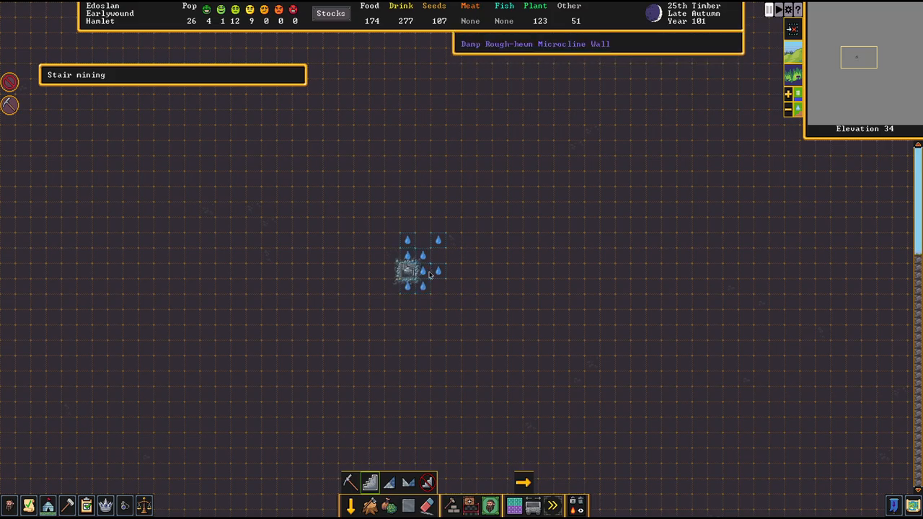
mouse_move(413, 252)
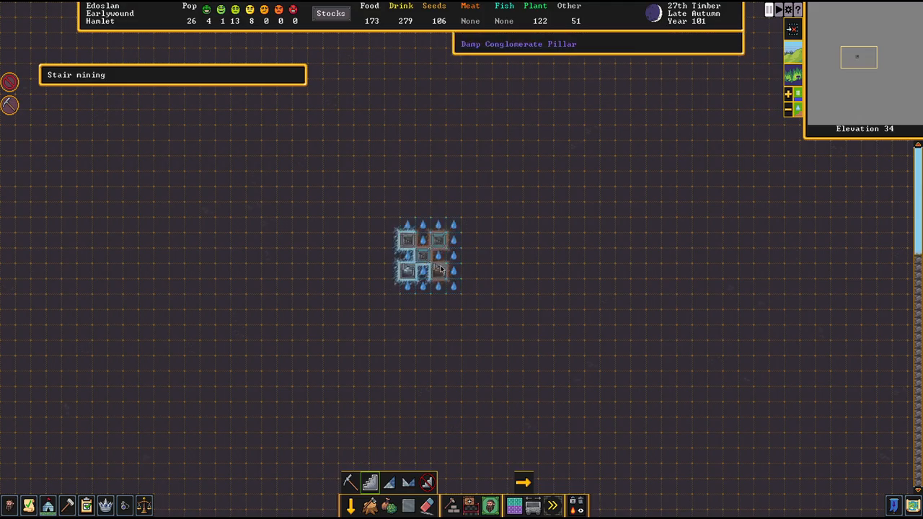
mouse_move(411, 279)
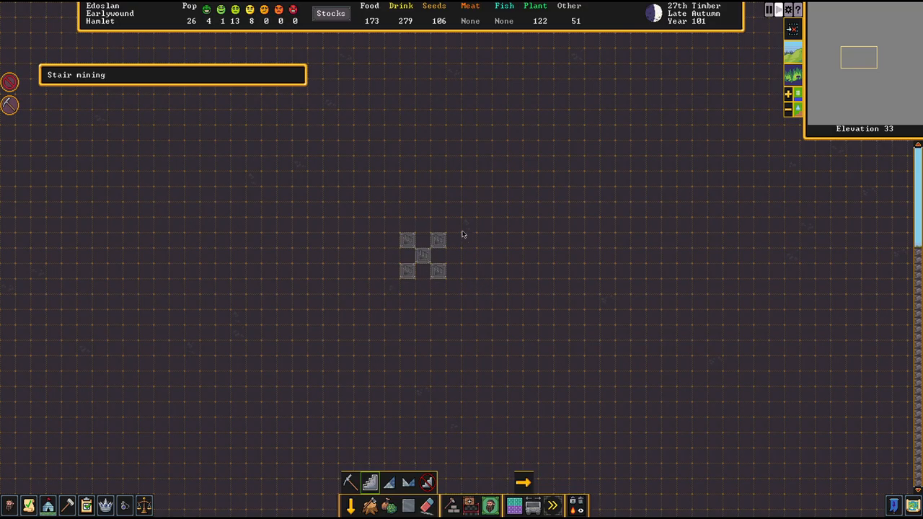
mouse_move(413, 367)
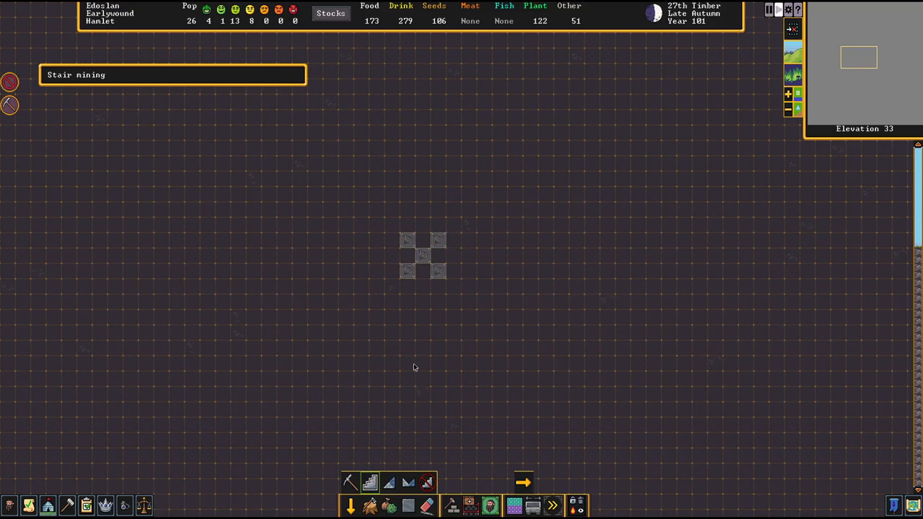
mouse_move(438, 242)
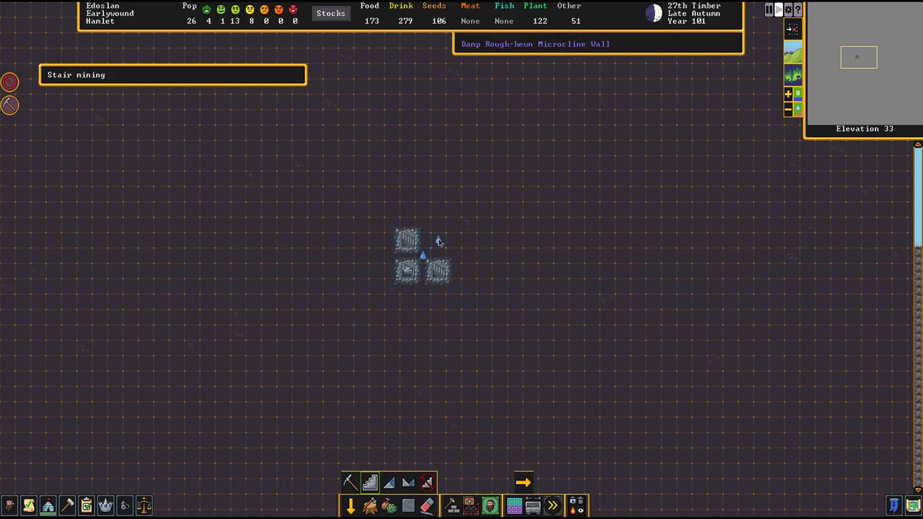
mouse_move(436, 271)
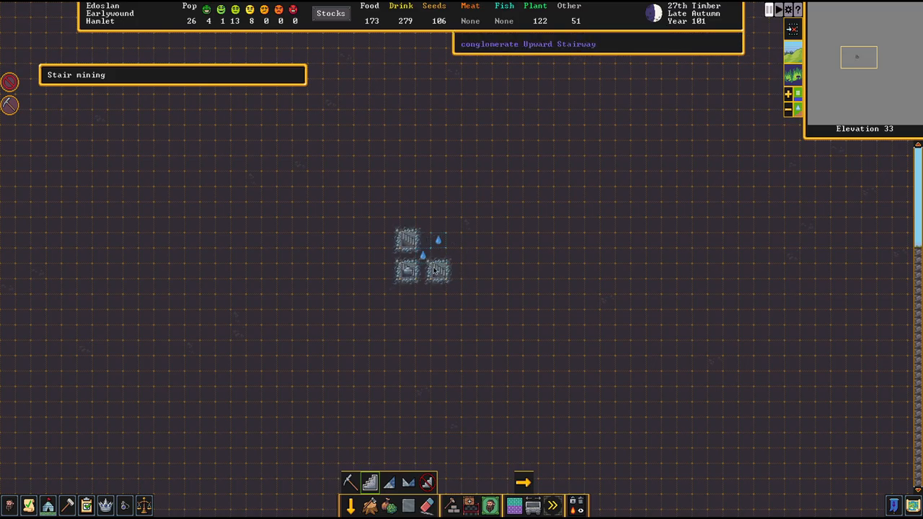
- Designate stair mining on the shaft tiles at elevations 34 and 33
scroll(up, 3)
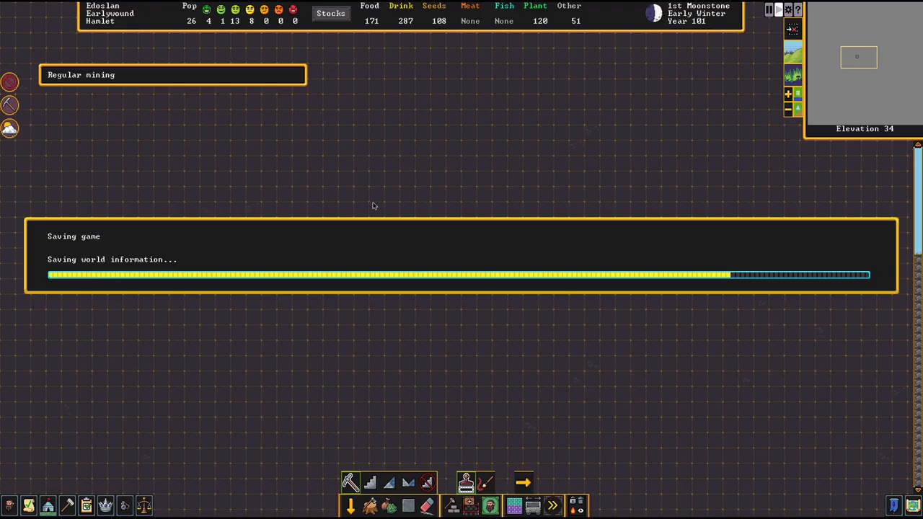
mouse_move(459, 343)
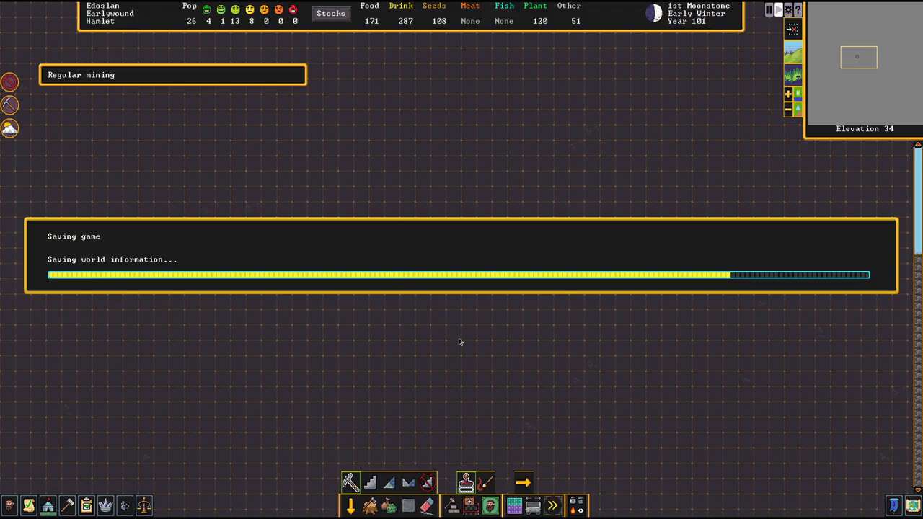
mouse_move(431, 354)
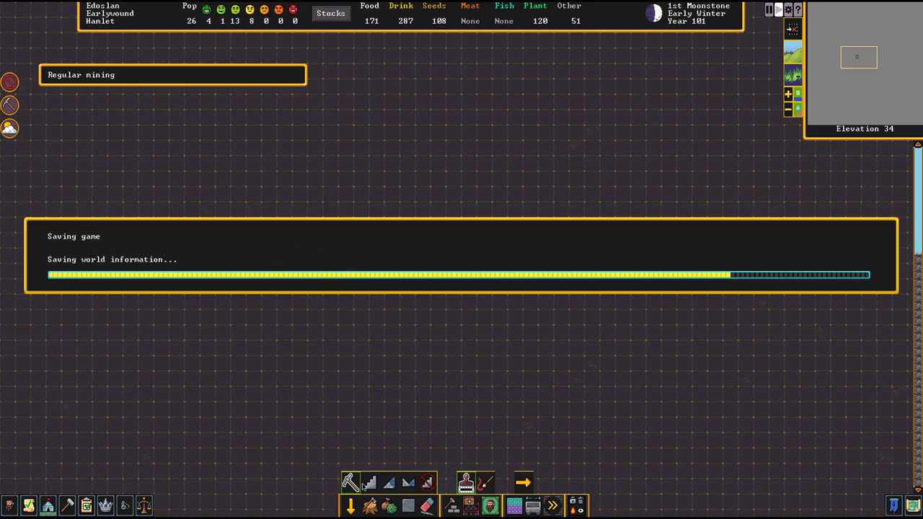
mouse_move(176, 285)
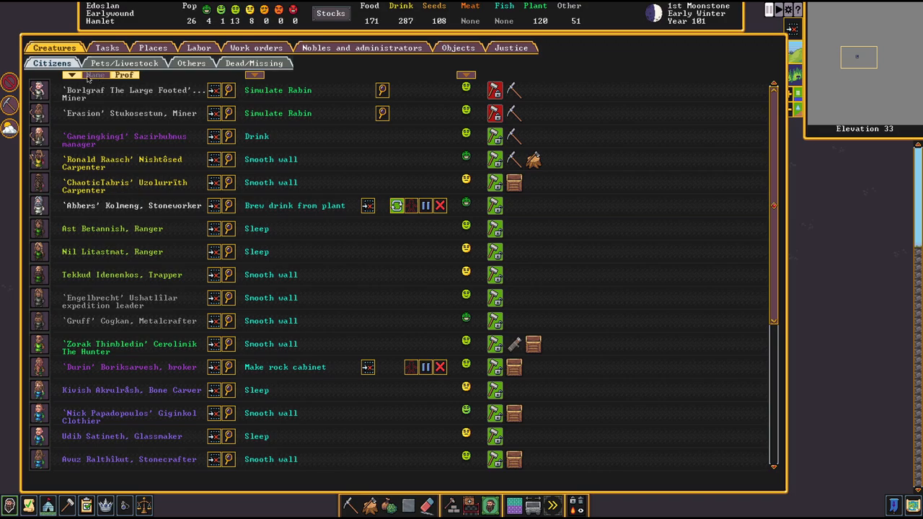
- Open the unit sheet of miner Erasion Stukoseston from the Citizens list
click(95, 75)
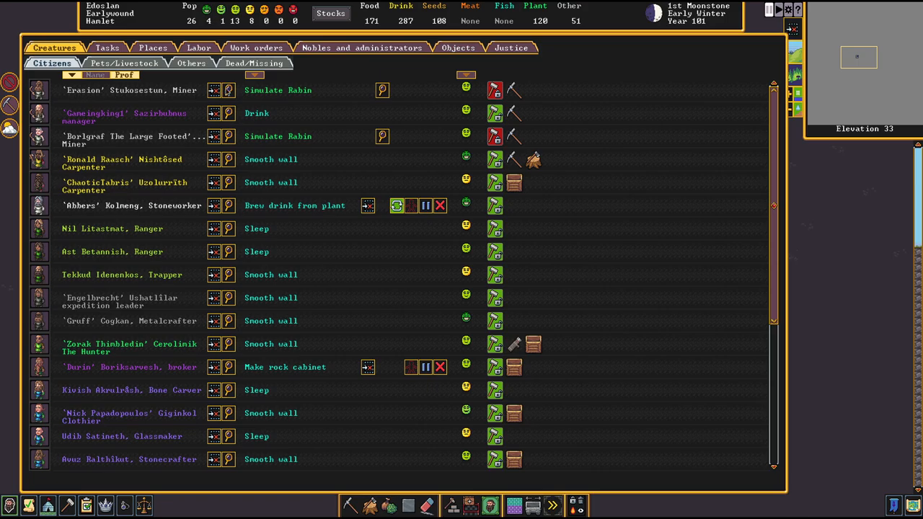
click(130, 90)
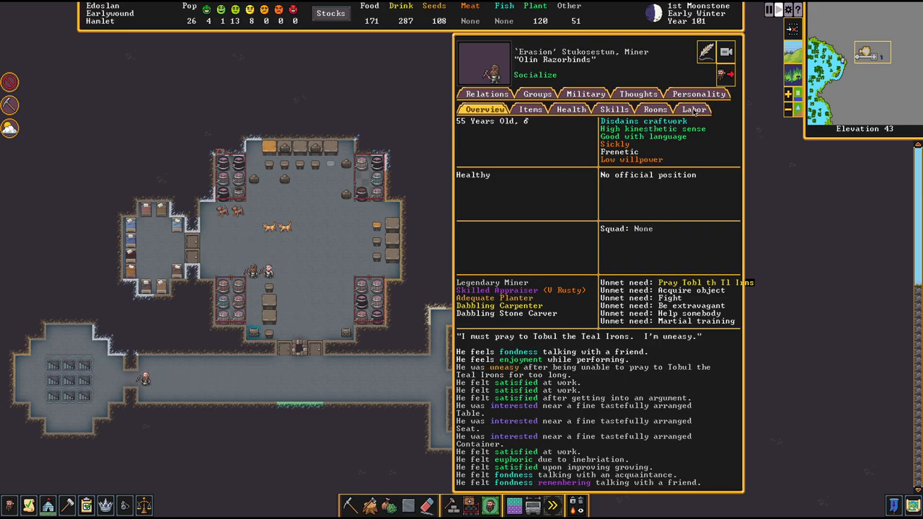
- Show Erasion's Personality Traits: high energy, quarrelsome, quick to anger
click(697, 94)
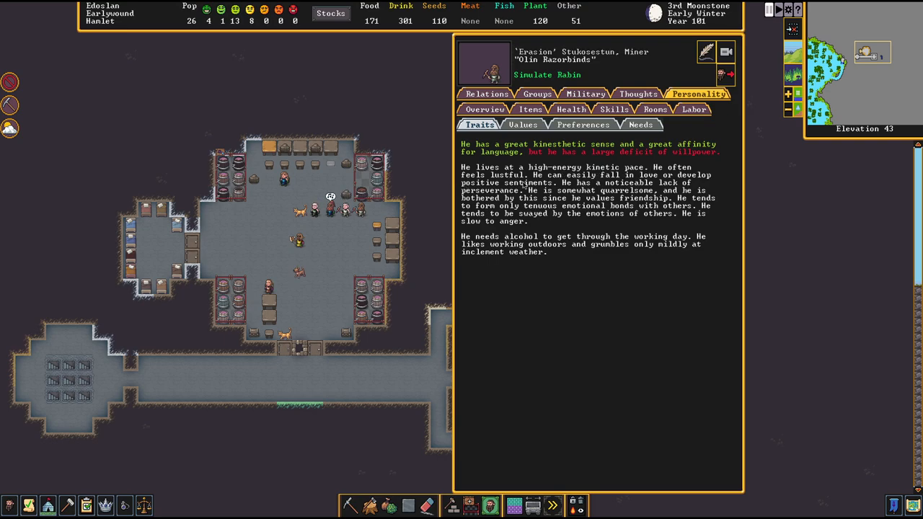
mouse_move(346, 196)
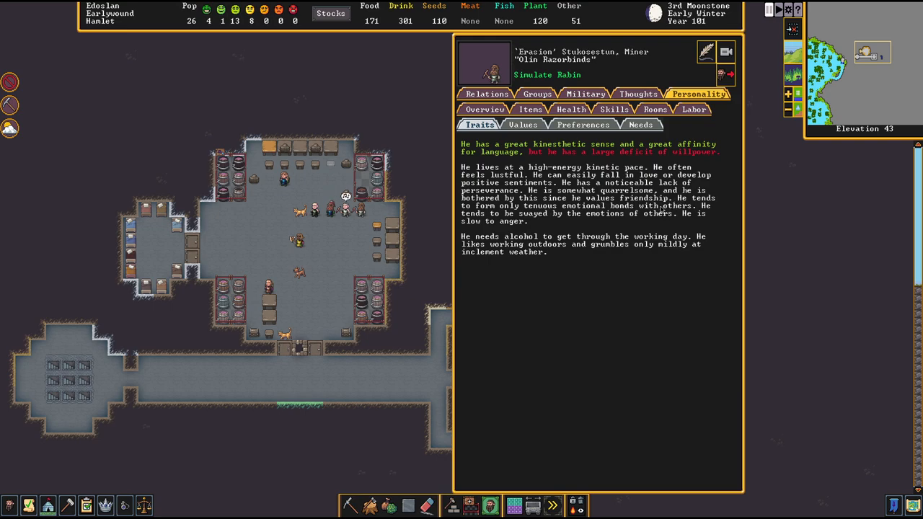
mouse_move(527, 213)
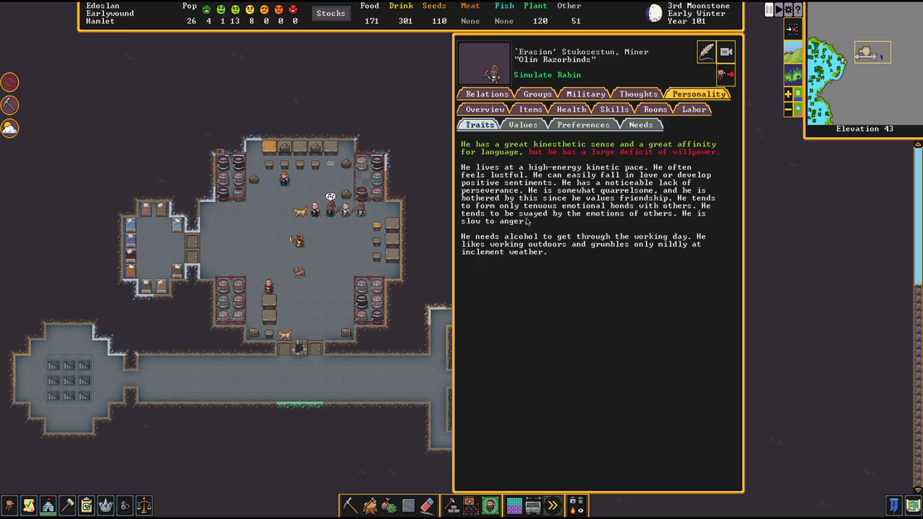
mouse_move(648, 222)
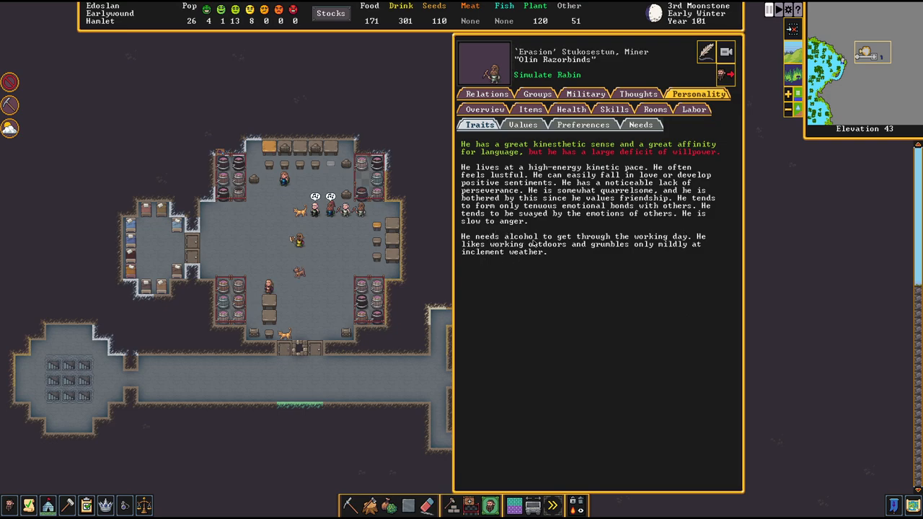
mouse_move(542, 270)
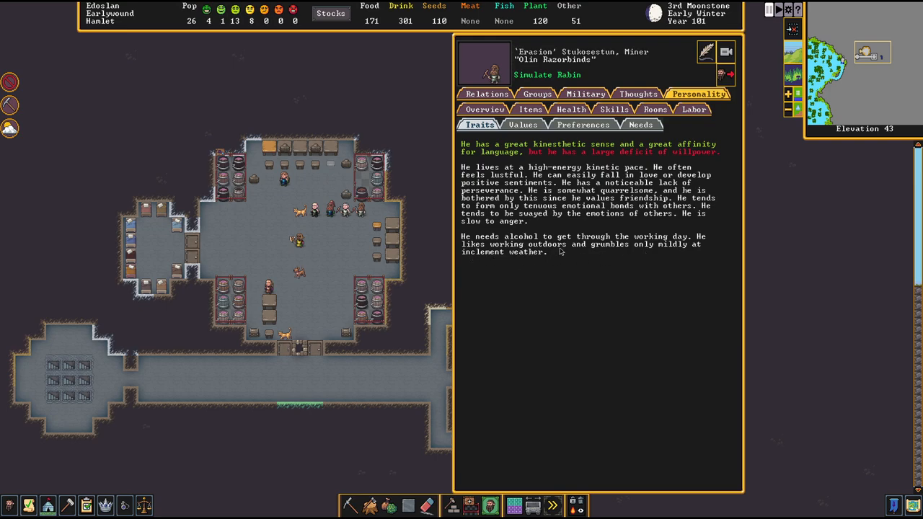
mouse_move(684, 253)
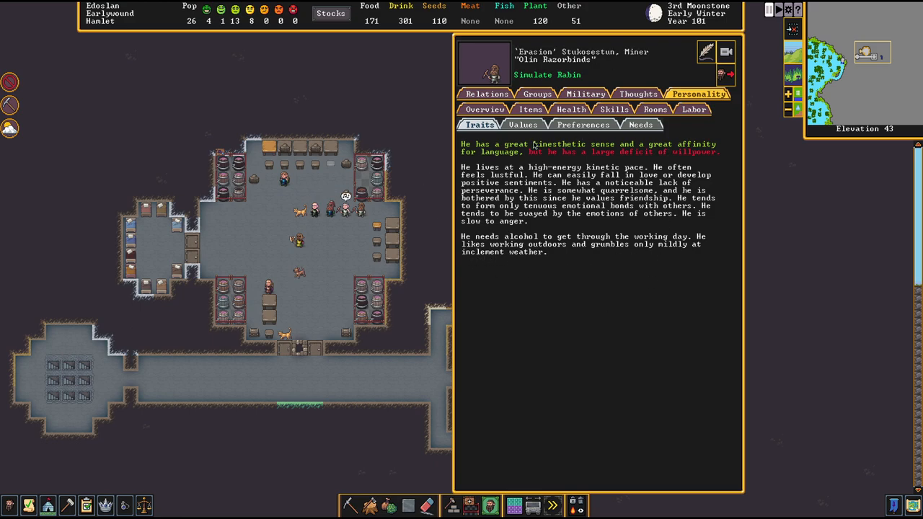
- Read Erasion's Values, then his Preferences such as bismuthinite and blood amaranth beer
click(522, 124)
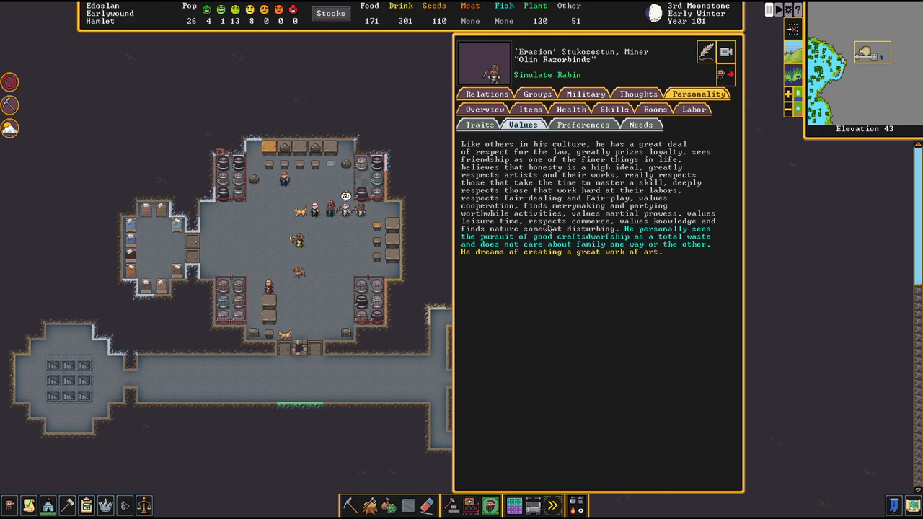
mouse_move(704, 227)
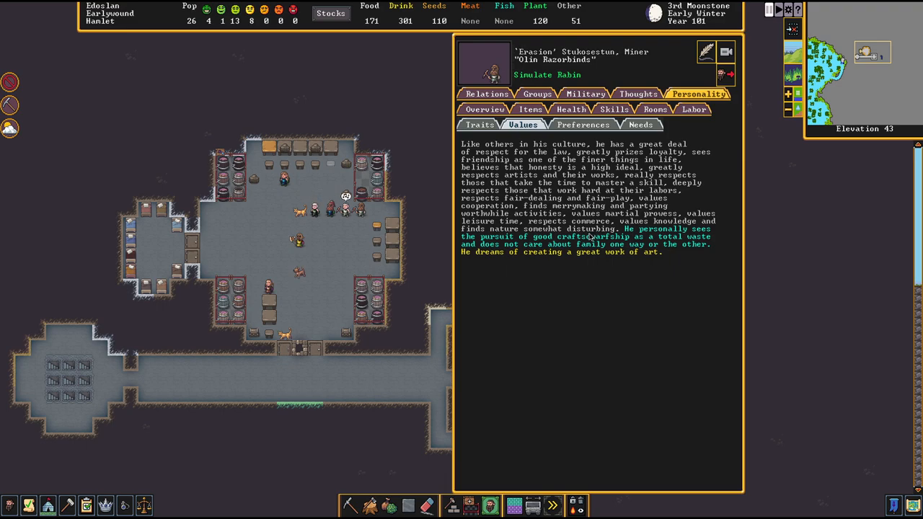
mouse_move(530, 244)
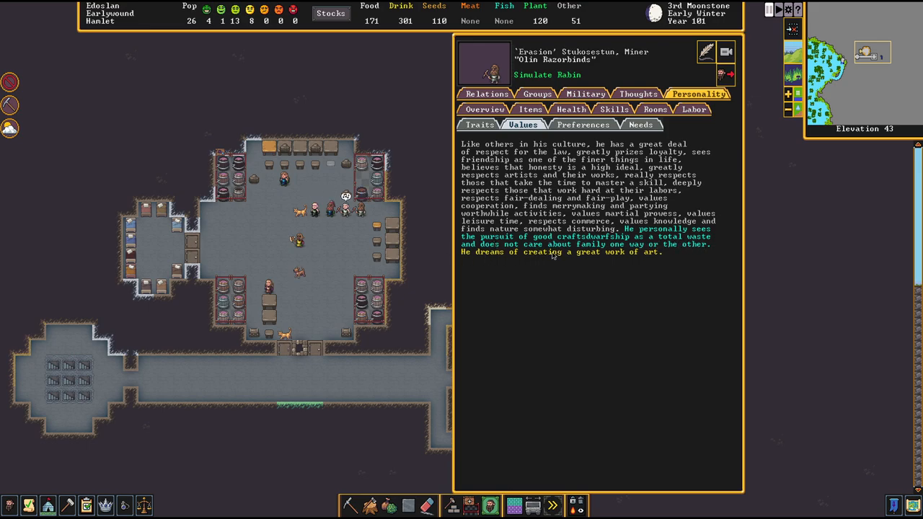
click(582, 124)
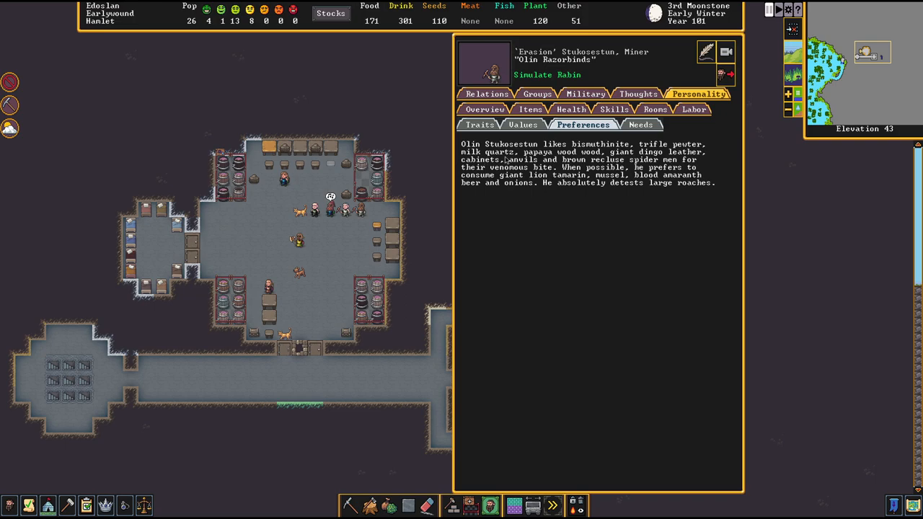
- Review Erasion's Needs, then his Relations with deities and other dwarves
click(640, 124)
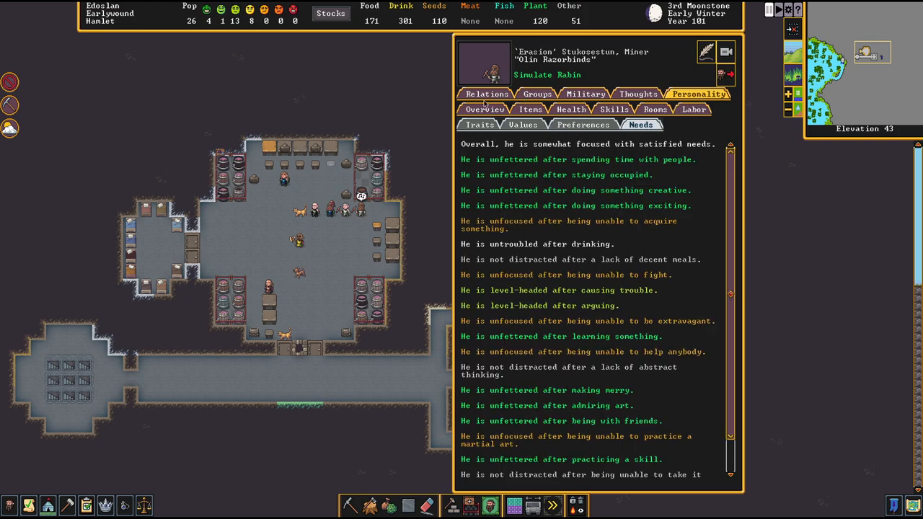
click(486, 94)
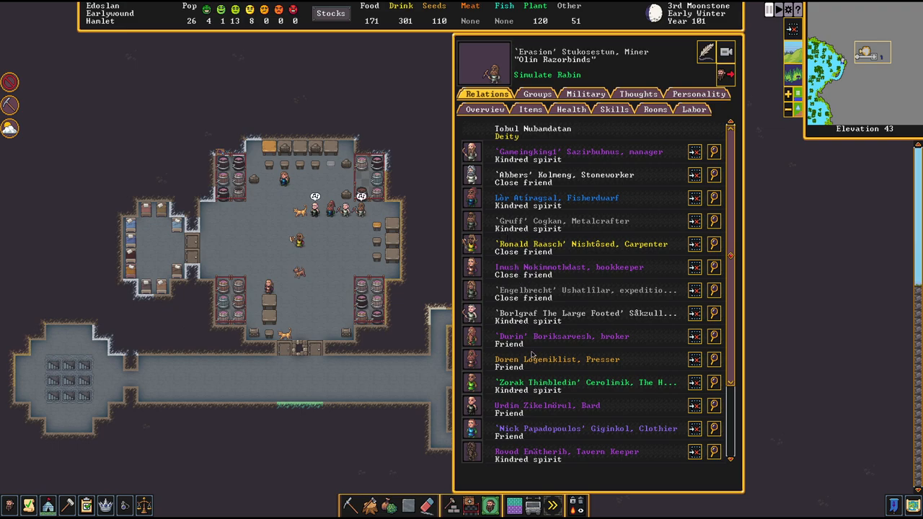
- Look over Erasion's relationships and return to the Citizens list
scroll(down, 3)
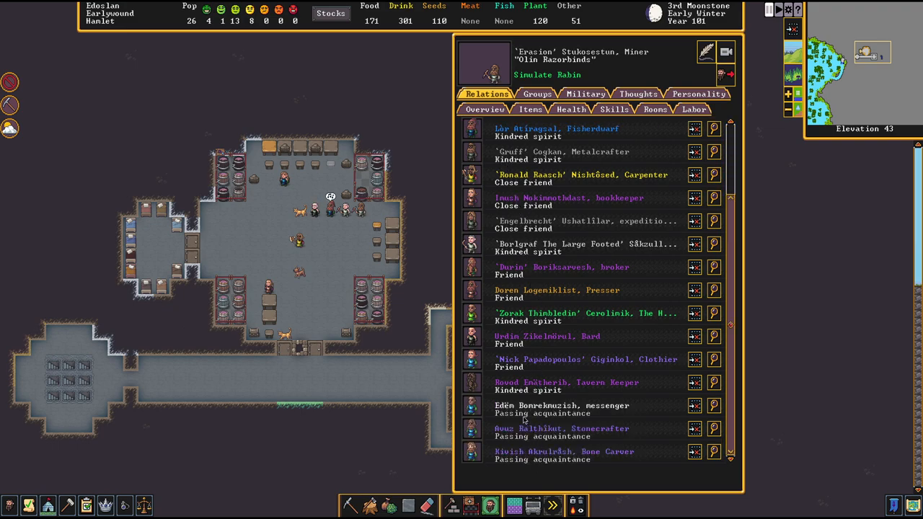
scroll(up, 3)
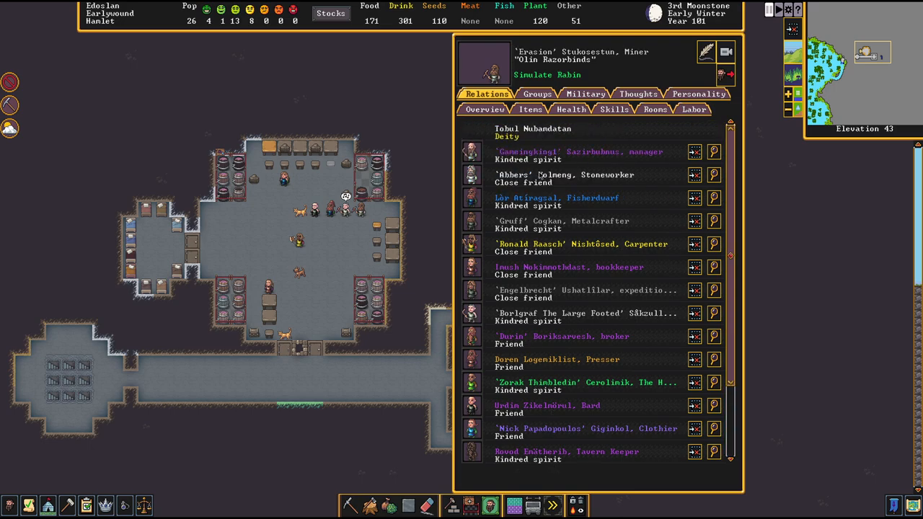
click(585, 93)
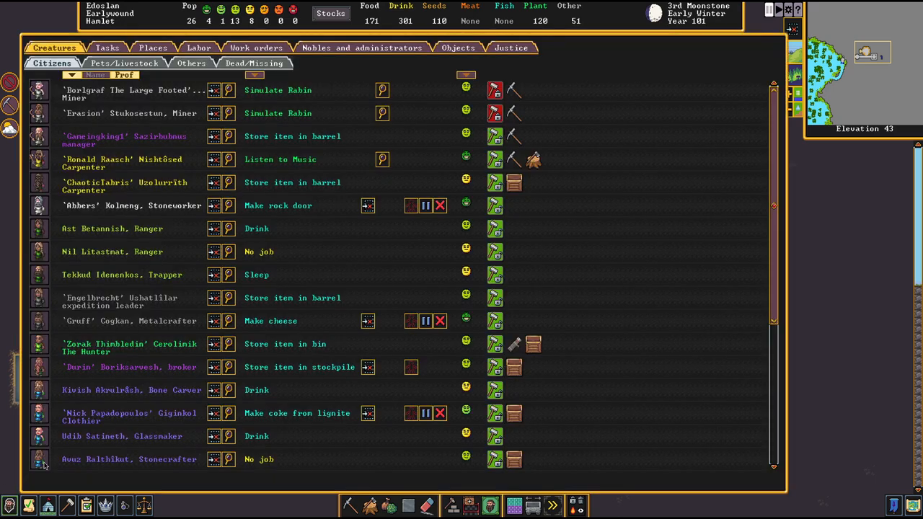
- Open manager Gemingkingi's unit sheet on his personality traits
click(95, 75)
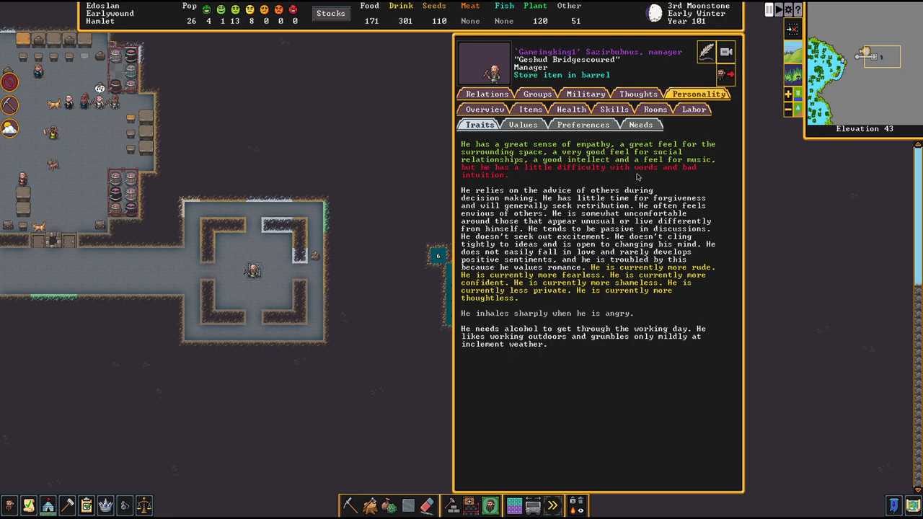
mouse_move(476, 184)
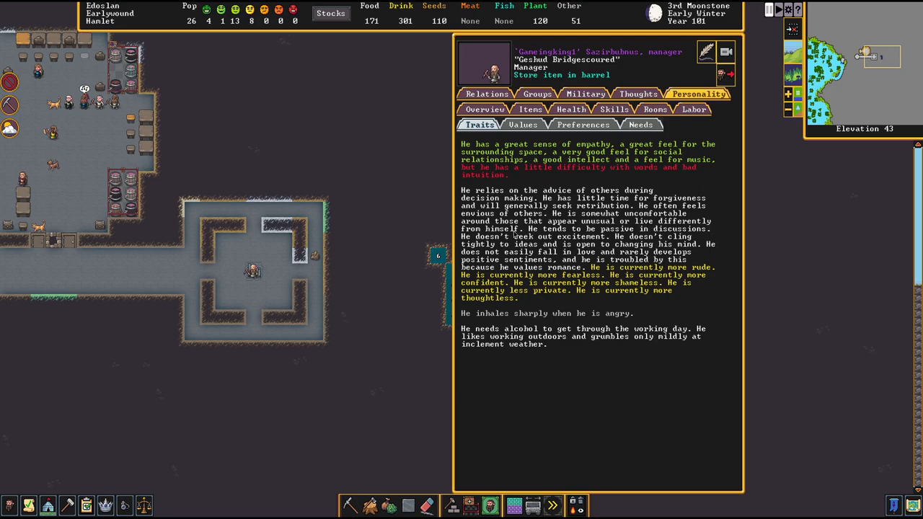
mouse_move(608, 238)
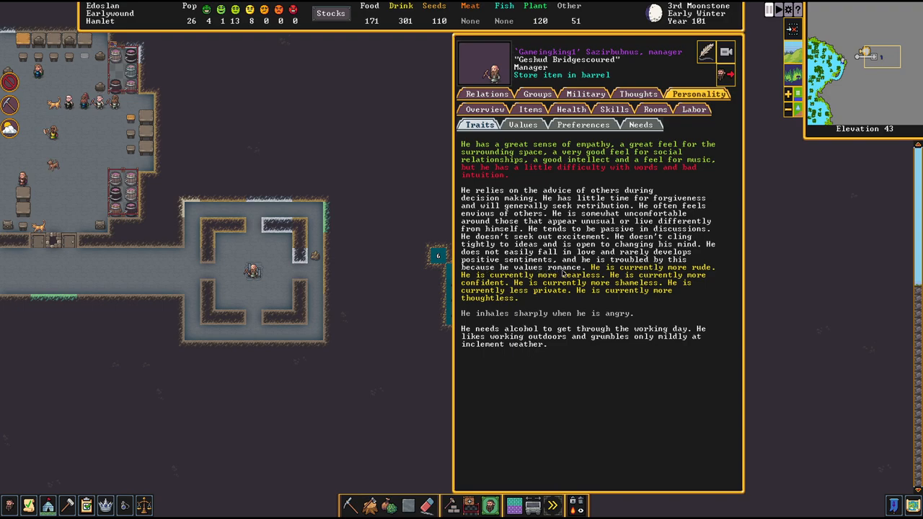
mouse_move(524, 306)
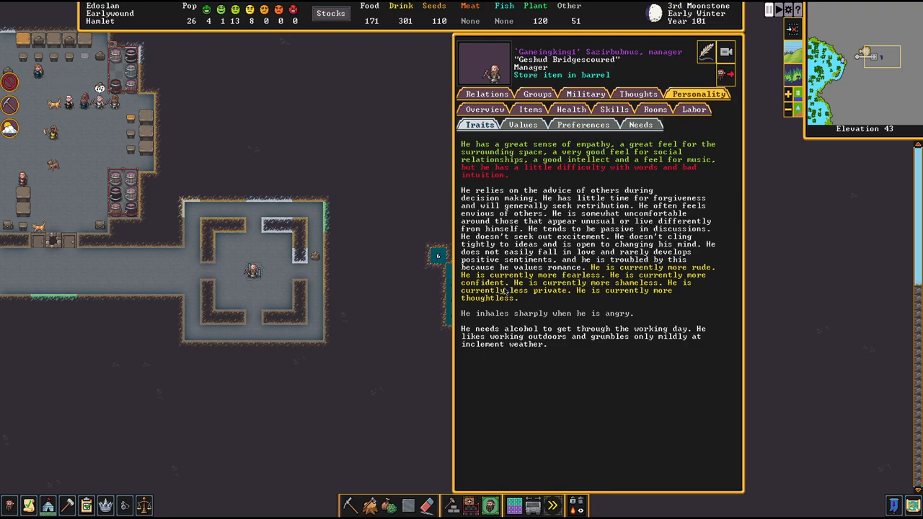
mouse_move(608, 292)
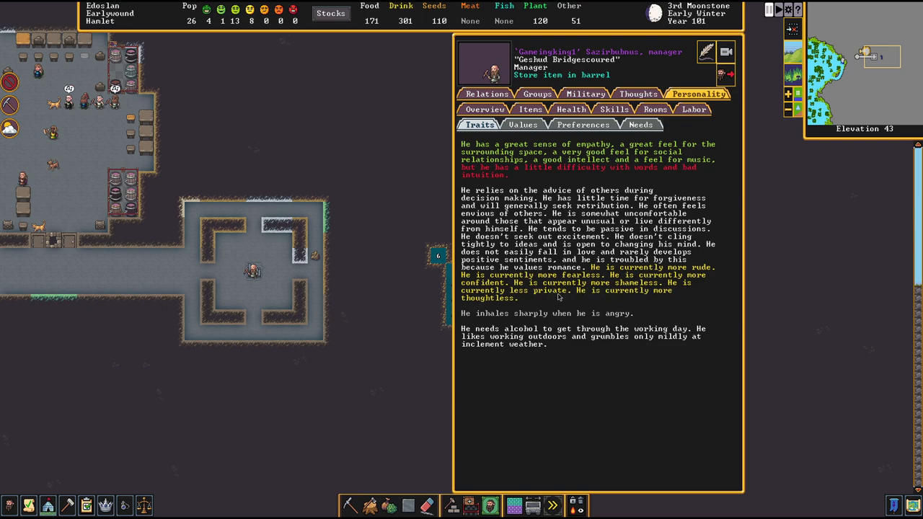
mouse_move(494, 354)
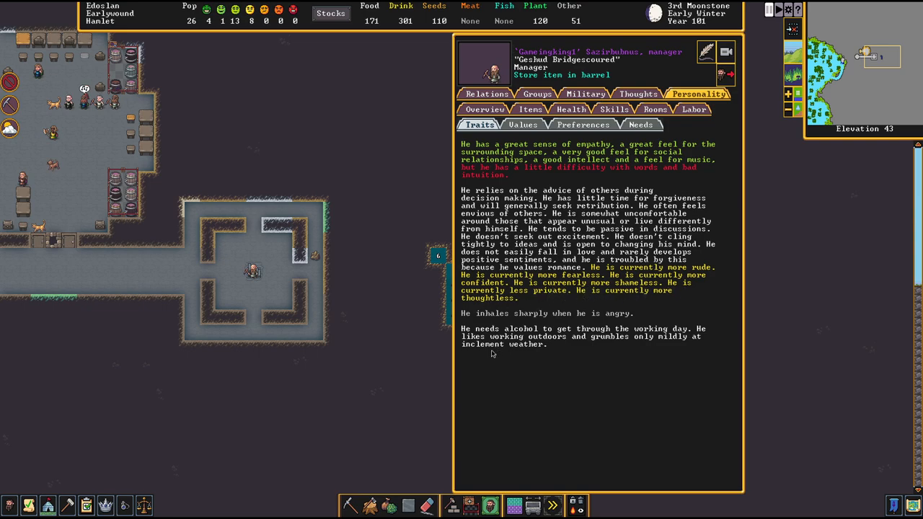
mouse_move(661, 138)
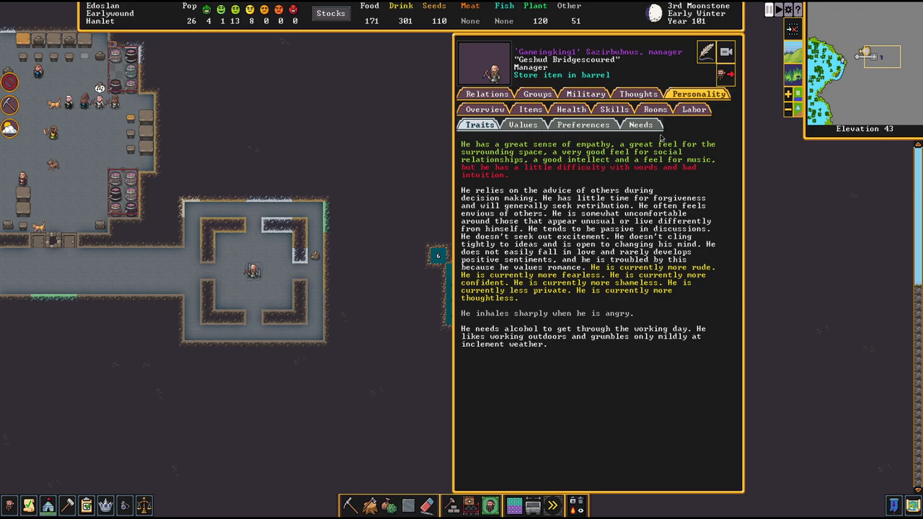
mouse_move(582, 107)
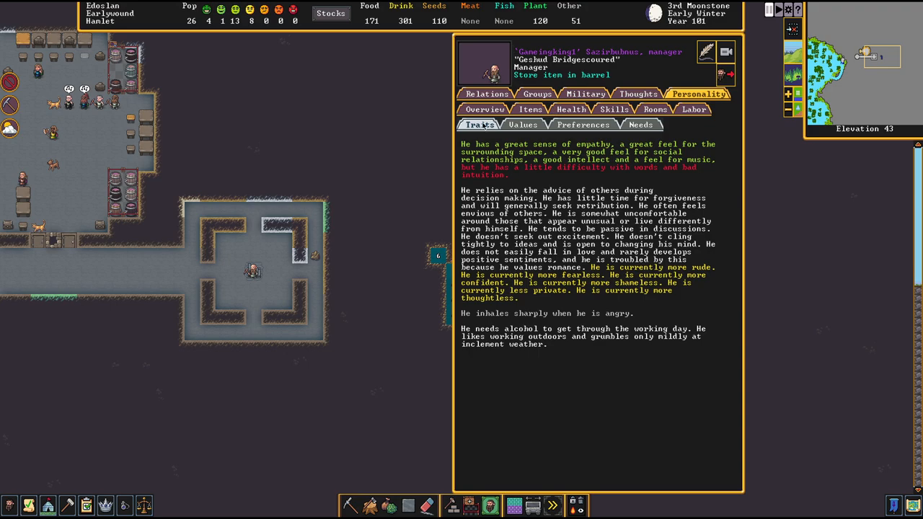
- Read the manager's Values, then his Preferences: phyllite, fine pewter, plain wine
click(522, 124)
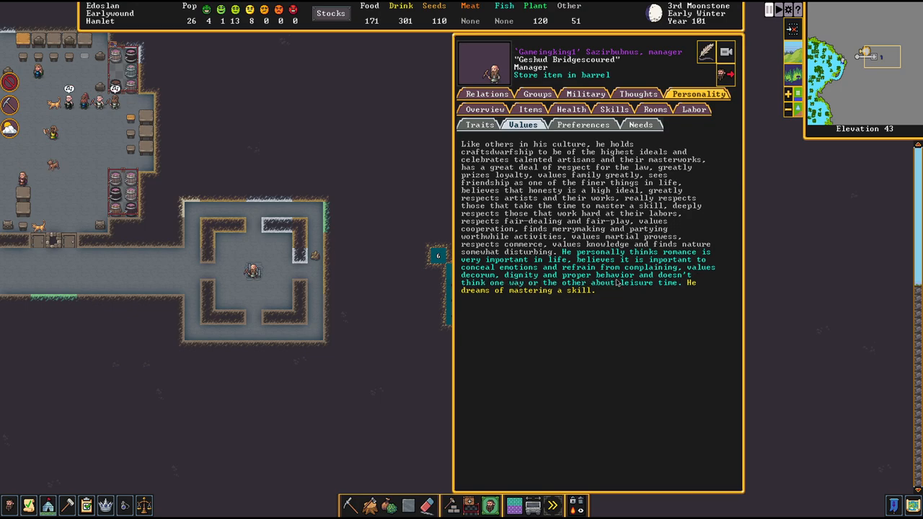
mouse_move(521, 288)
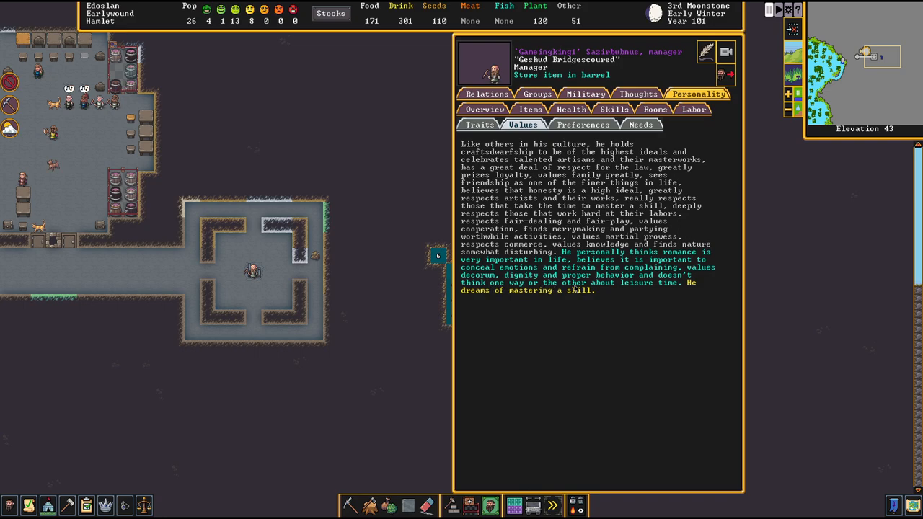
mouse_move(649, 237)
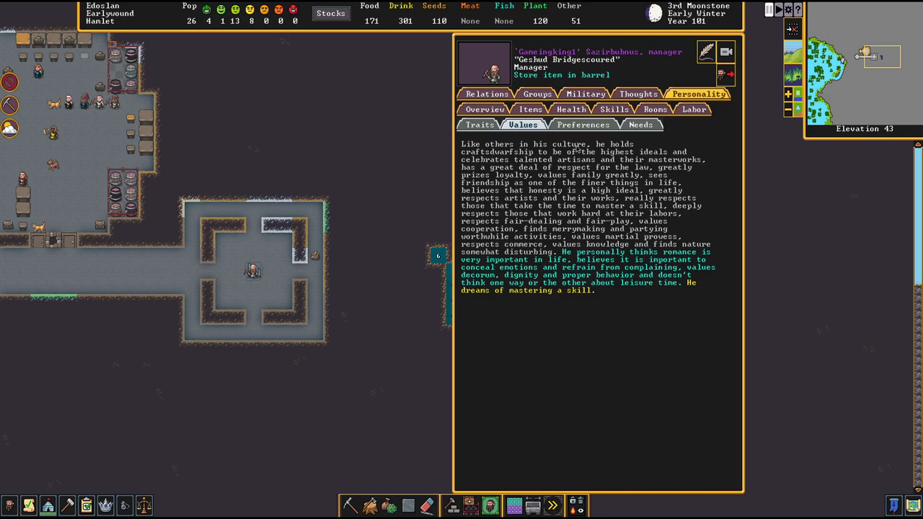
click(582, 124)
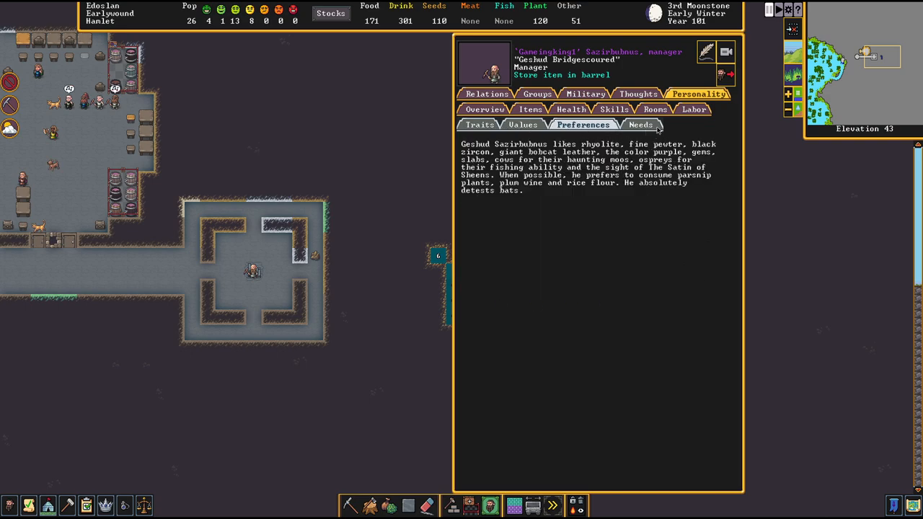
- Check the manager's Relations, then close his sheet back to the Citizens list
click(485, 93)
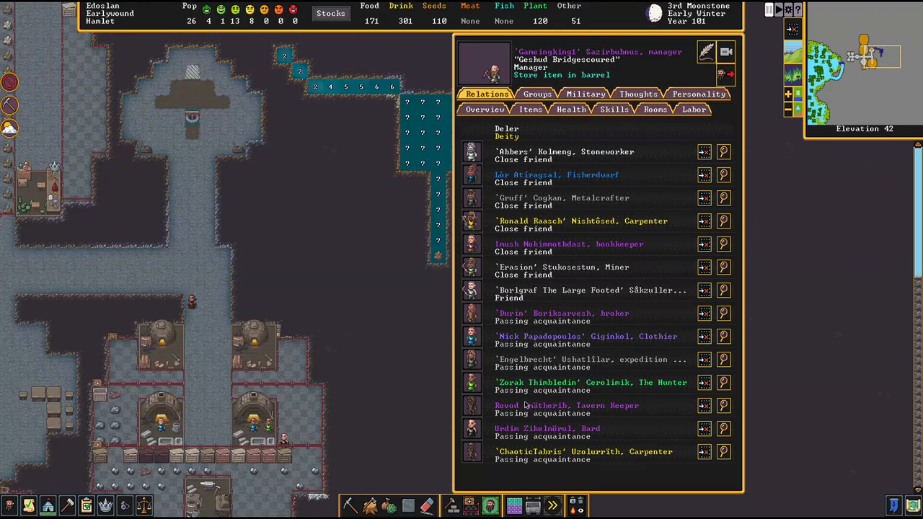
key(Escape)
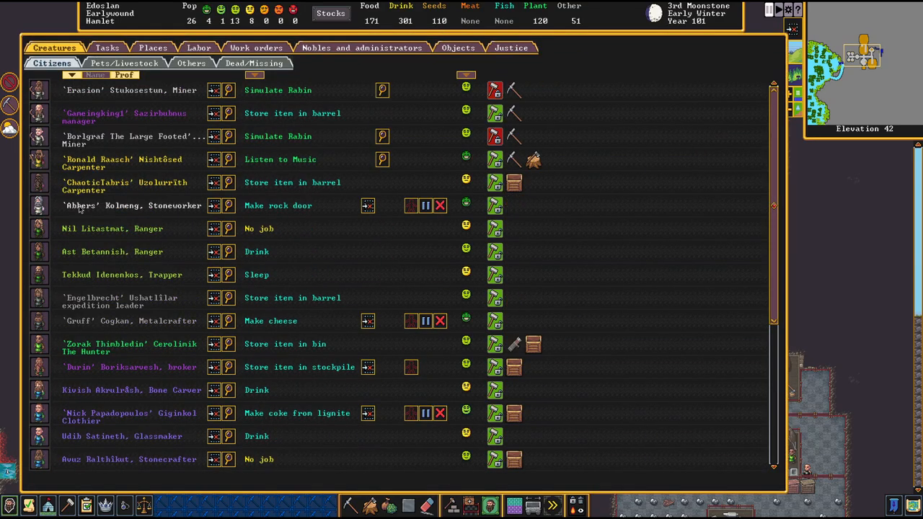
mouse_move(82, 232)
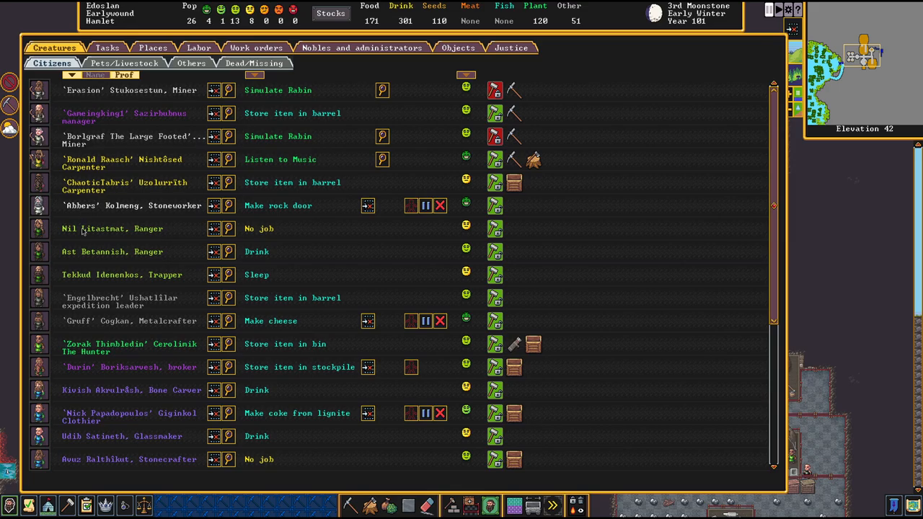
mouse_move(72, 214)
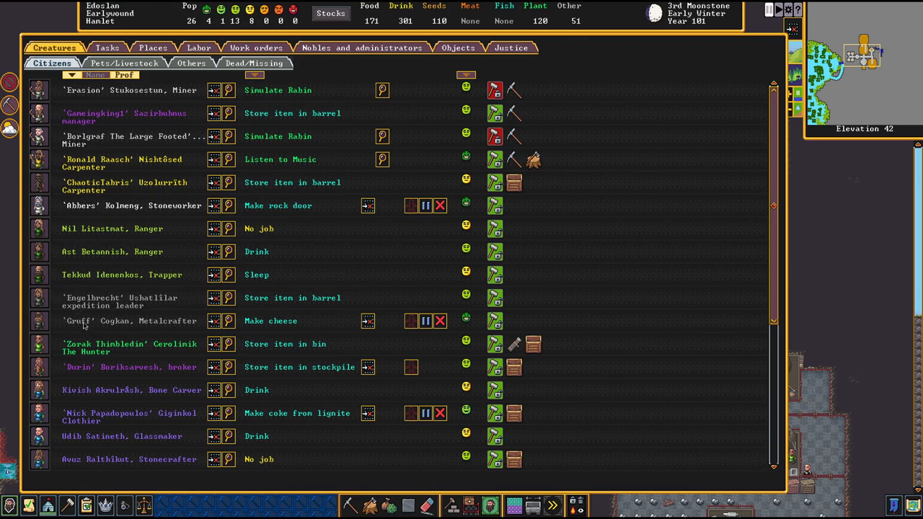
mouse_move(81, 381)
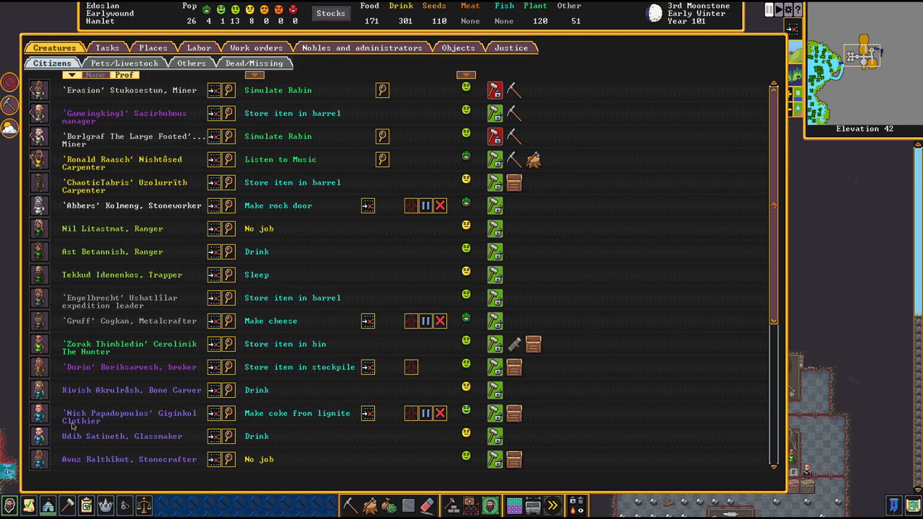
- Scroll through the remaining citizens' jobs and close the list back to the map
scroll(down, 3)
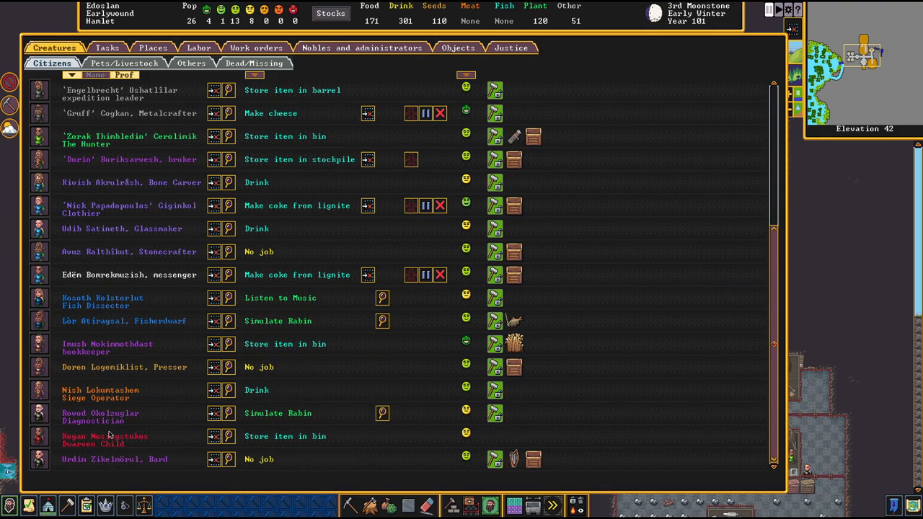
key(Escape)
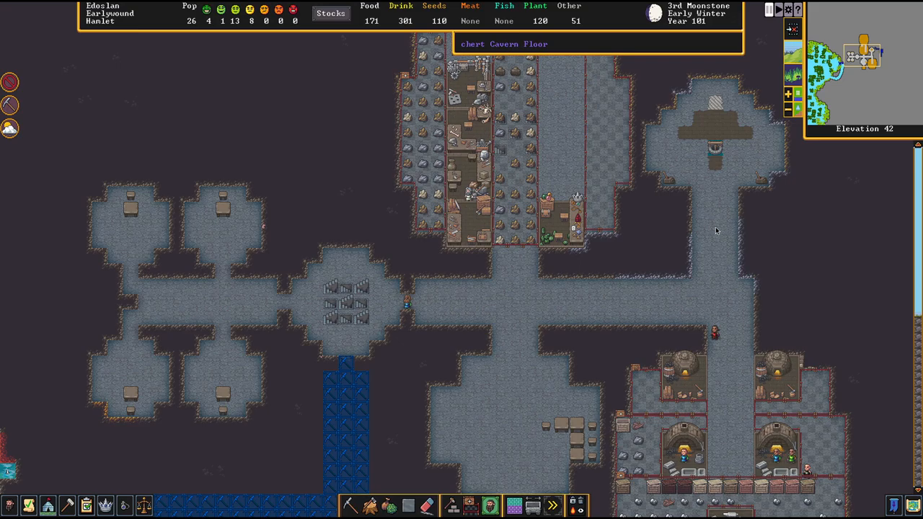
mouse_move(646, 297)
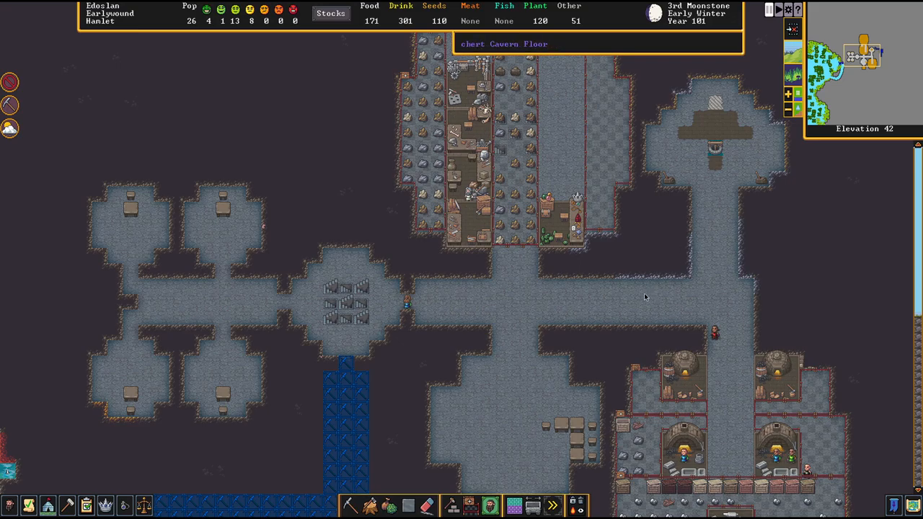
mouse_move(542, 311)
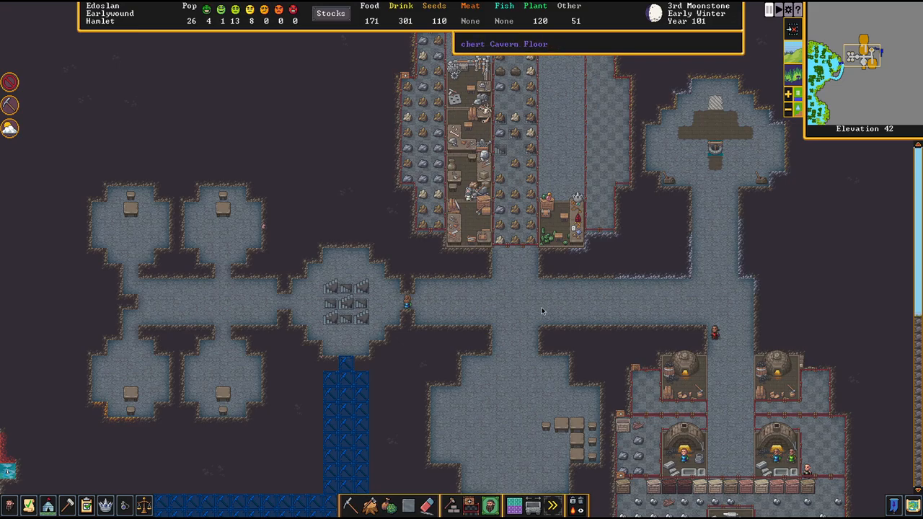
mouse_move(513, 306)
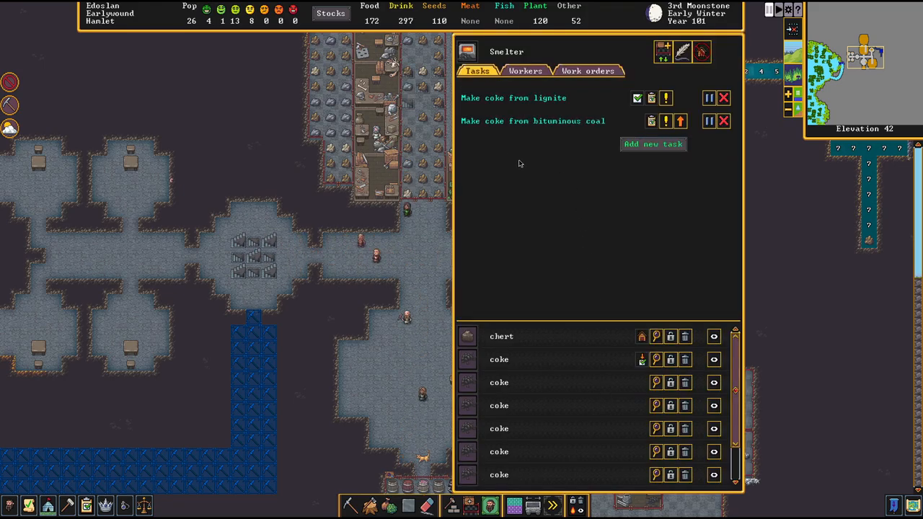
- Cancel the smelter's Make coke from bituminous coal task and close its window
scroll(down, 3)
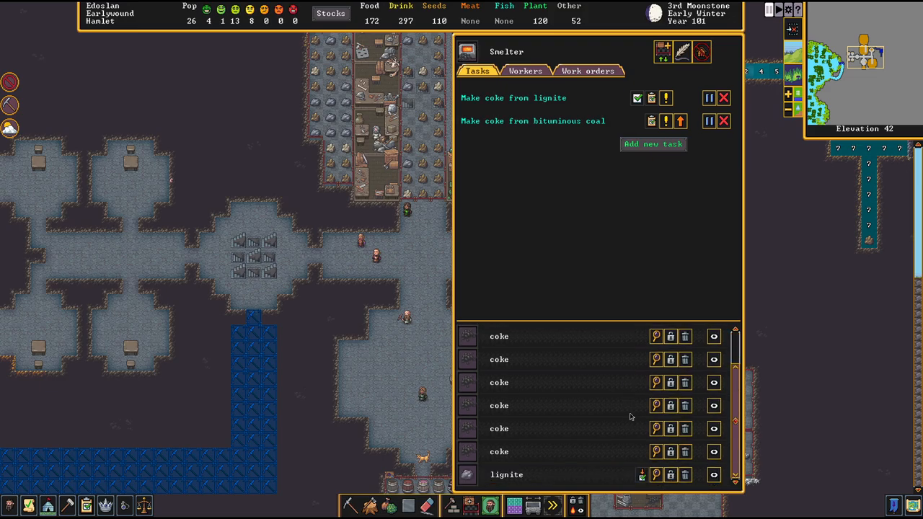
click(724, 121)
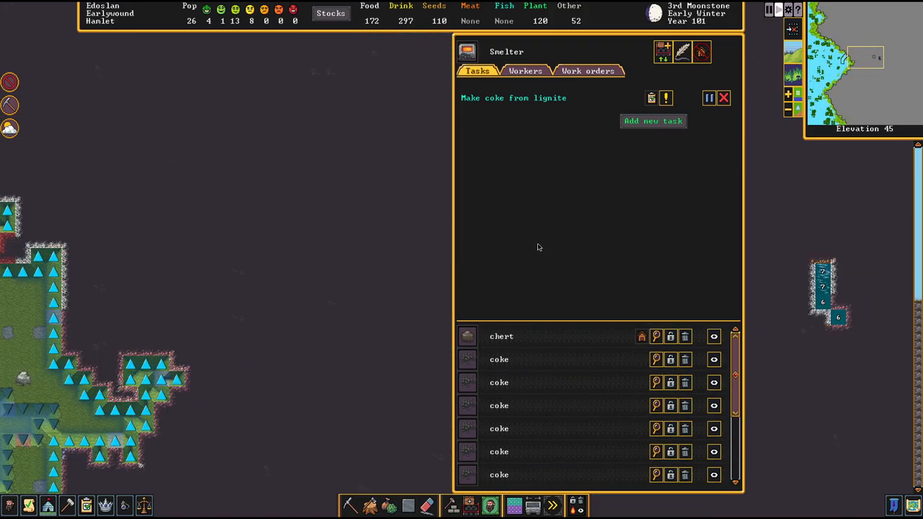
click(724, 98)
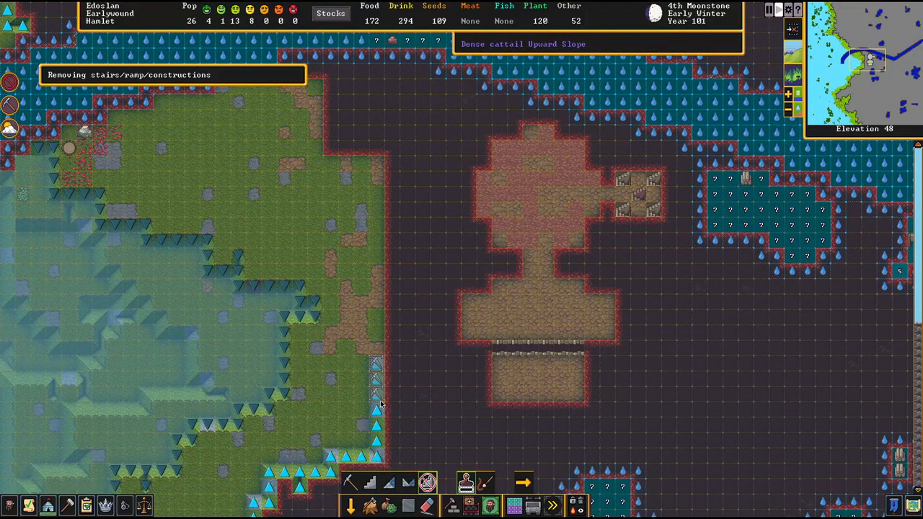
- Move up the elevations toward the surface level
scroll(up, 3)
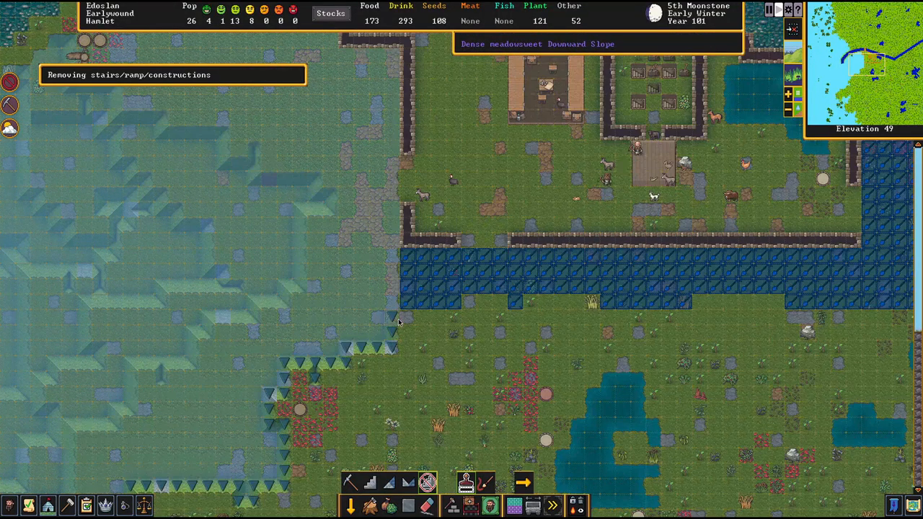
mouse_move(345, 323)
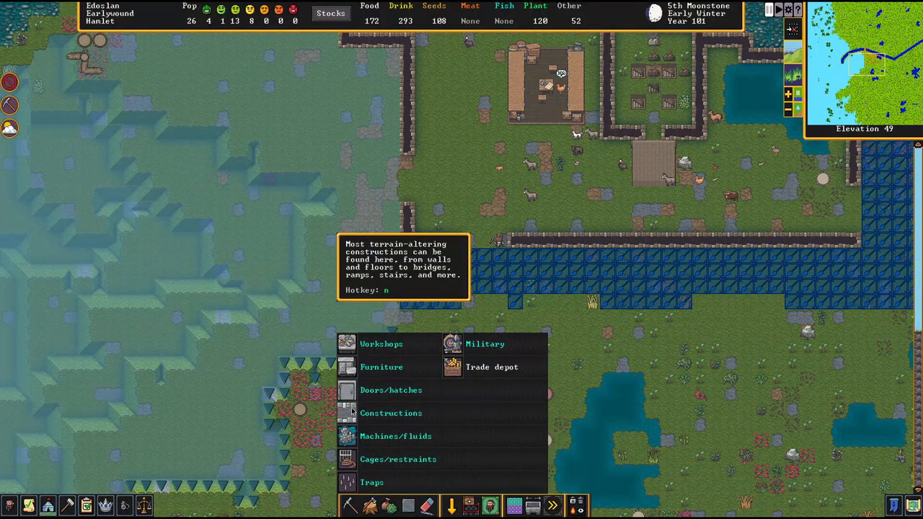
- Lay out several wall sections corner by corner along the grassland edge
click(391, 412)
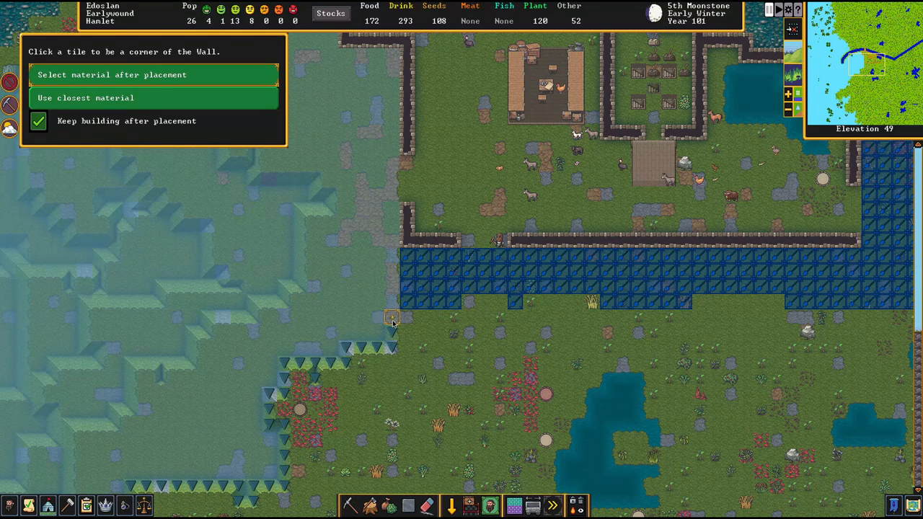
click(392, 317)
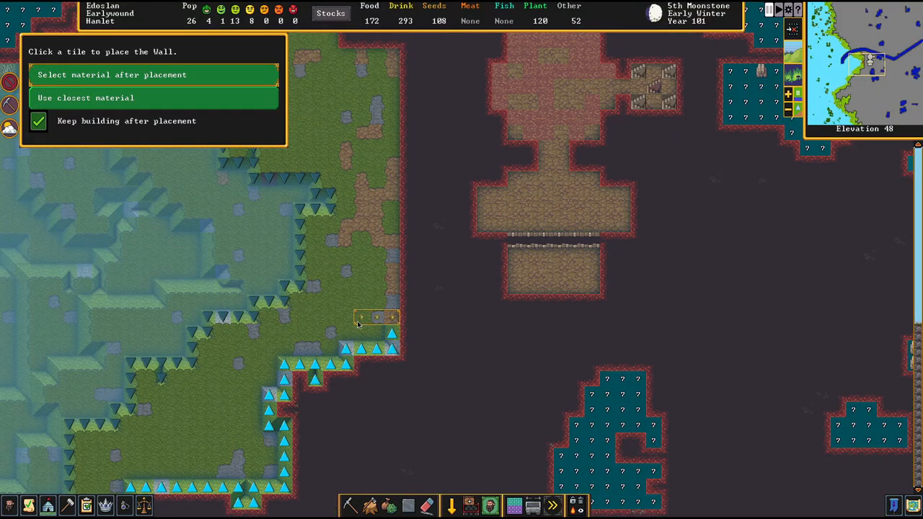
click(378, 317)
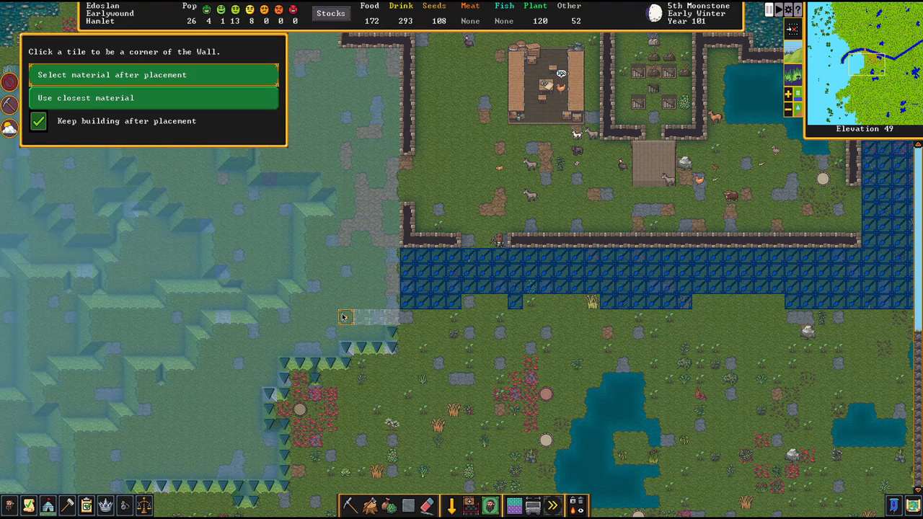
click(346, 317)
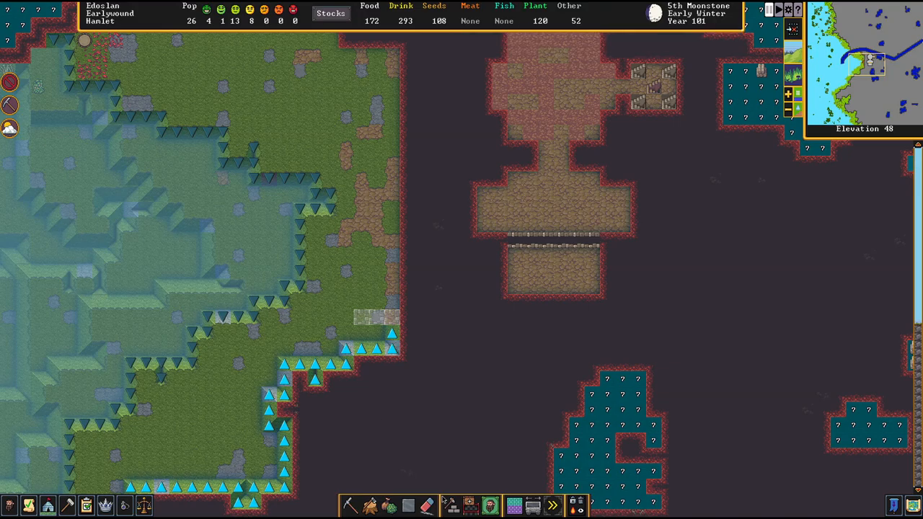
click(450, 505)
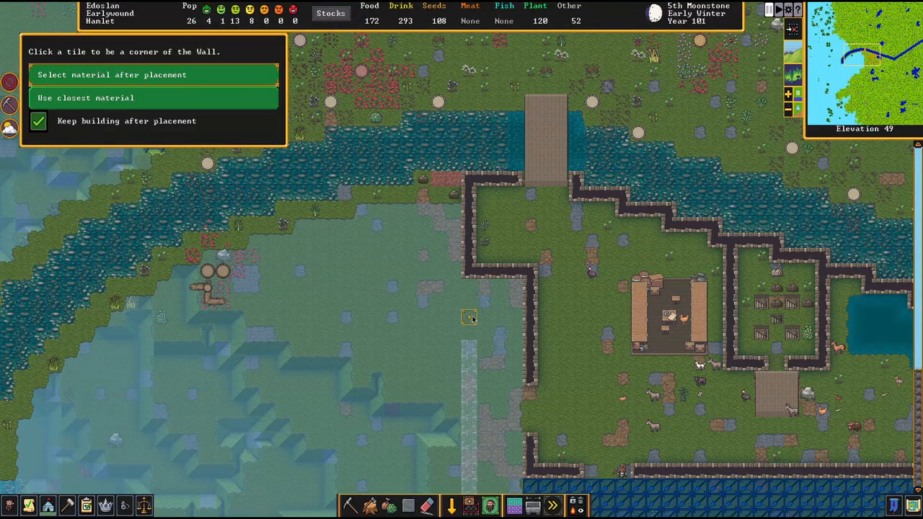
click(468, 317)
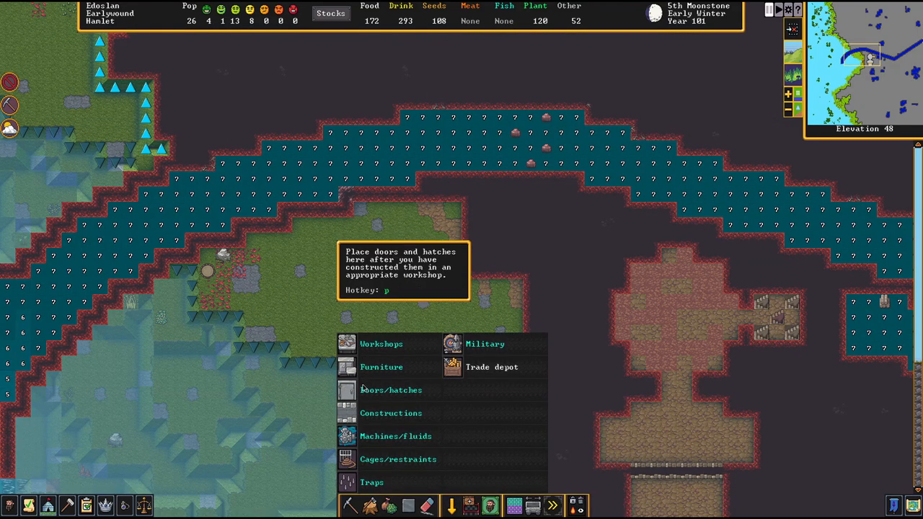
- Select Wall again from the Constructions list for further sections
click(390, 412)
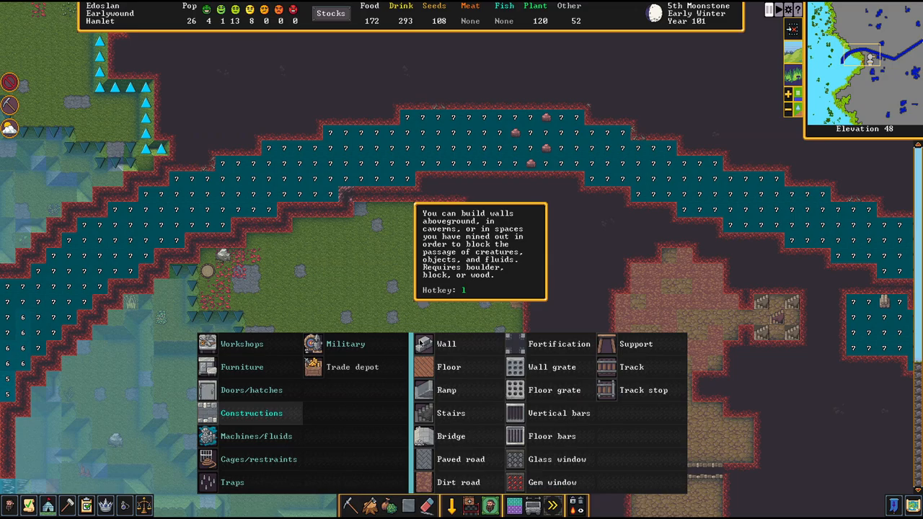
click(446, 343)
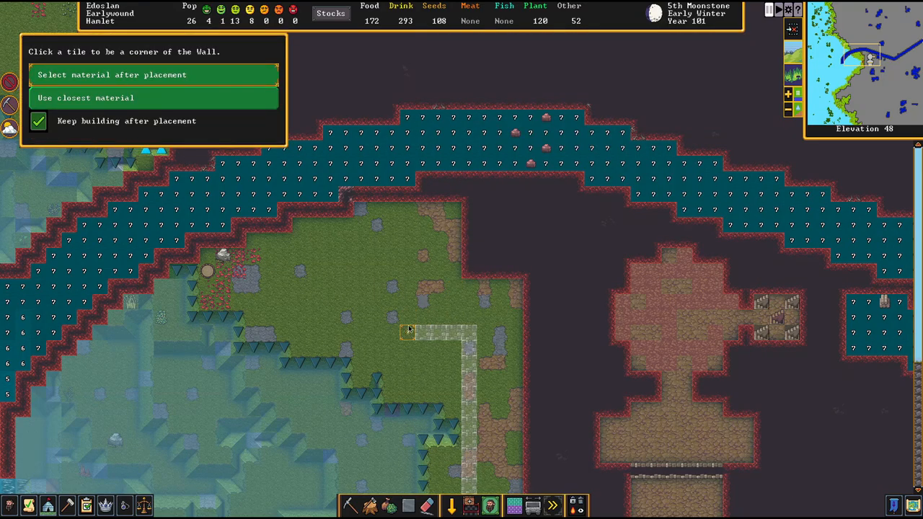
mouse_move(406, 272)
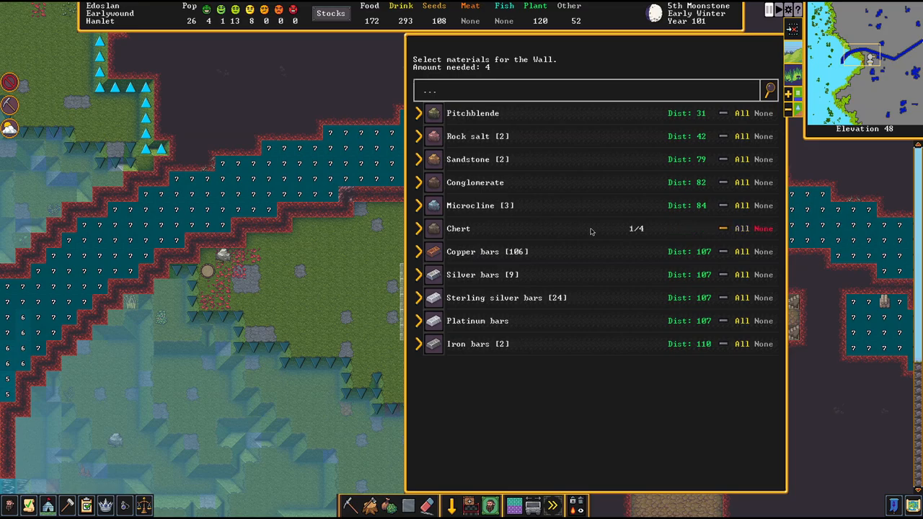
mouse_move(646, 115)
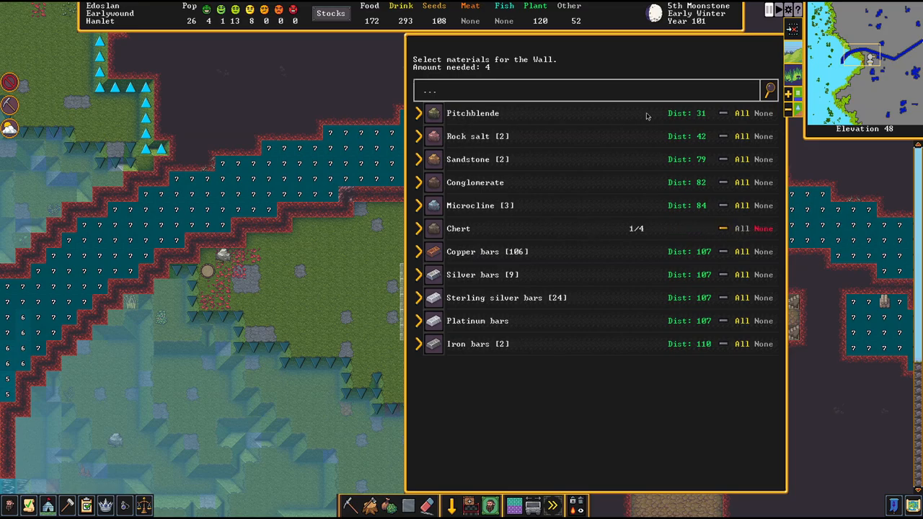
mouse_move(583, 144)
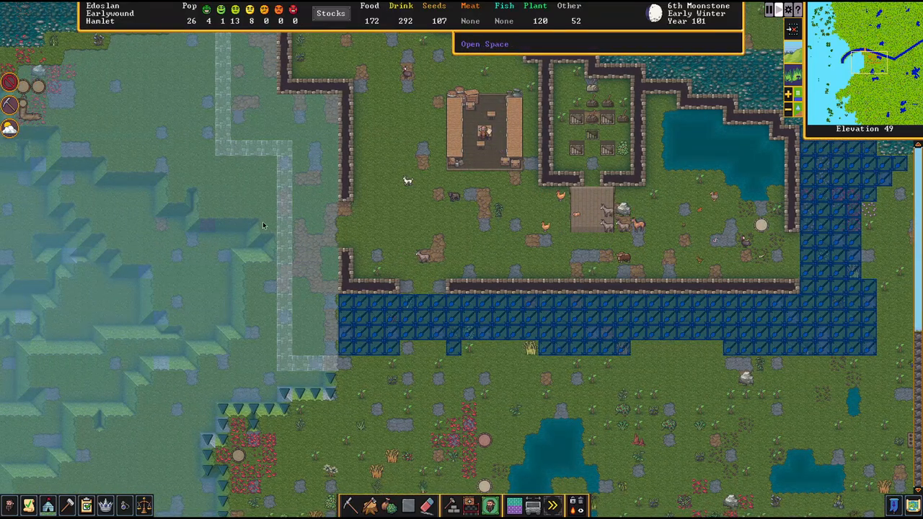
- Choose Wall from the Build menu and set a corner of the new surface-edge wall
scroll(down, 3)
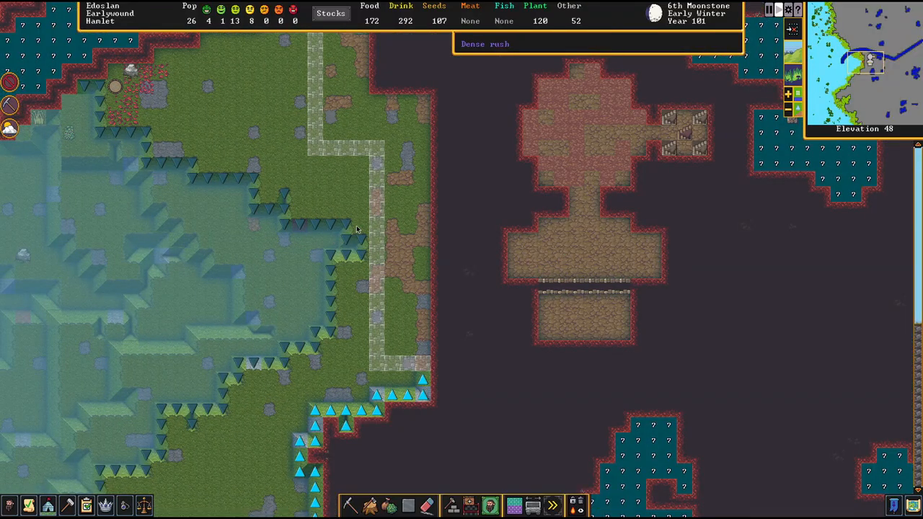
scroll(down, 3)
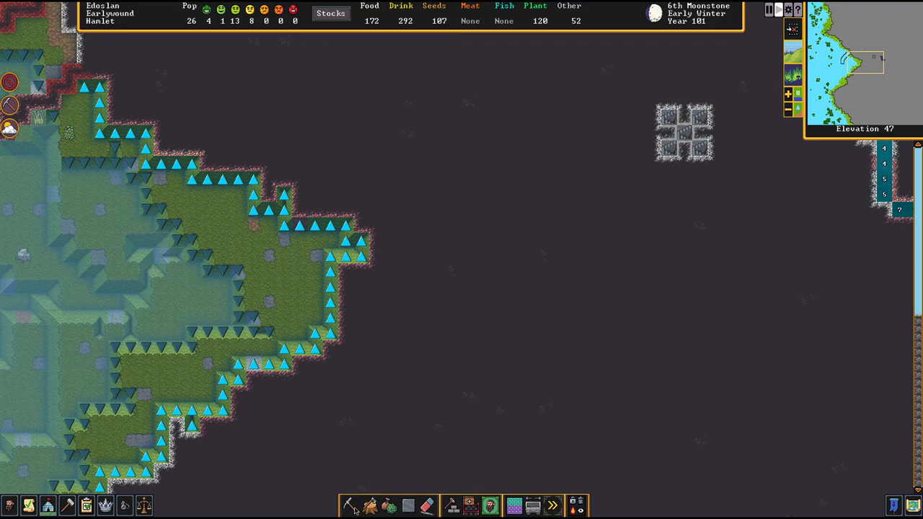
click(349, 504)
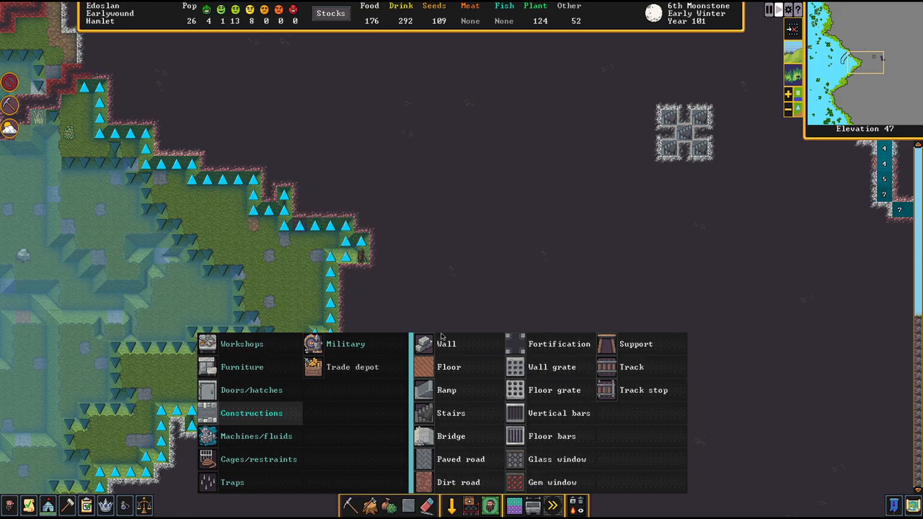
click(445, 344)
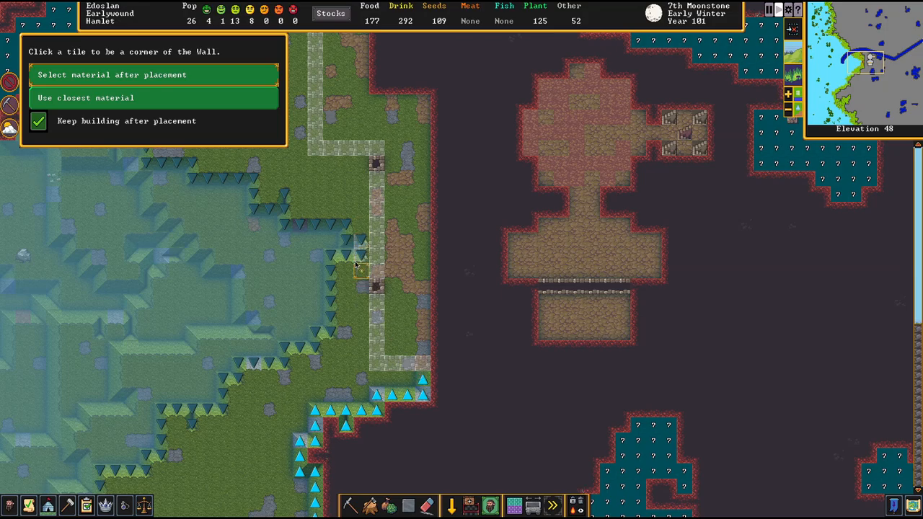
click(361, 271)
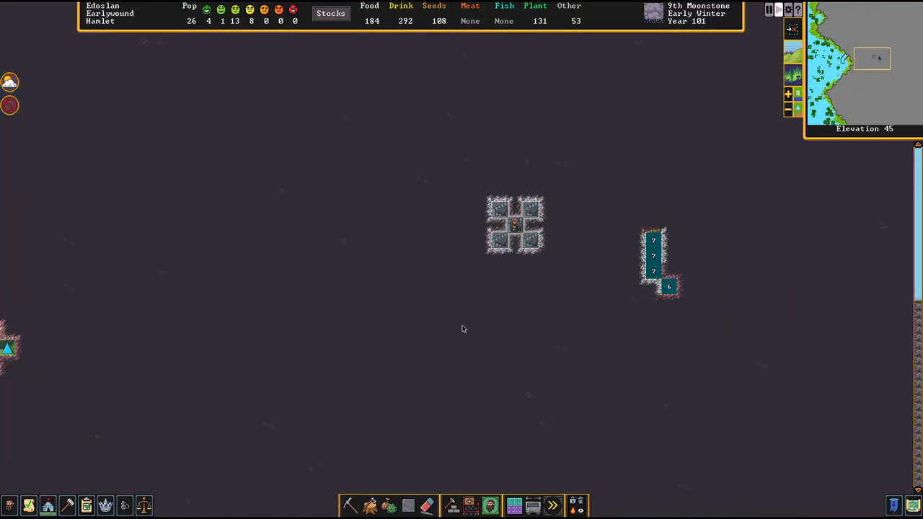
- Descend the z-levels toward the dining hall and bedroom block
scroll(down, 3)
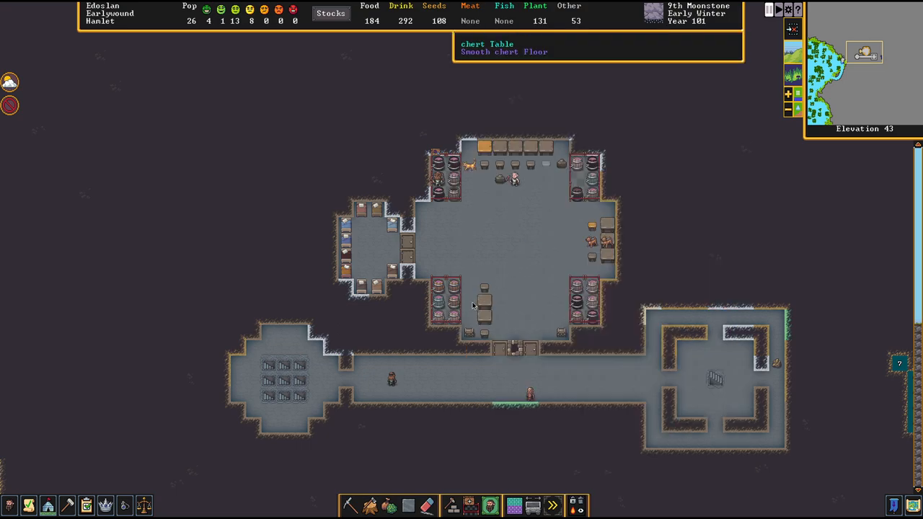
mouse_move(461, 355)
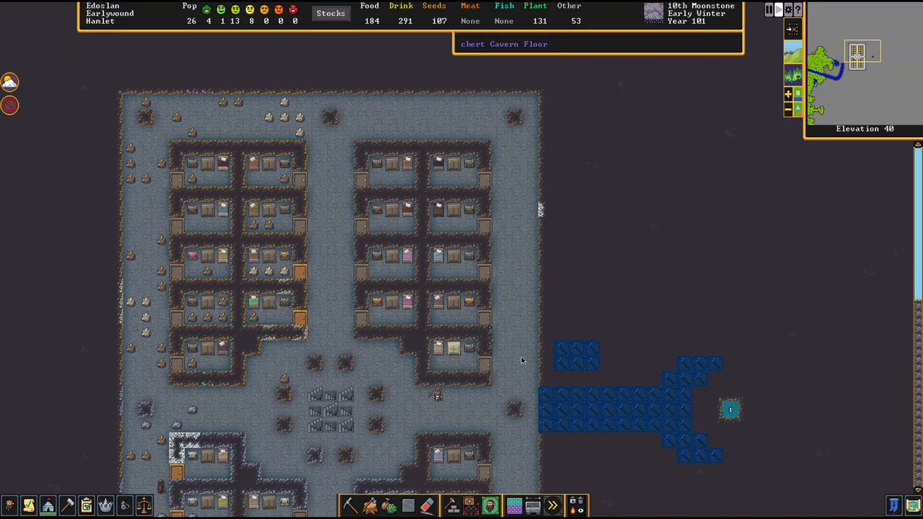
- Browse the Doors/hatches and Furniture building options, then close the Build menu
scroll(down, 3)
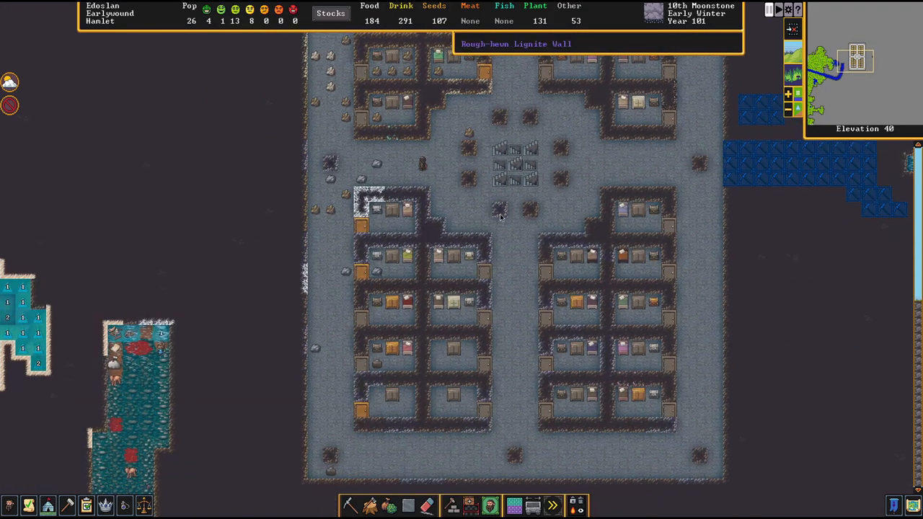
click(452, 504)
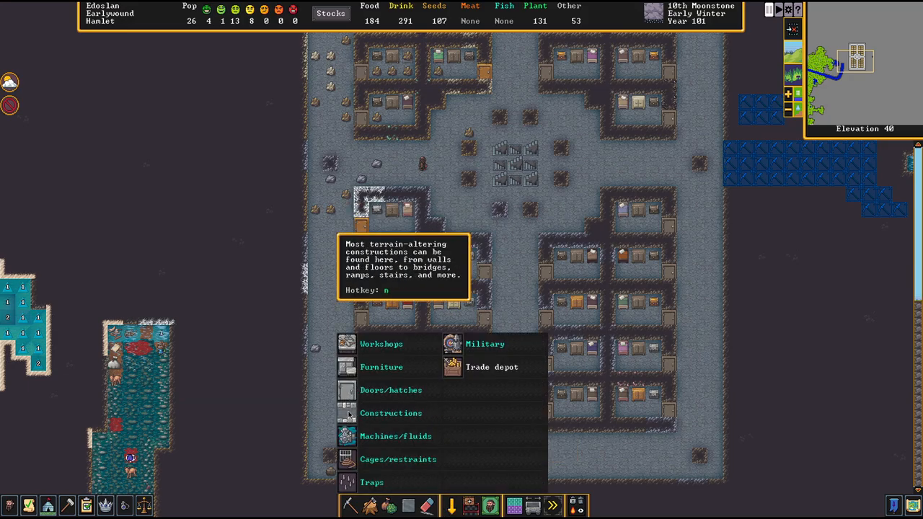
click(391, 390)
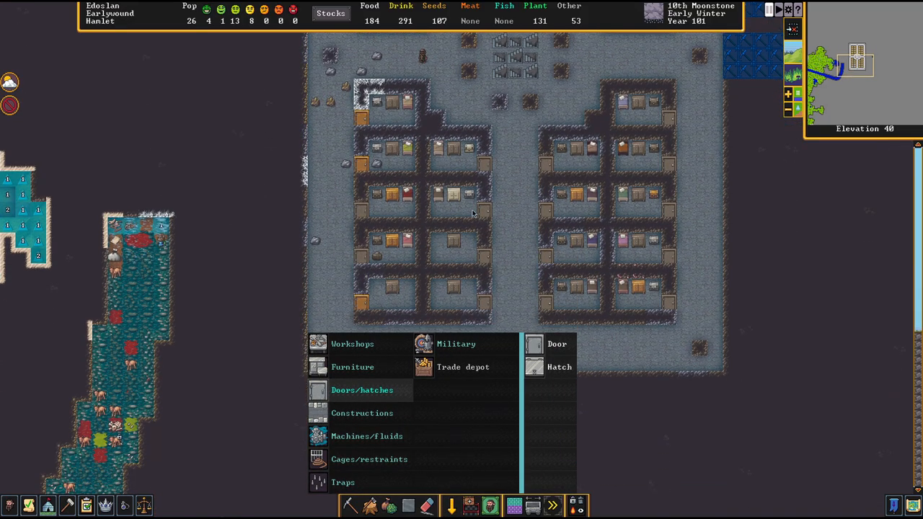
mouse_move(366, 435)
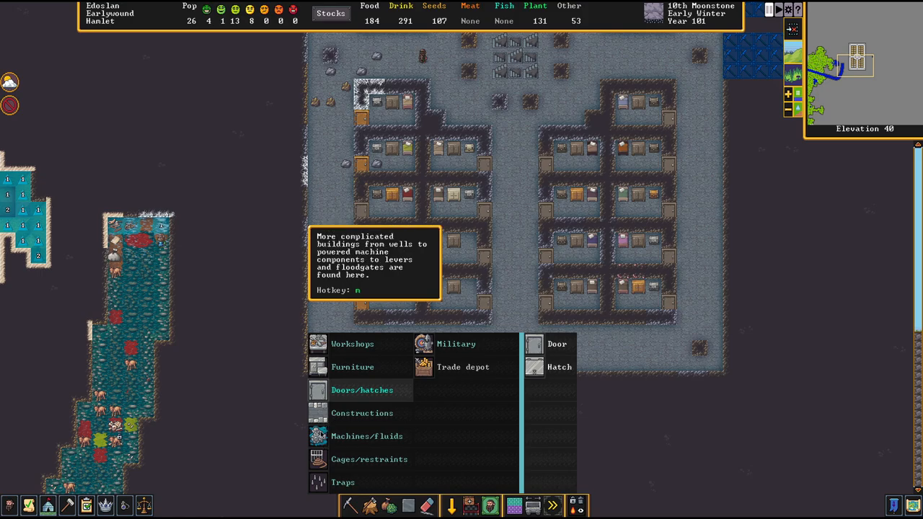
click(352, 367)
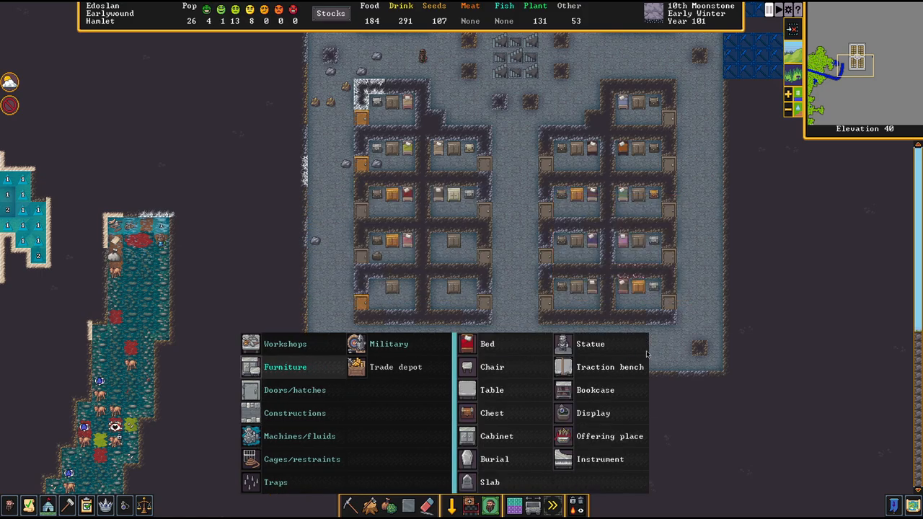
click(487, 344)
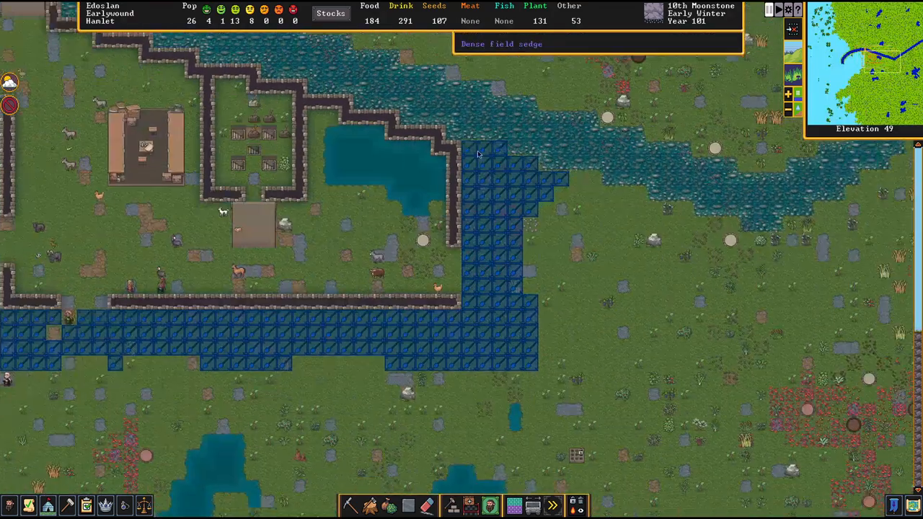
- Descend a level and bring up the Citizens list with each dwarf's current job
scroll(down, 3)
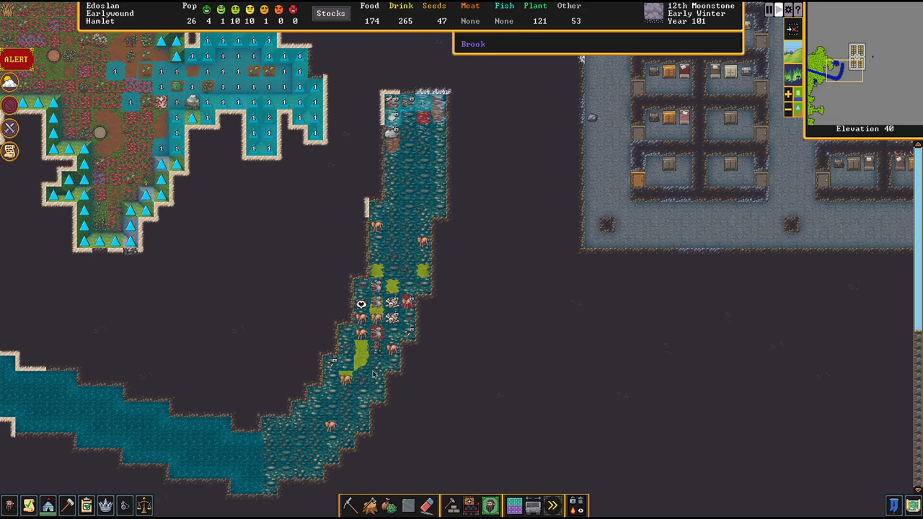
click(360, 303)
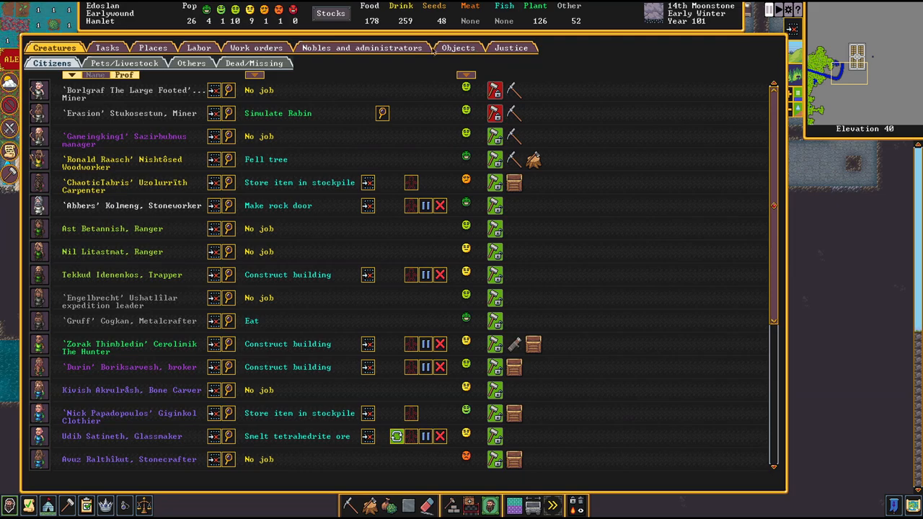
click(466, 75)
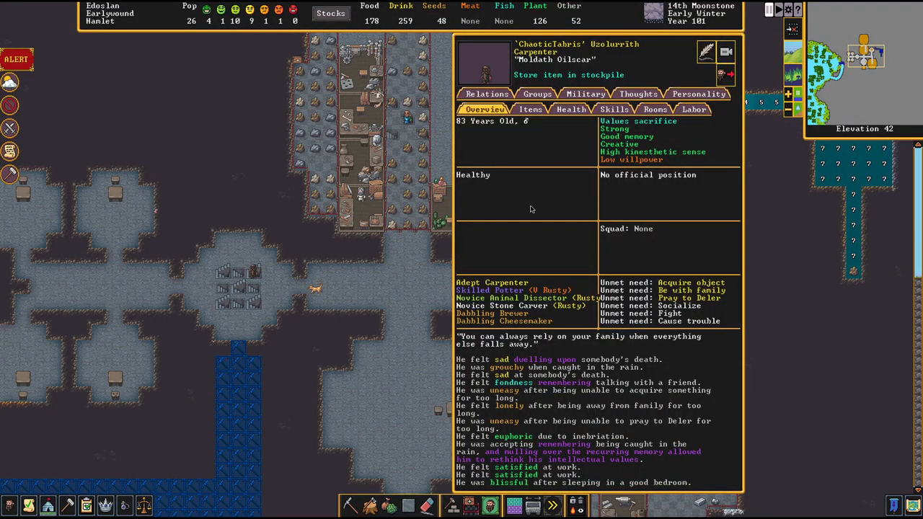
mouse_move(541, 204)
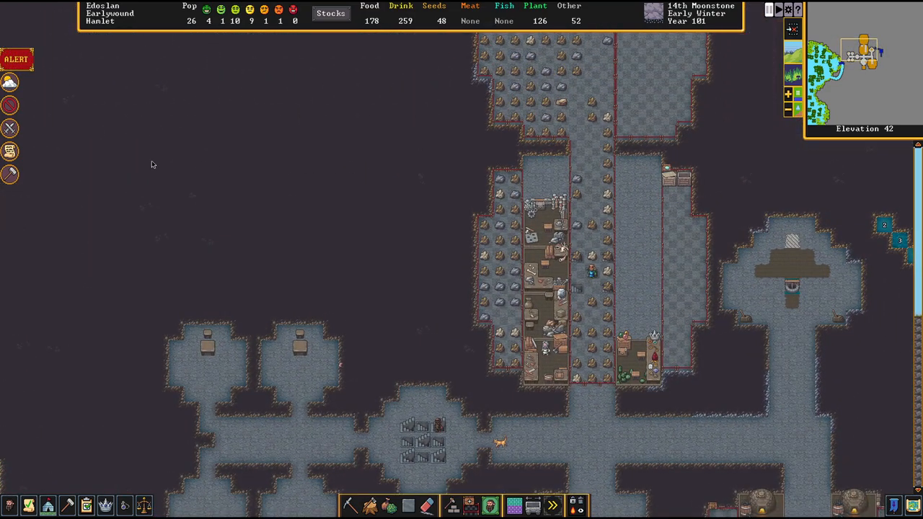
- Start Dig mode and extend the blueprint mining corridors west of the workshops
scroll(down, 3)
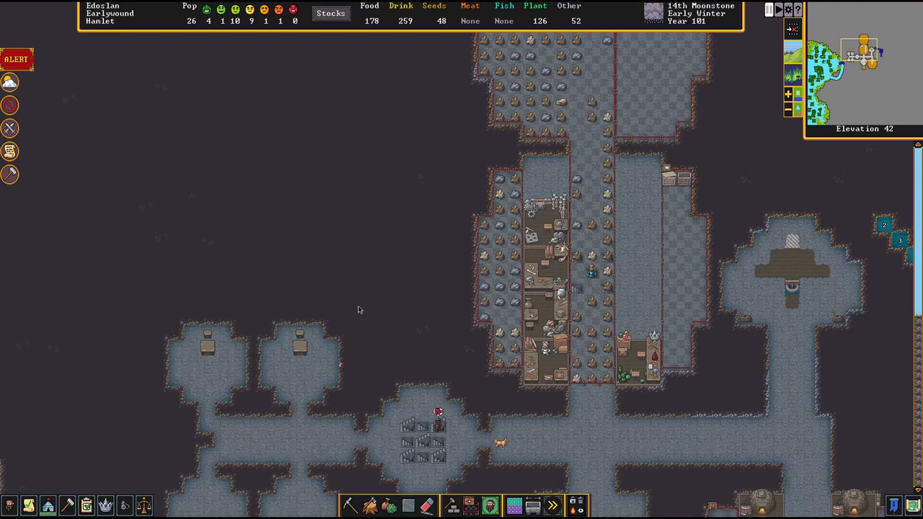
click(349, 504)
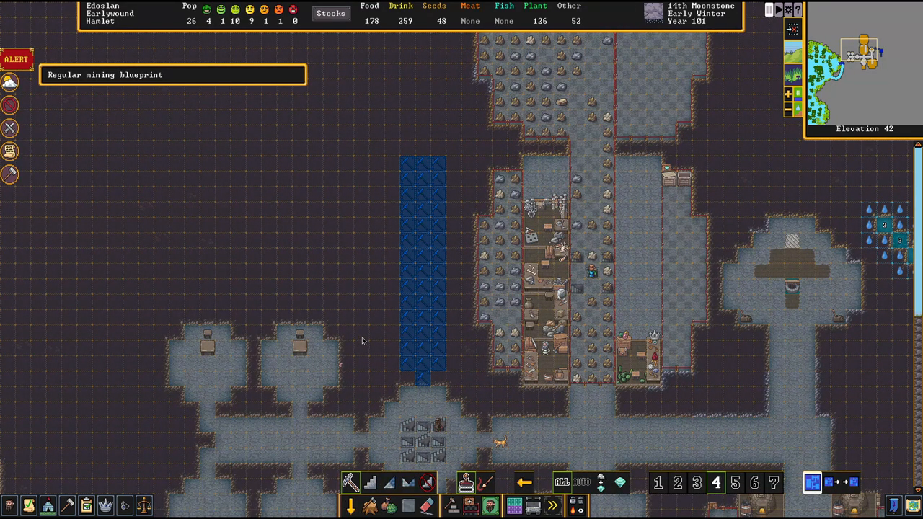
mouse_move(374, 353)
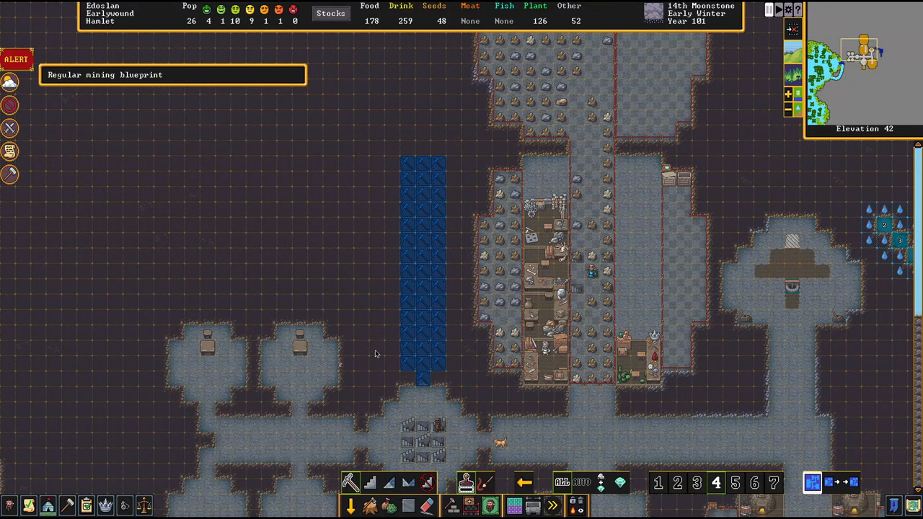
mouse_move(411, 357)
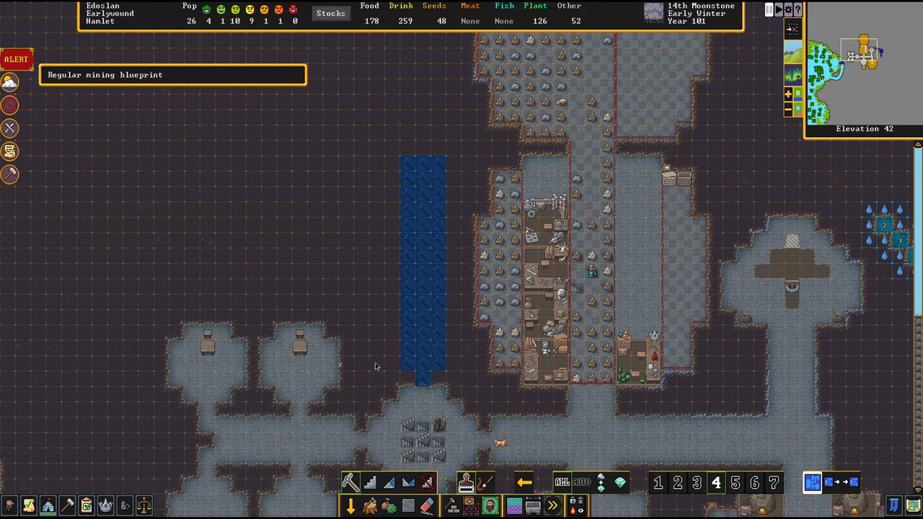
click(371, 363)
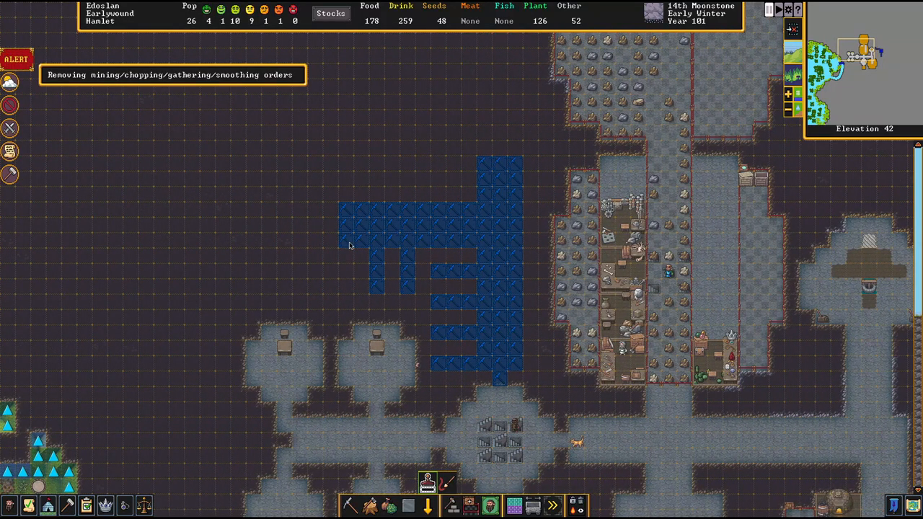
mouse_move(464, 263)
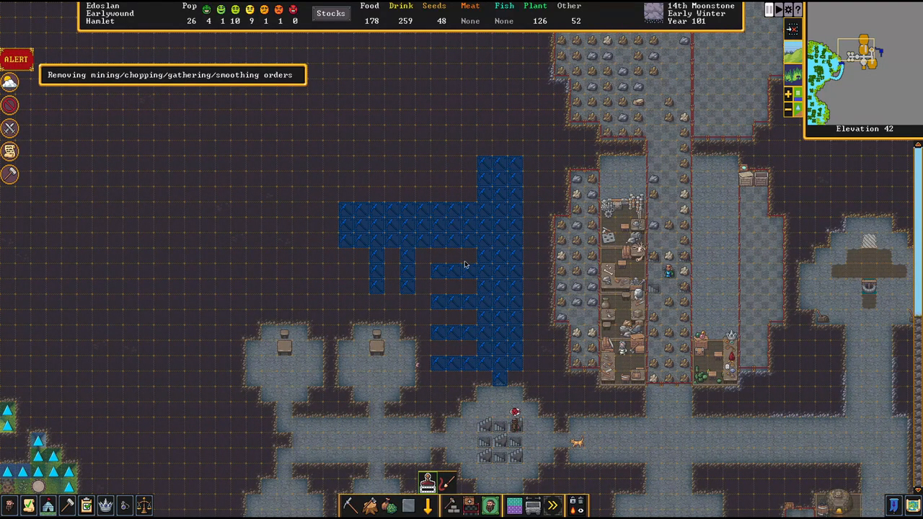
mouse_move(441, 280)
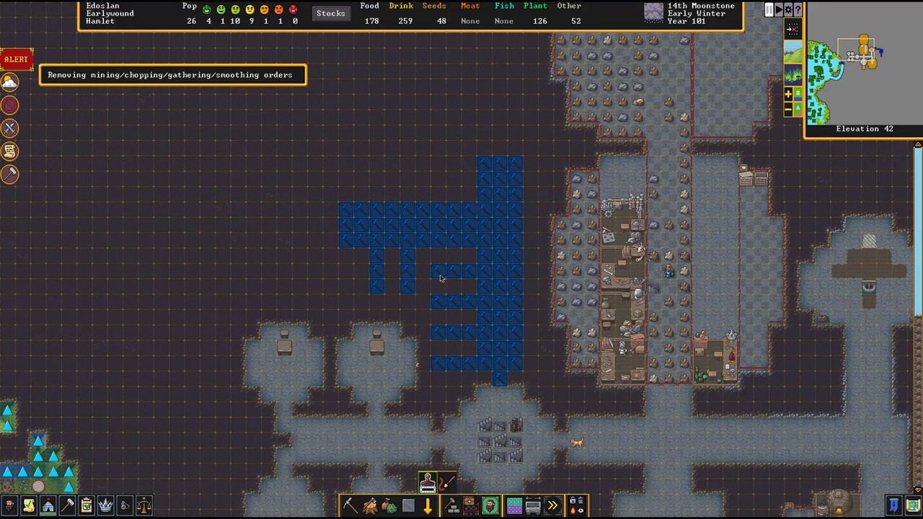
mouse_move(485, 312)
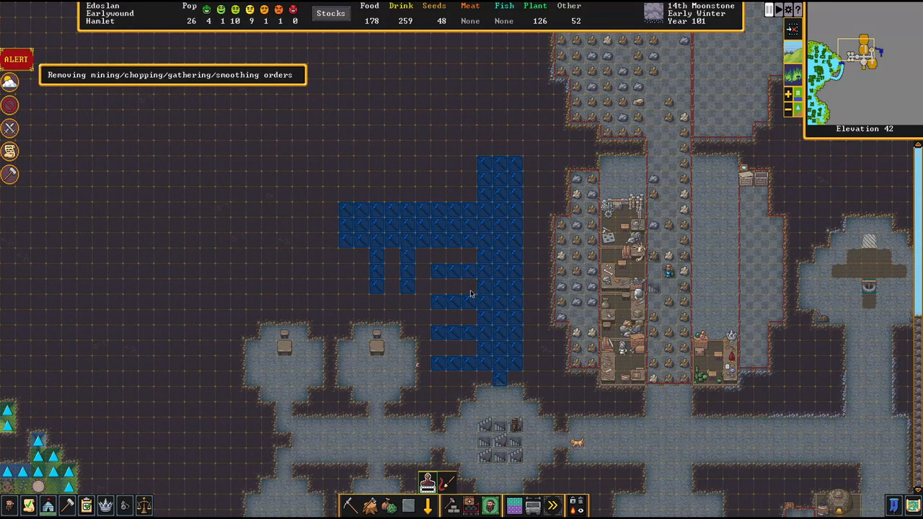
mouse_move(447, 327)
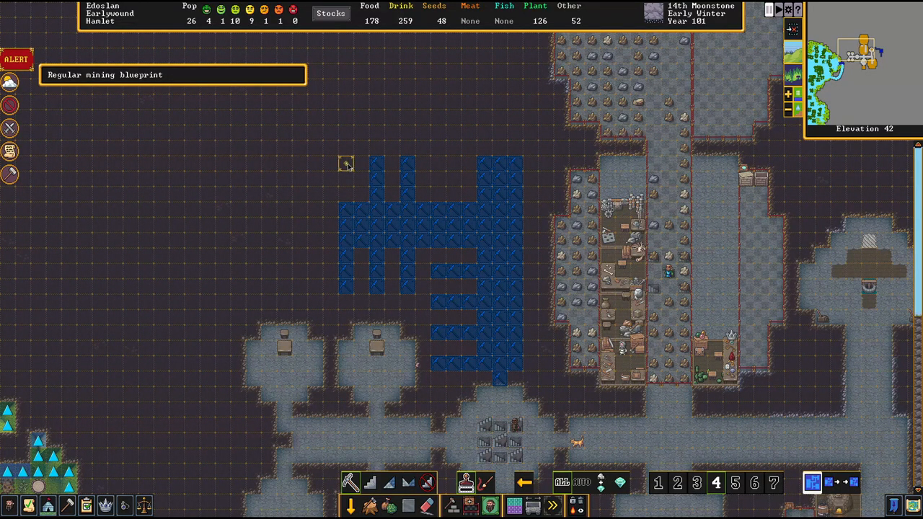
mouse_move(453, 178)
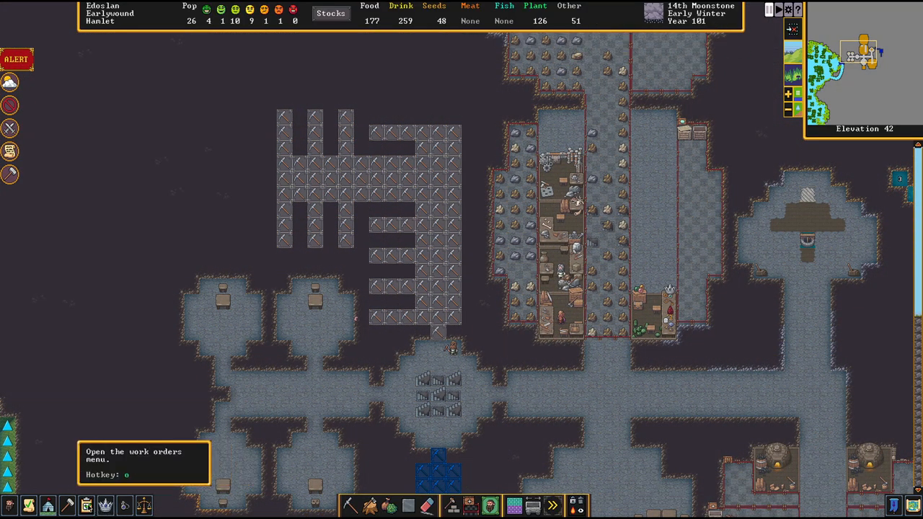
- Add a Make rock coffer order (searched via 'cof') for 10 units to the work-order queue
click(87, 505)
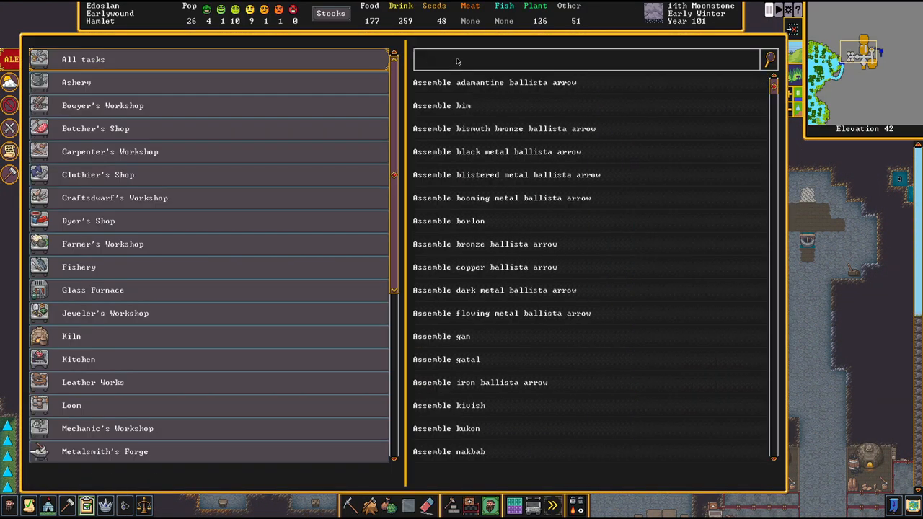
text(CO)
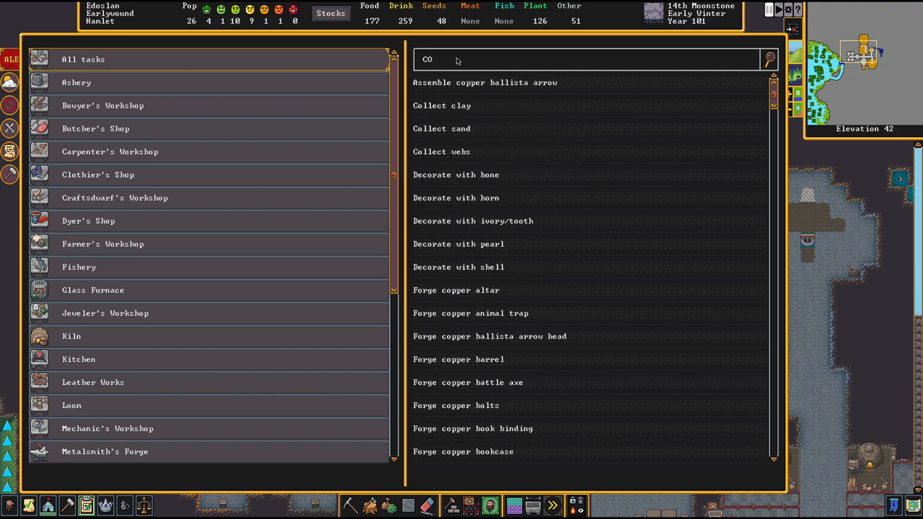
text(F)
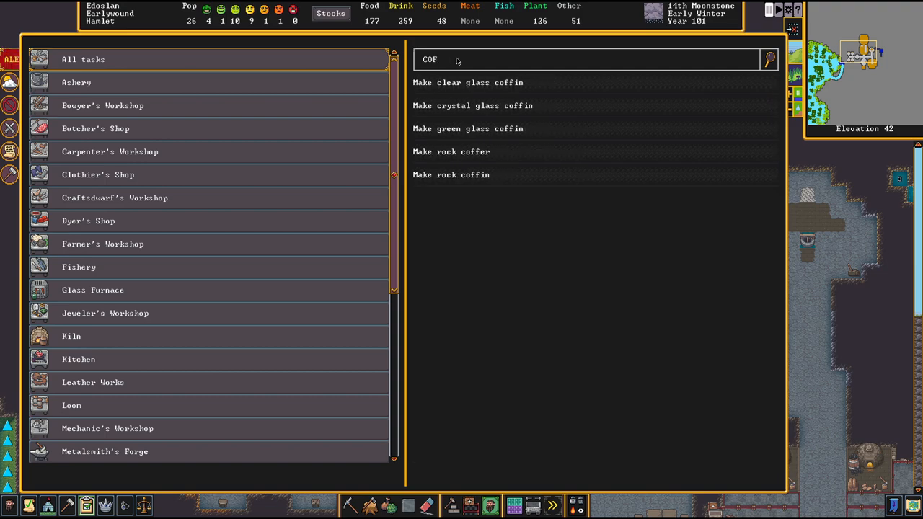
mouse_move(478, 150)
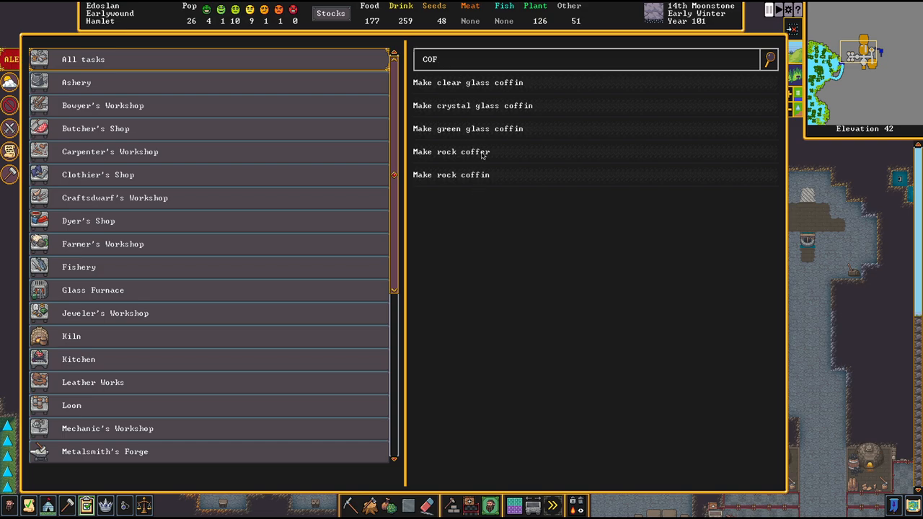
mouse_move(446, 182)
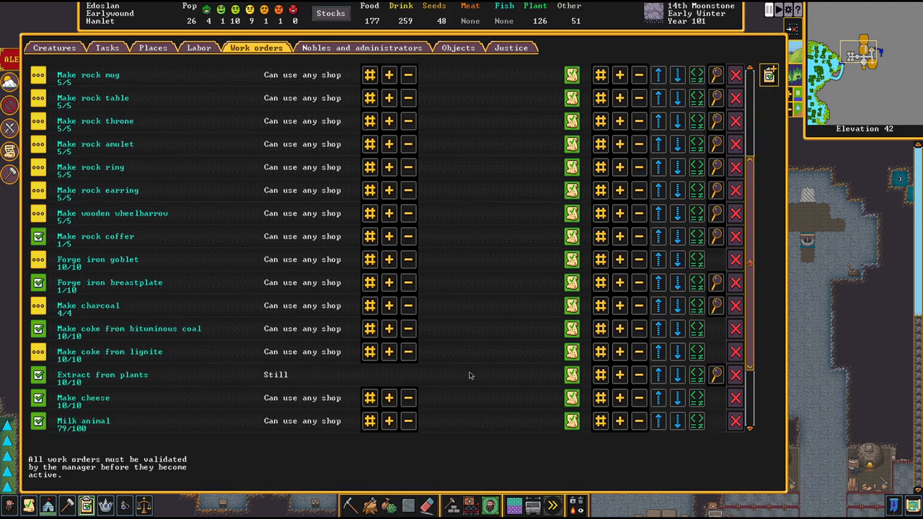
key(Escape)
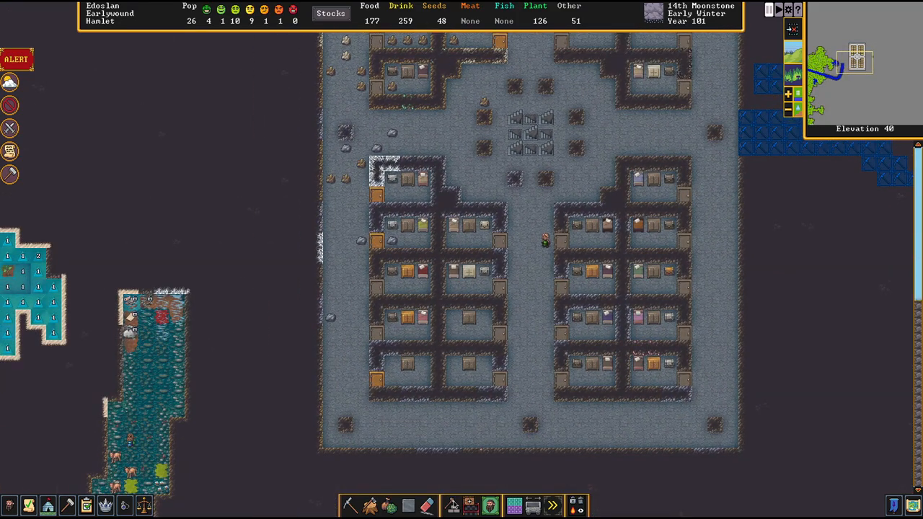
- Place chests in the western bedroom cells from Furniture, then start the Bedroom zone over the bed rooms
click(449, 504)
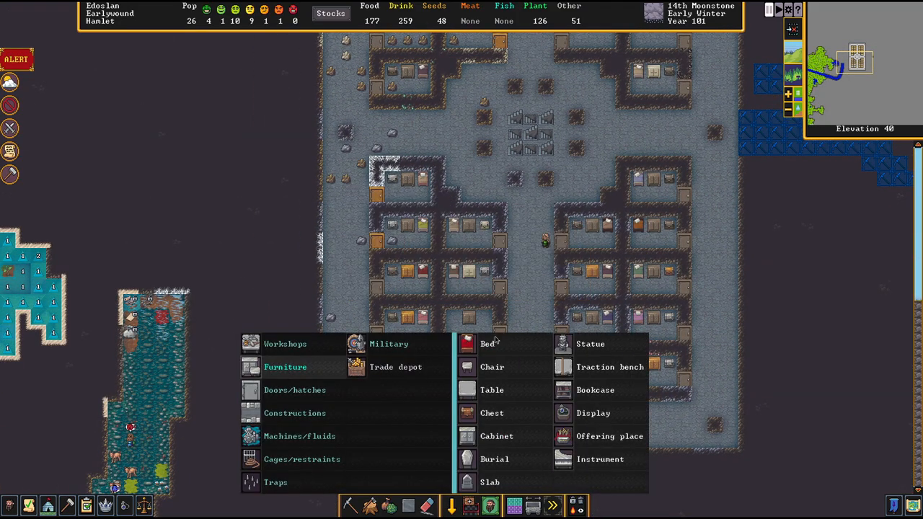
click(487, 343)
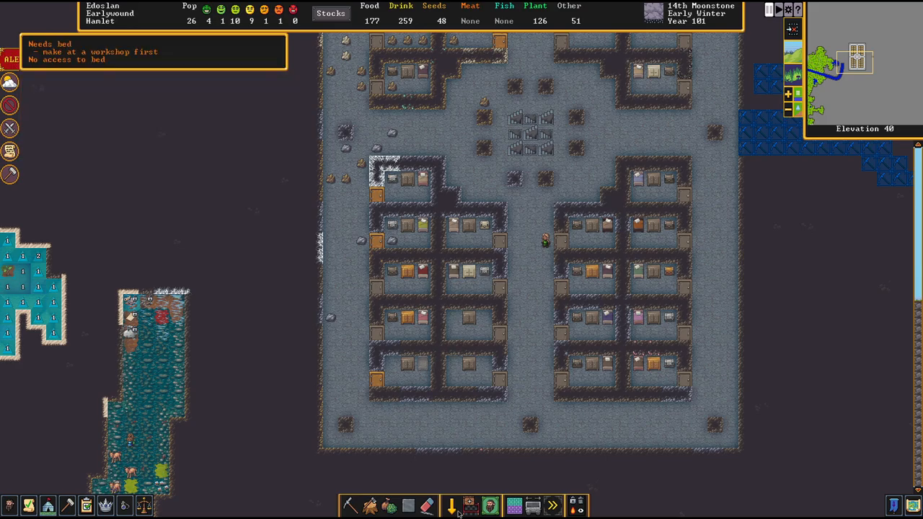
click(451, 505)
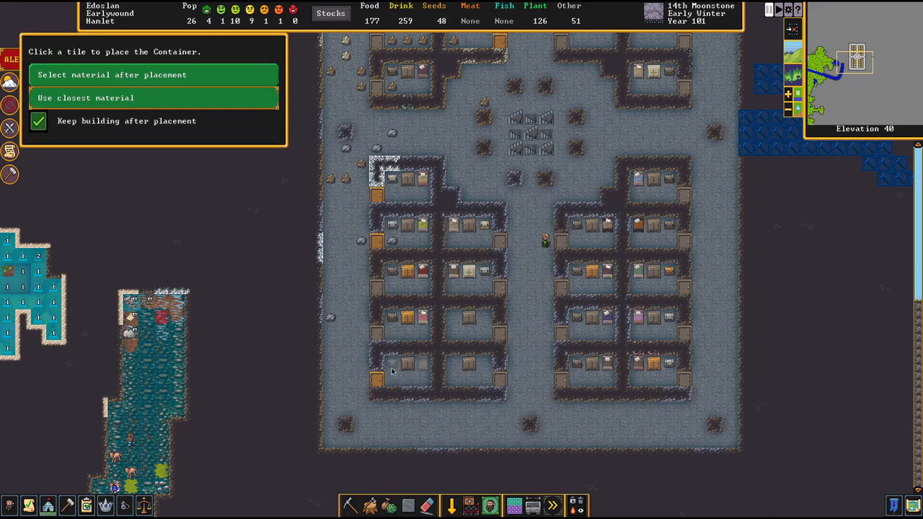
mouse_move(461, 332)
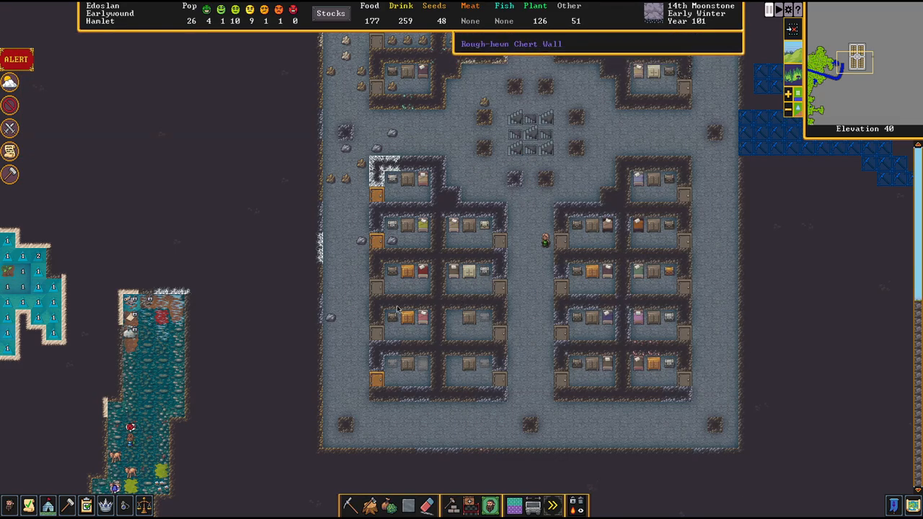
click(453, 505)
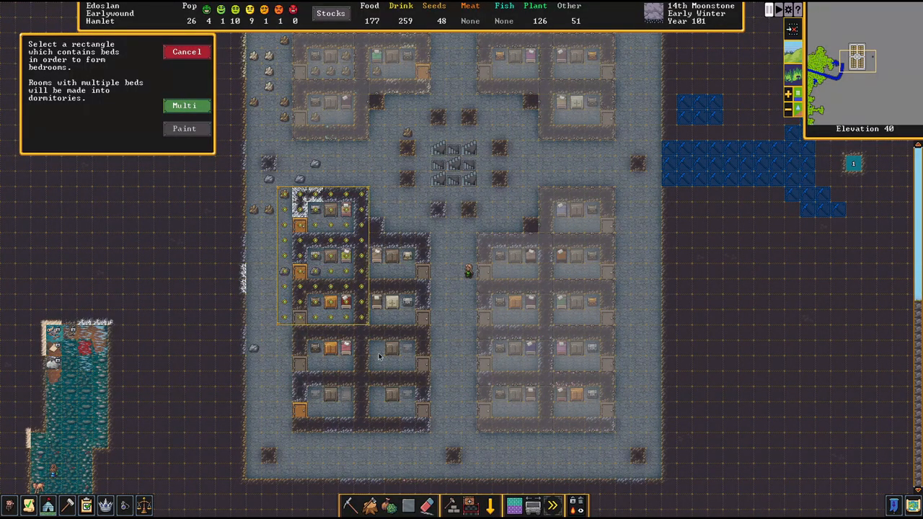
click(186, 52)
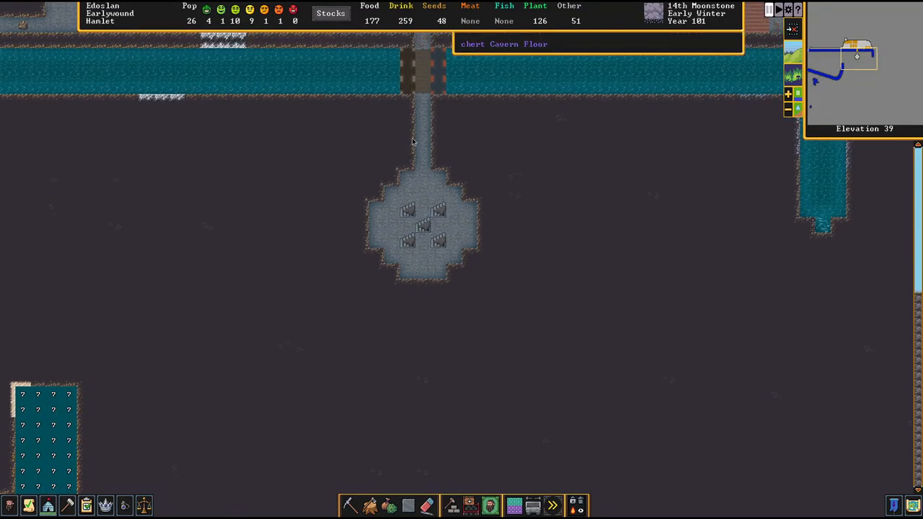
- At elevation 33, designate a Stair mining tile next to the microcline pillar cluster
scroll(down, 3)
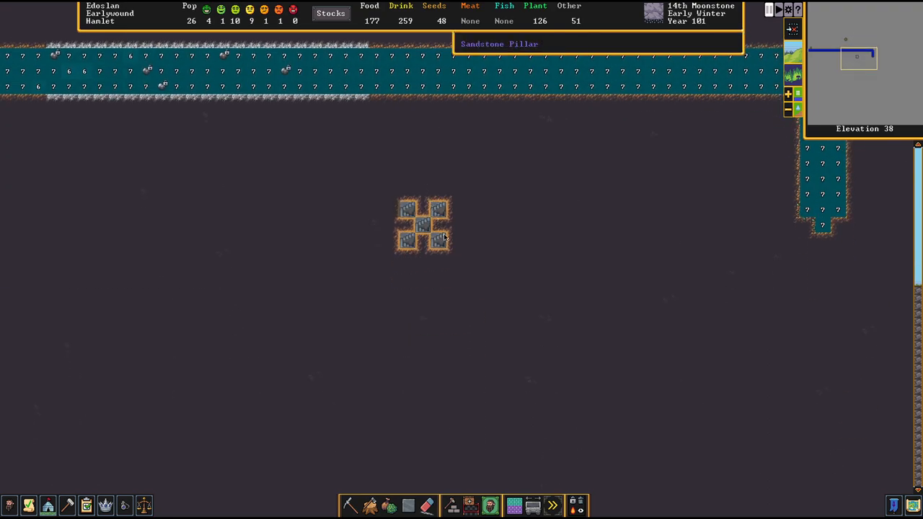
scroll(down, 3)
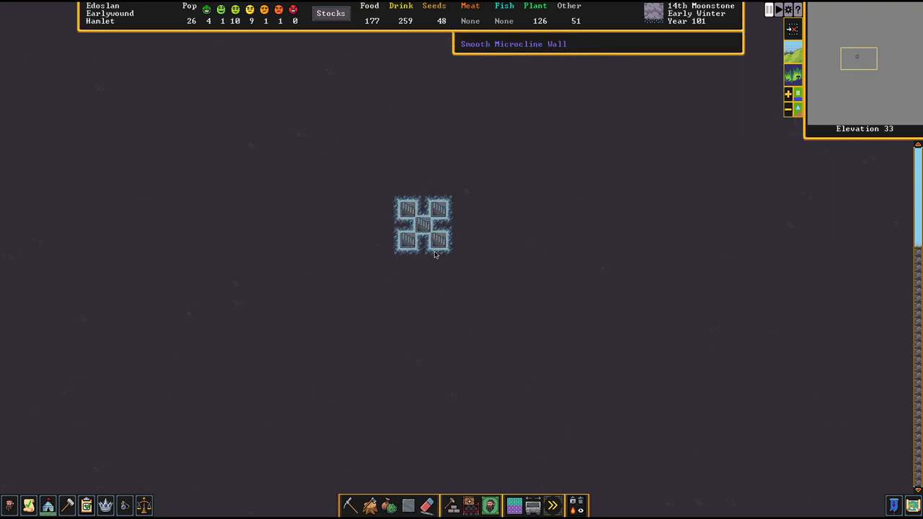
click(349, 504)
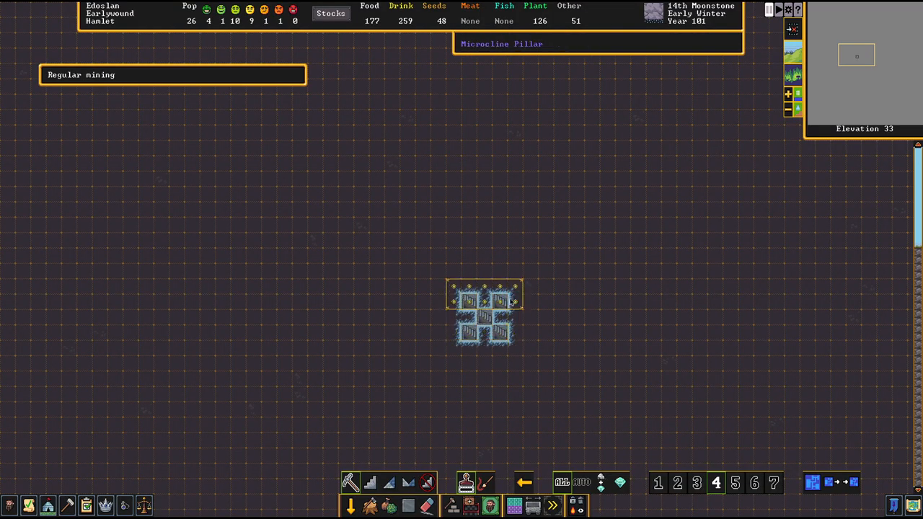
click(369, 481)
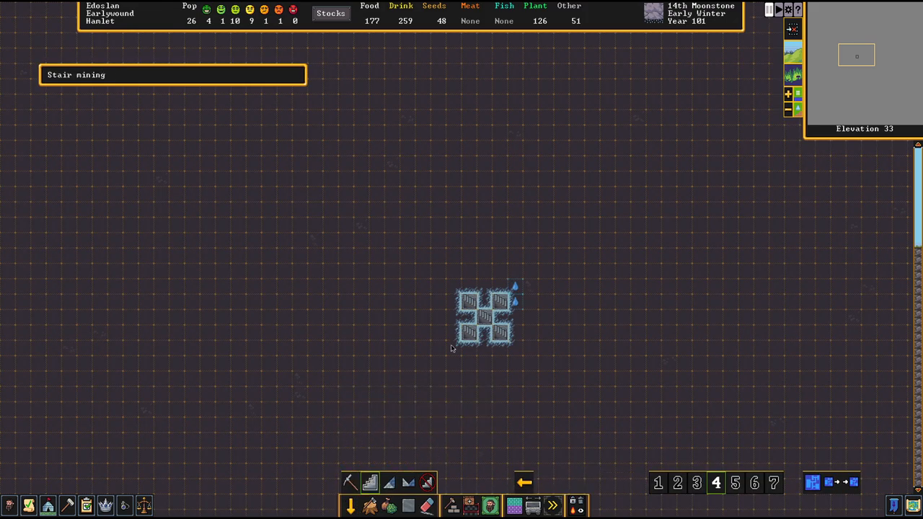
mouse_move(497, 306)
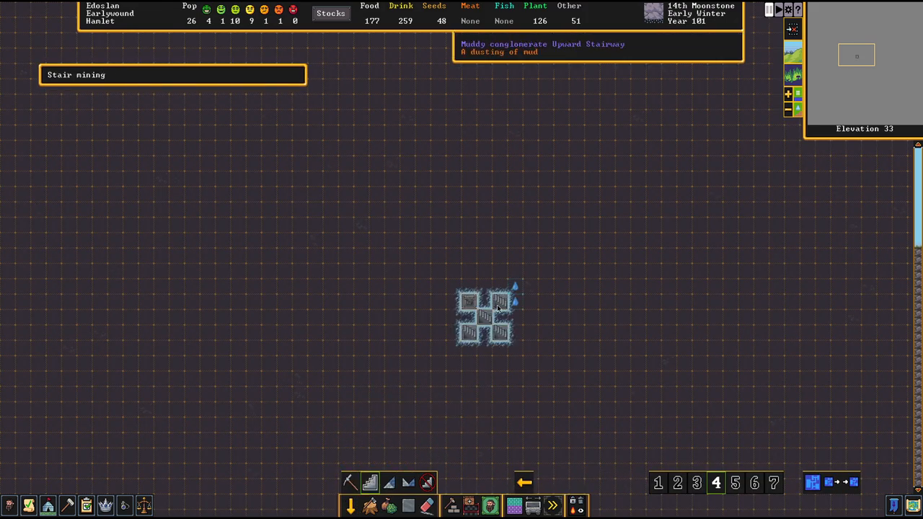
click(484, 317)
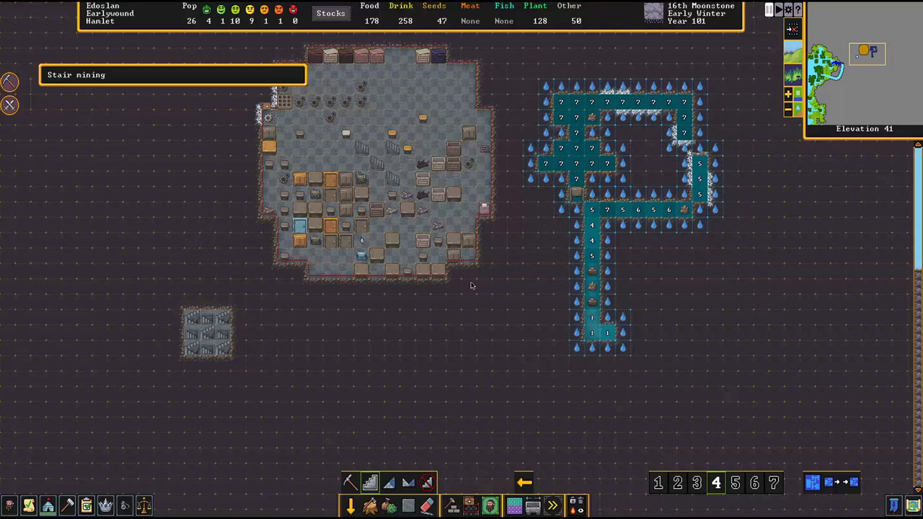
scroll(down, 3)
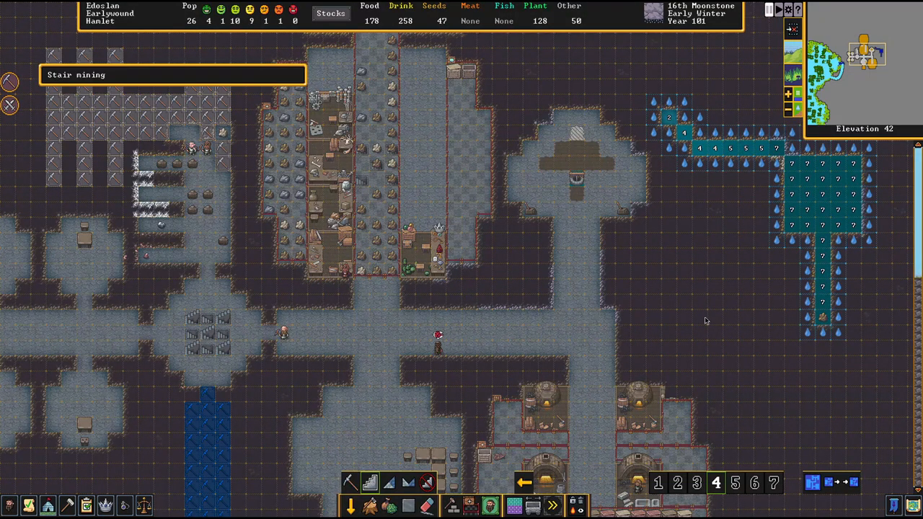
scroll(down, 3)
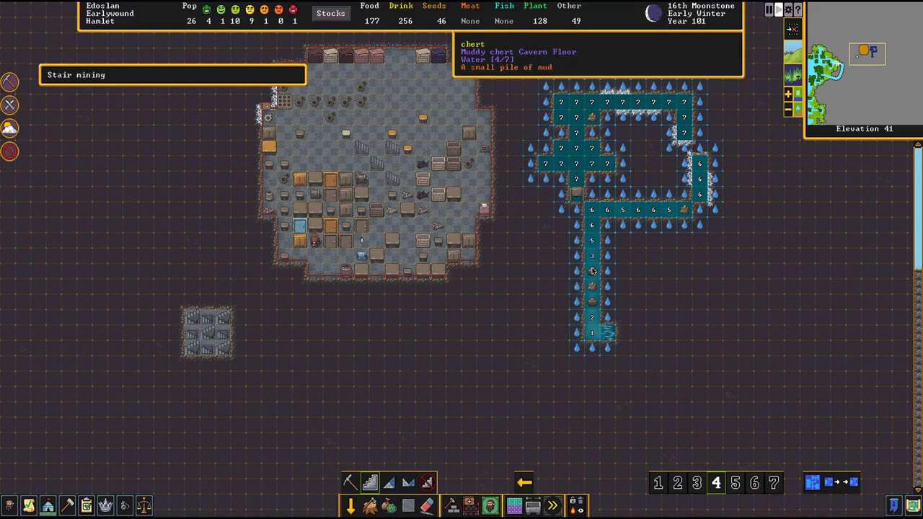
mouse_move(635, 222)
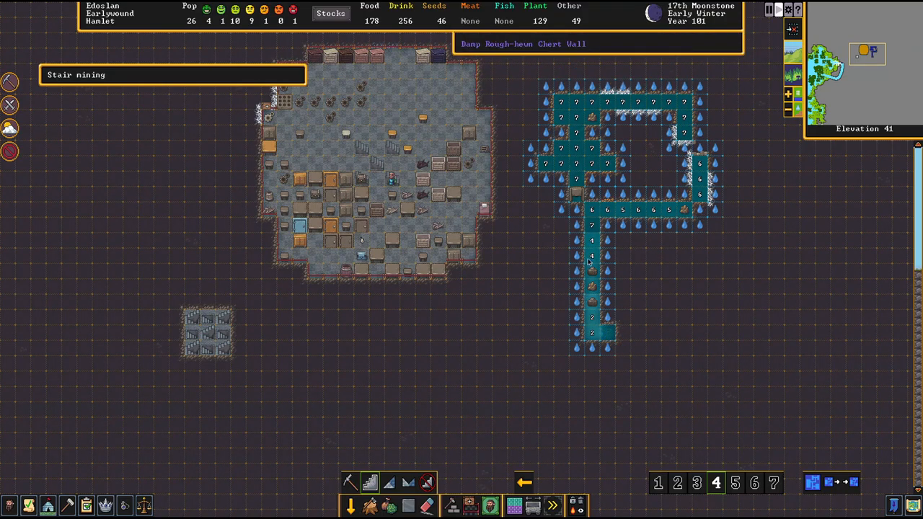
mouse_move(568, 188)
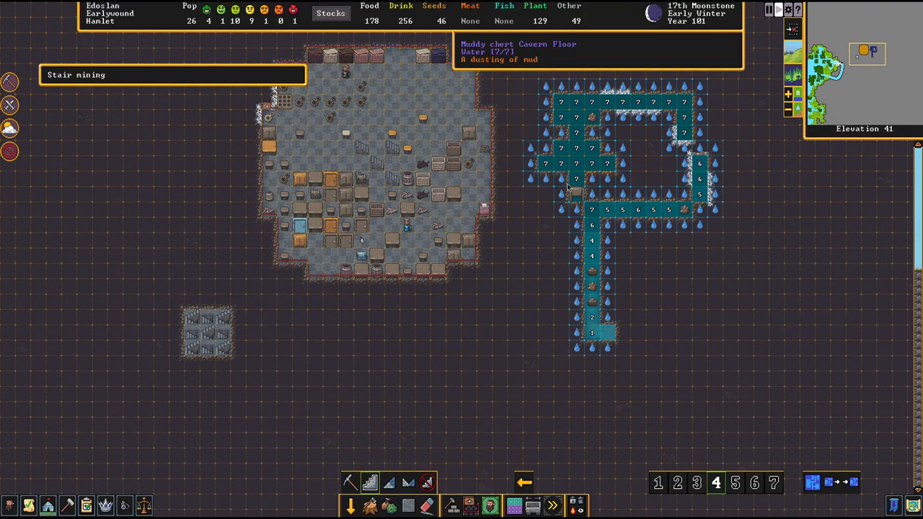
scroll(down, 3)
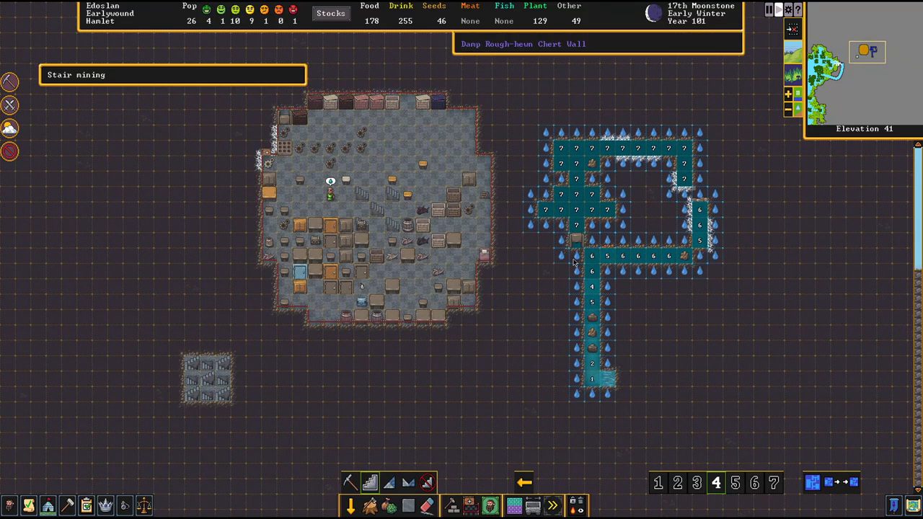
mouse_move(579, 257)
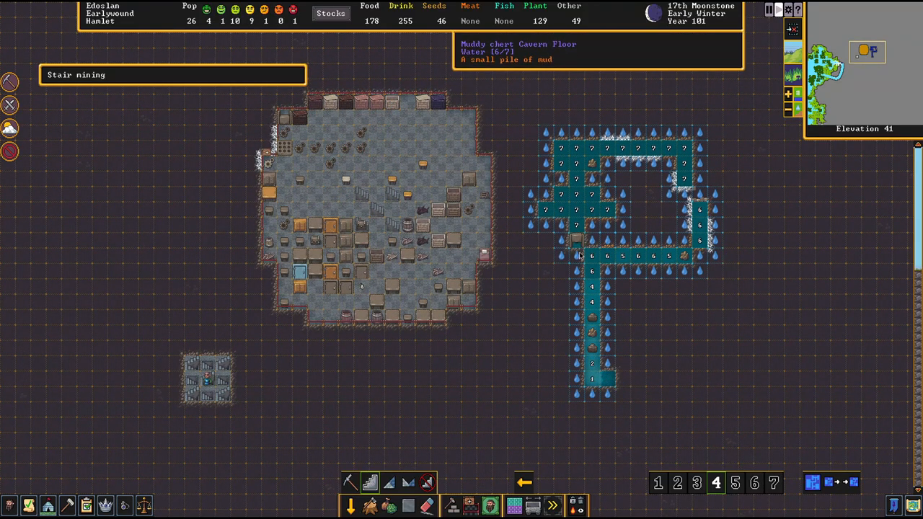
mouse_move(608, 380)
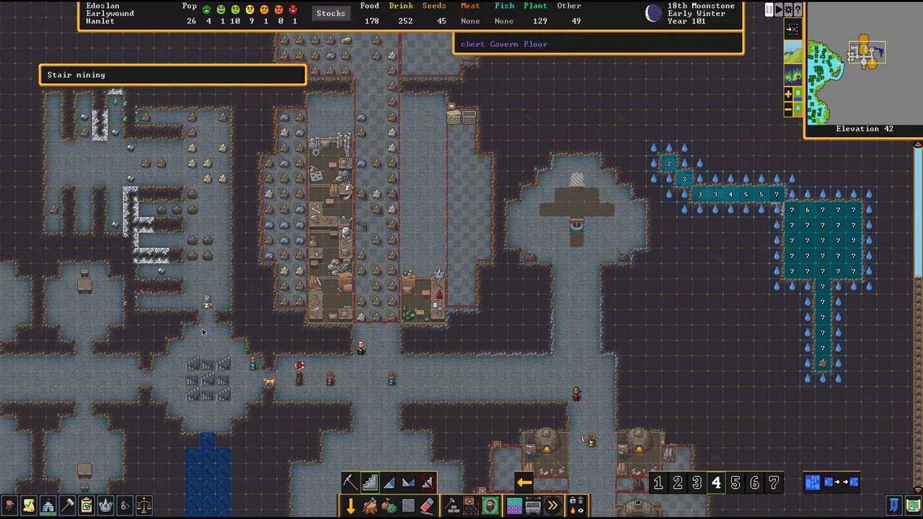
scroll(right, 3)
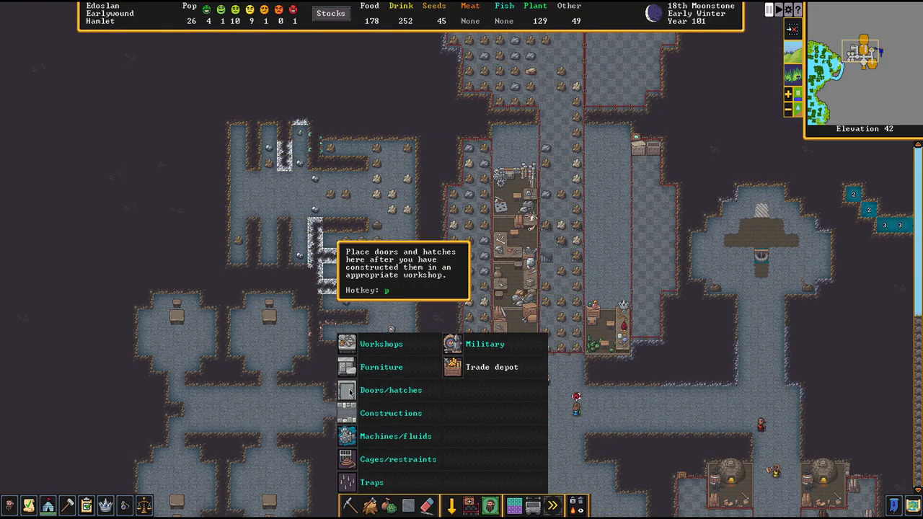
- Bring up the Furniture build list at elevation 42 to reach the Burial receptacles
click(390, 389)
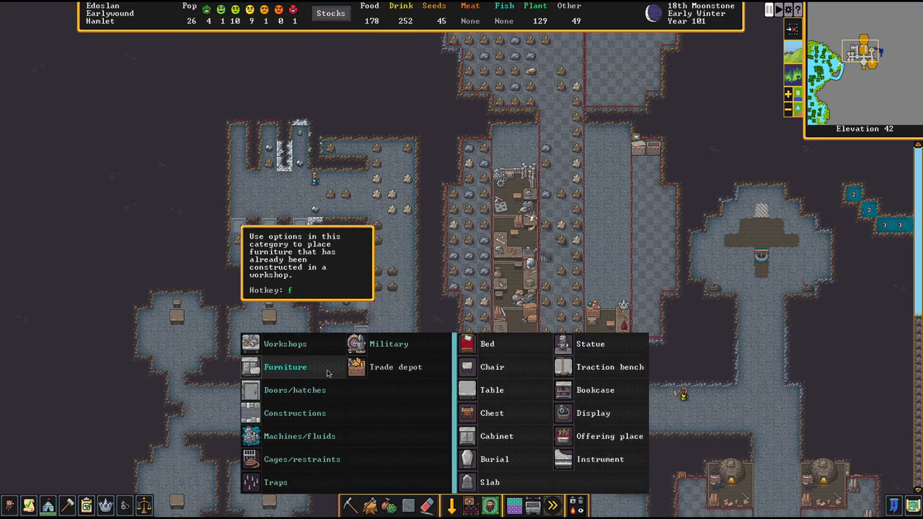
mouse_move(551, 488)
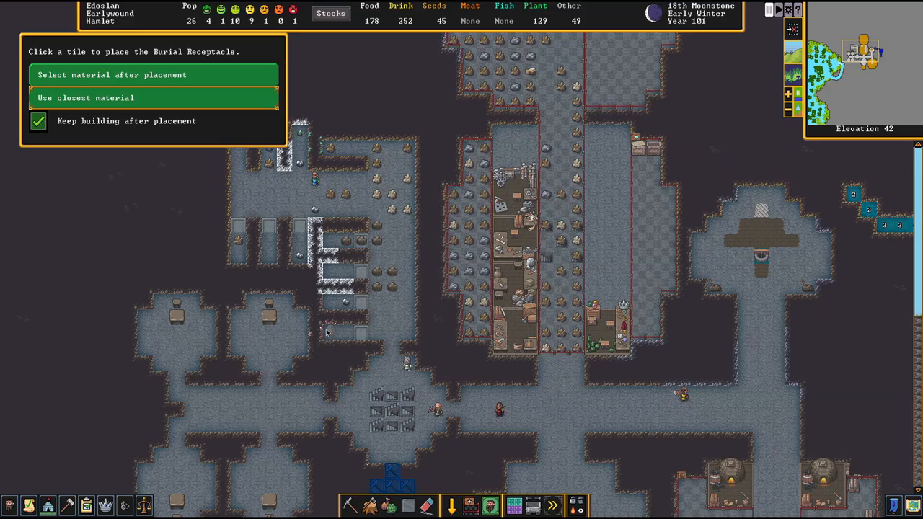
mouse_move(335, 337)
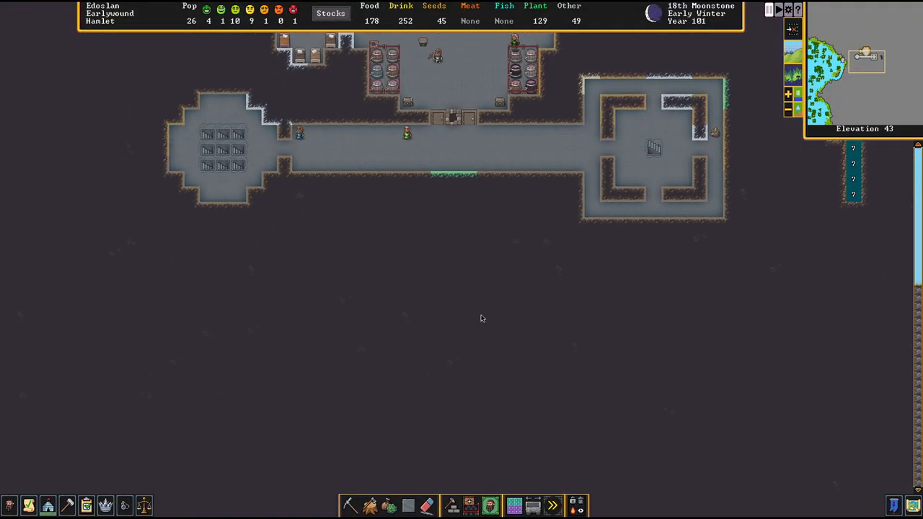
scroll(up, 3)
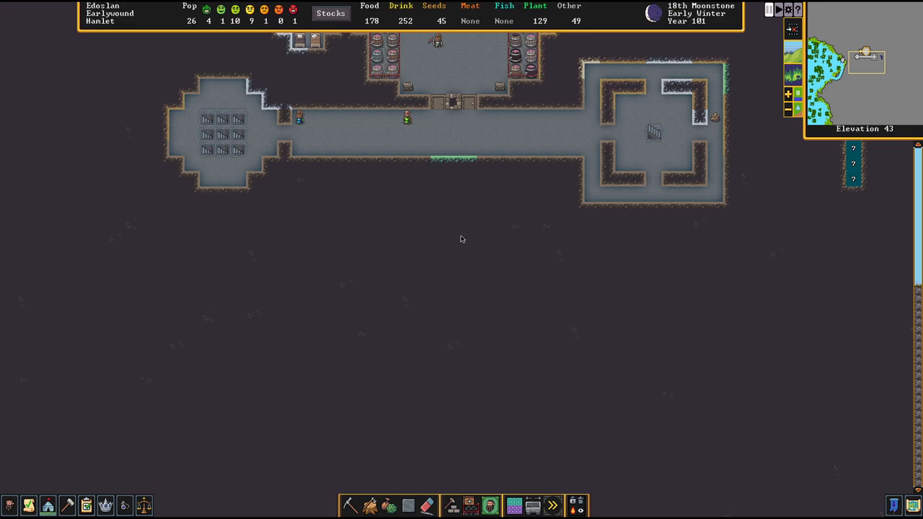
scroll(up, 3)
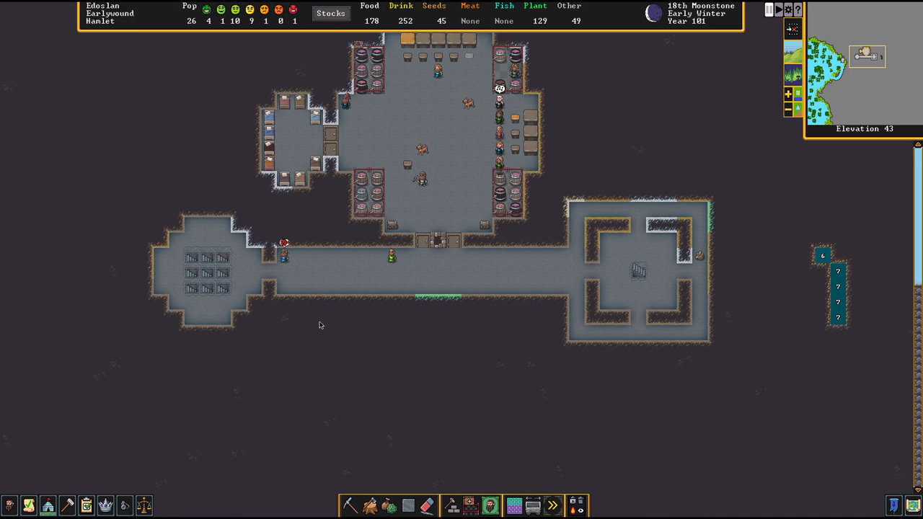
mouse_move(414, 382)
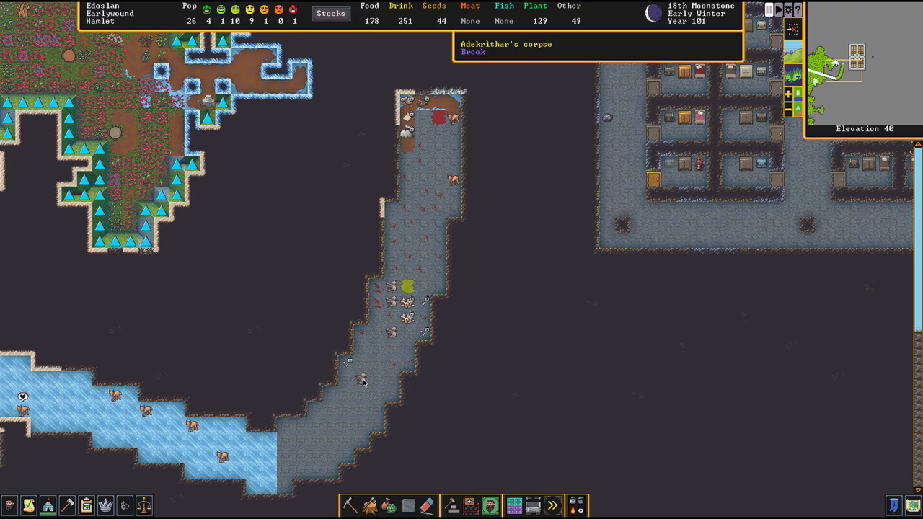
mouse_move(424, 280)
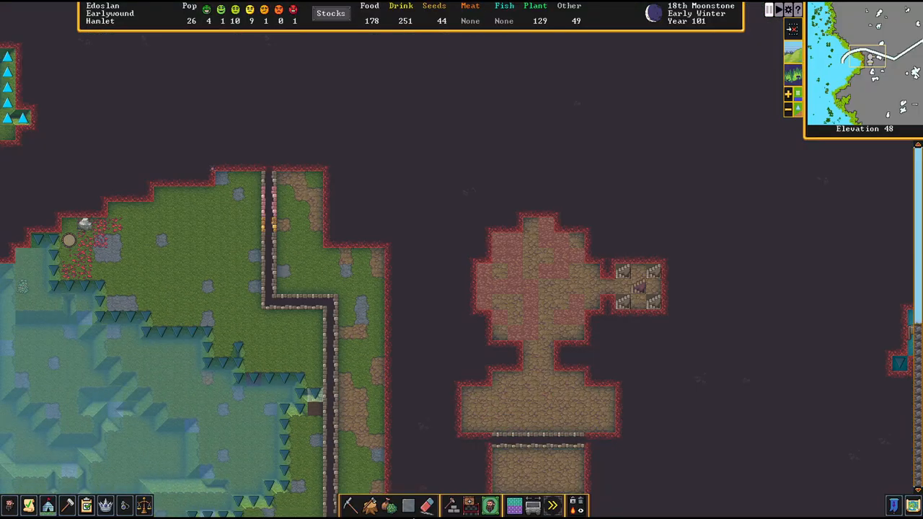
mouse_move(349, 504)
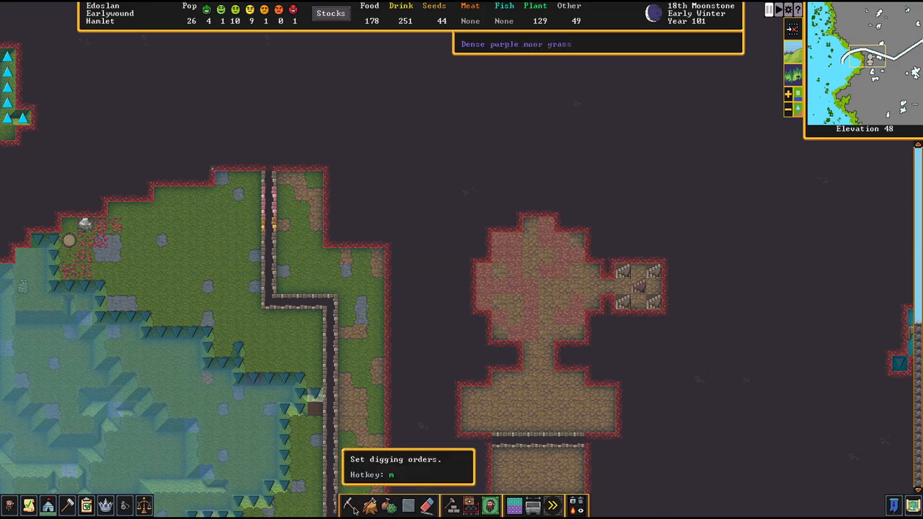